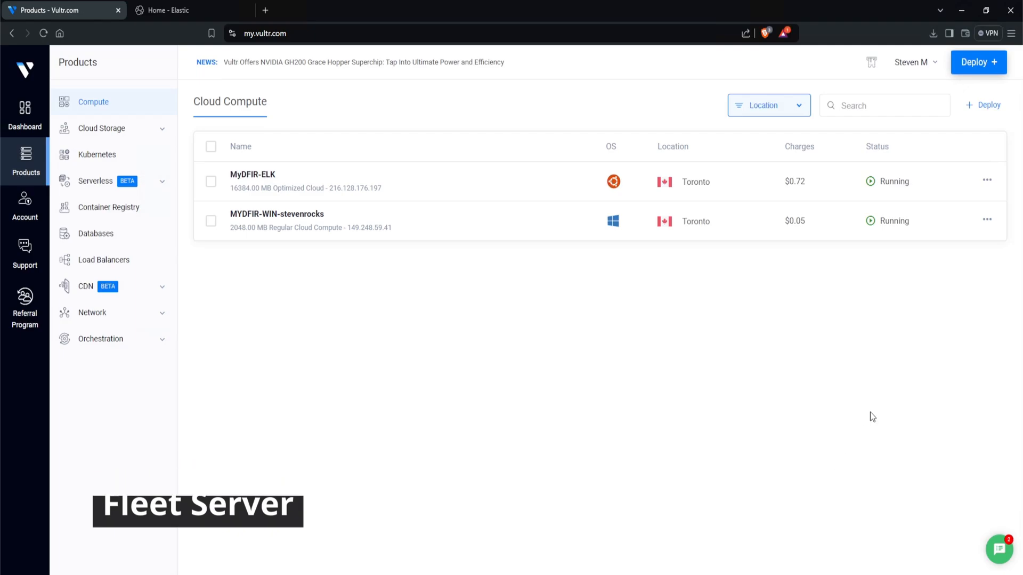
# Start deploying a new Vultr server with Ubuntu 22.04 LTS x64 as the image.
pyautogui.click(977, 62)
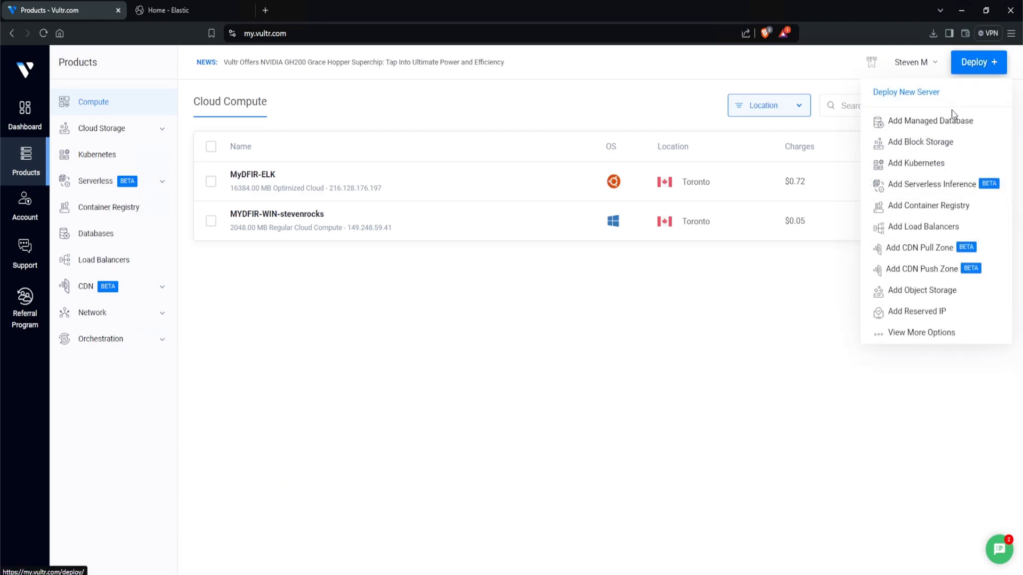
pyautogui.click(906, 91)
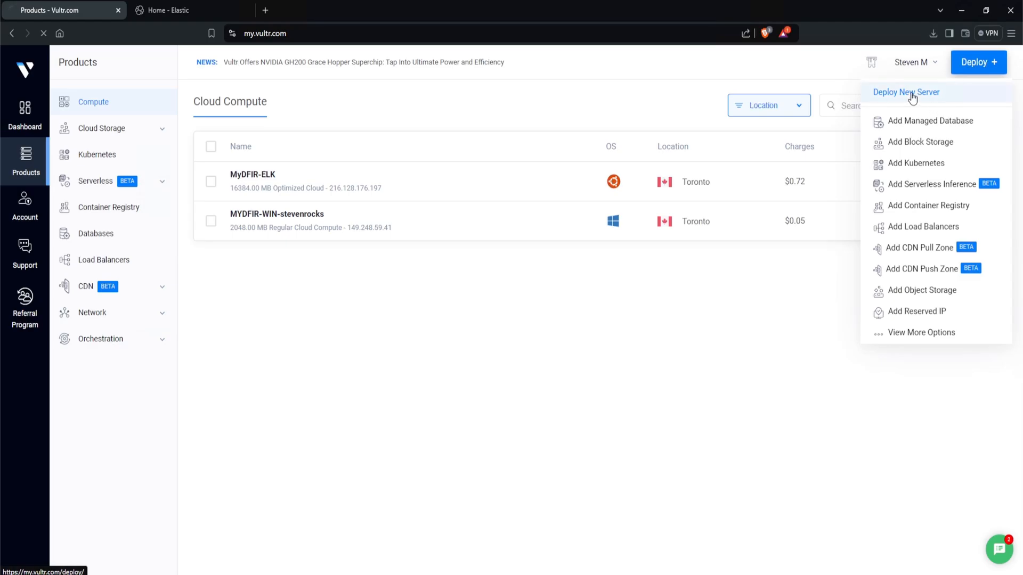
pyautogui.click(906, 92)
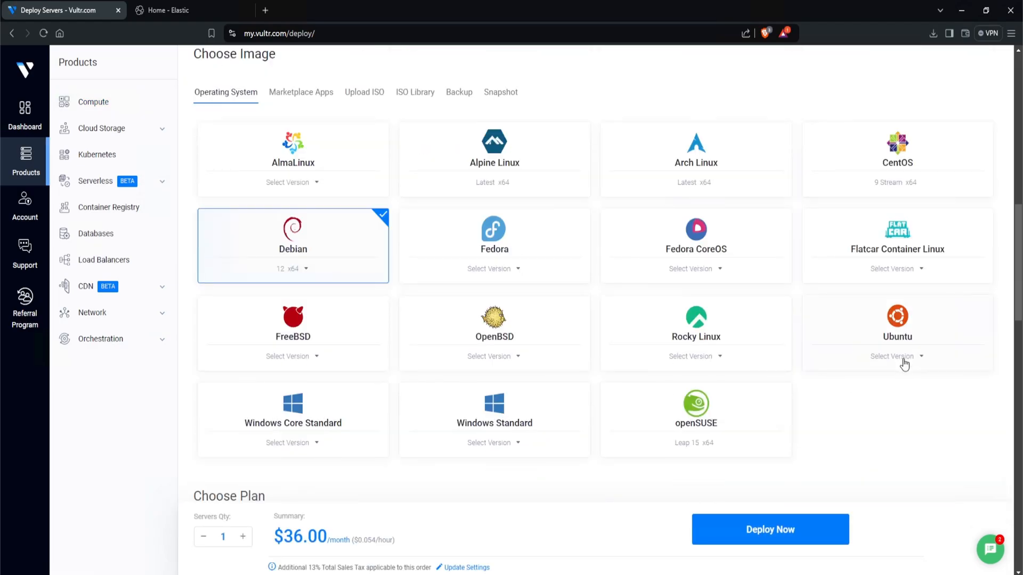
pyautogui.click(898, 319)
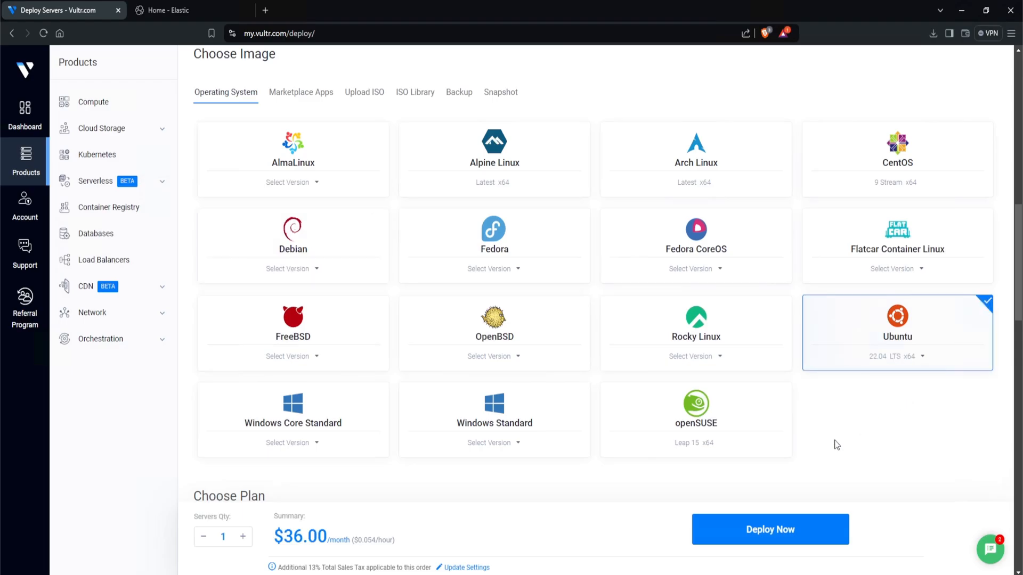
# Scroll through the configuration, keeping the 30 GB NVMe plan and MYDFIR-SOC-Challenge VPC selected.
pyautogui.scroll(-3)
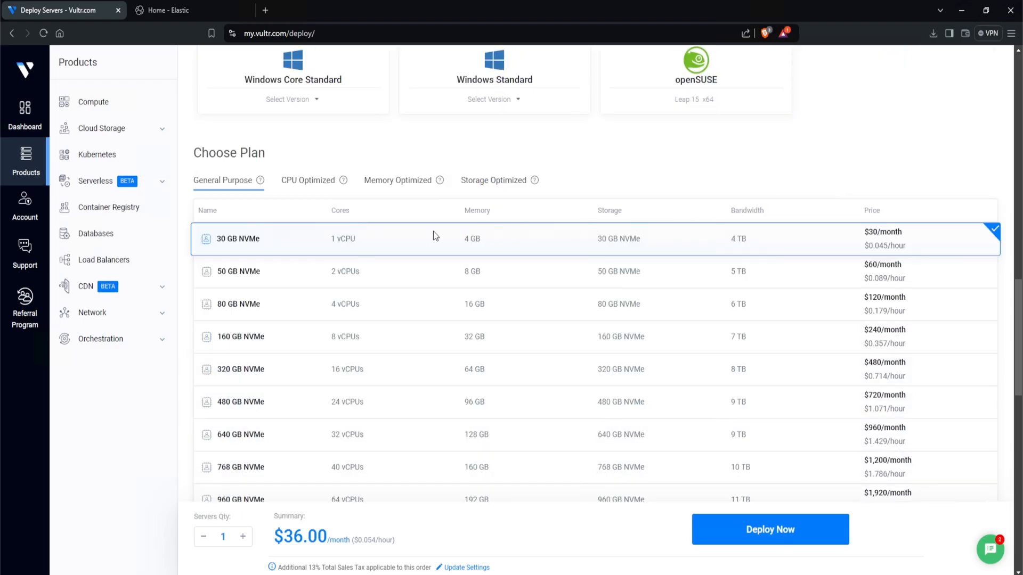
pyautogui.moveTo(307, 247)
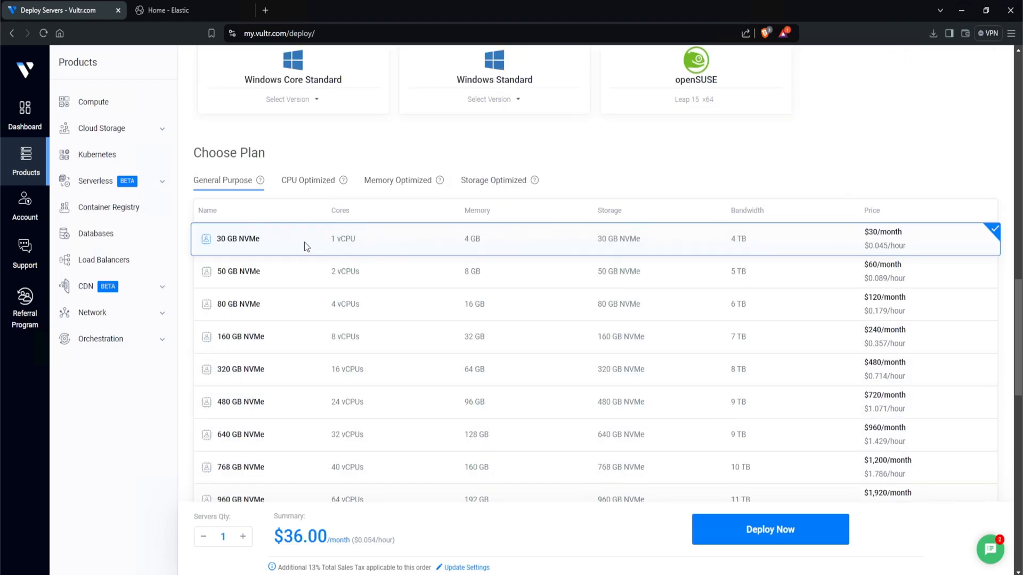
pyautogui.moveTo(476, 239)
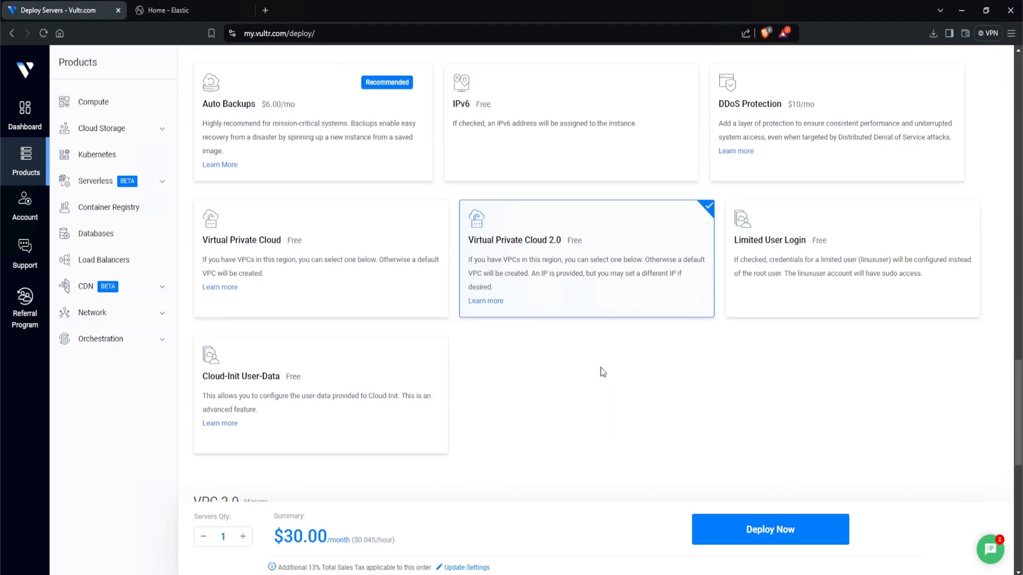
pyautogui.scroll(-3)
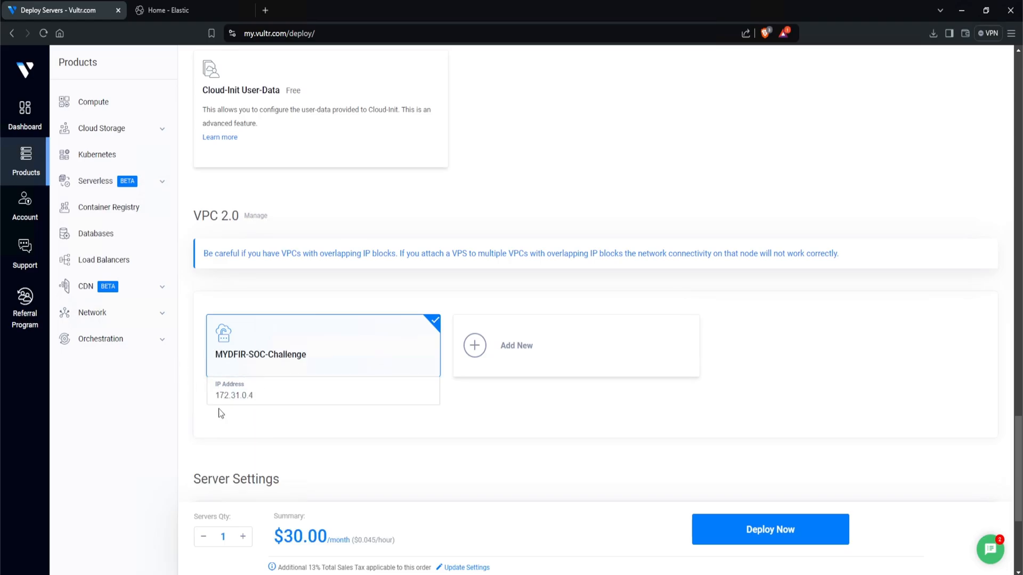
pyautogui.moveTo(246, 404)
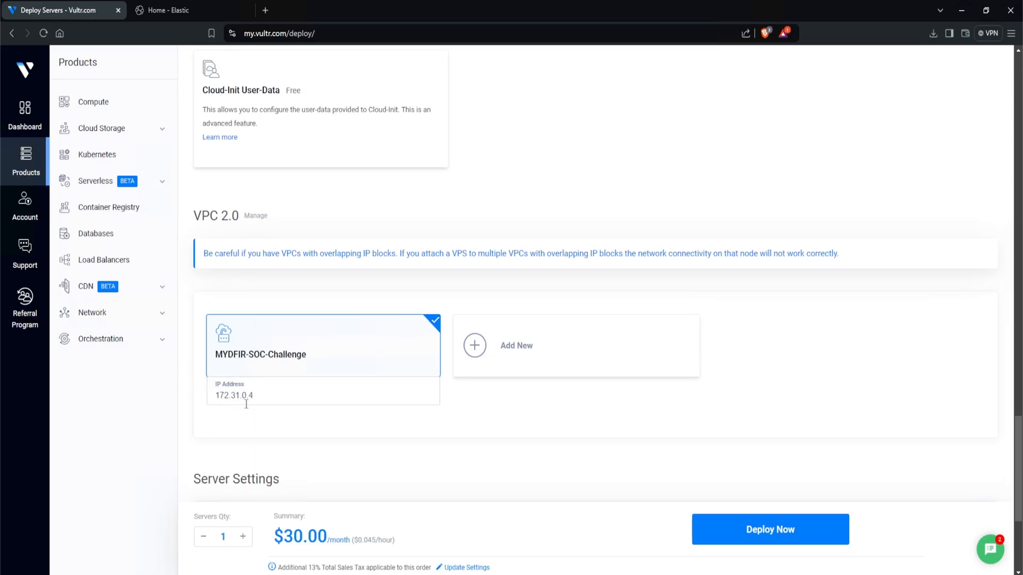
# Enter MyDFIR-Fleet-Server as the server hostname and label, then deploy the server.
pyautogui.scroll(-3)
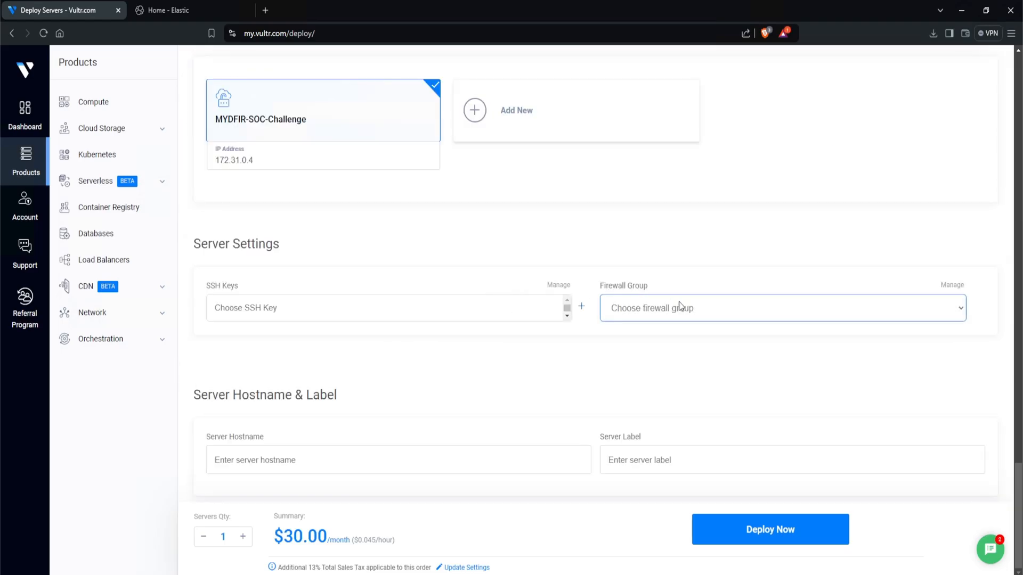
pyautogui.click(781, 308)
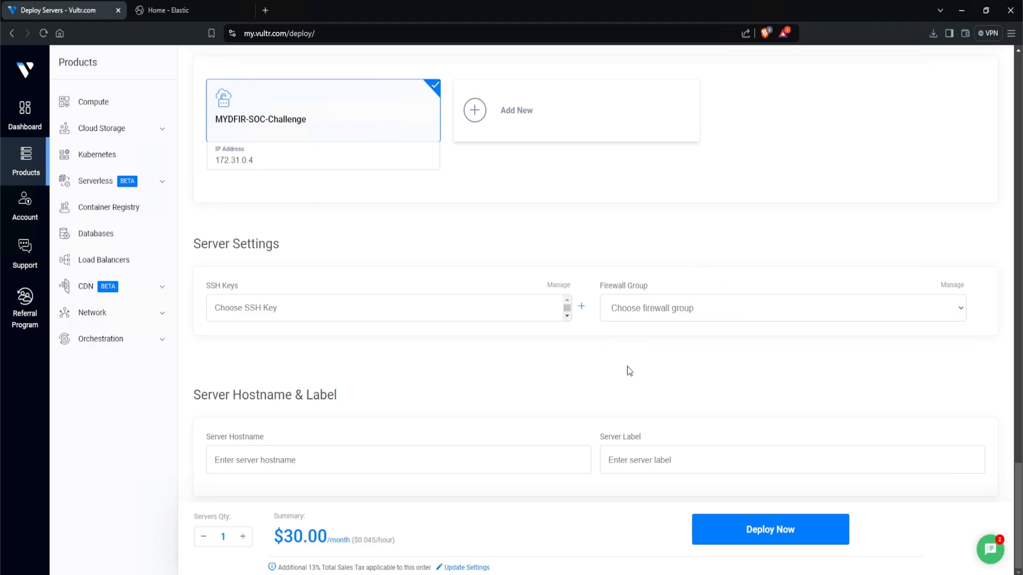
pyautogui.click(398, 460)
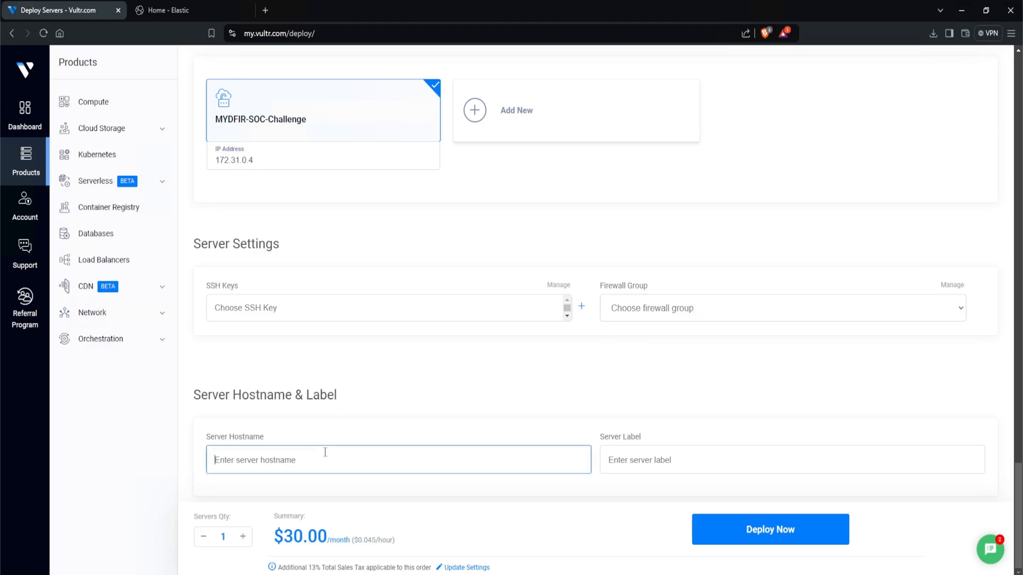
pyautogui.write('MyDFIR-')
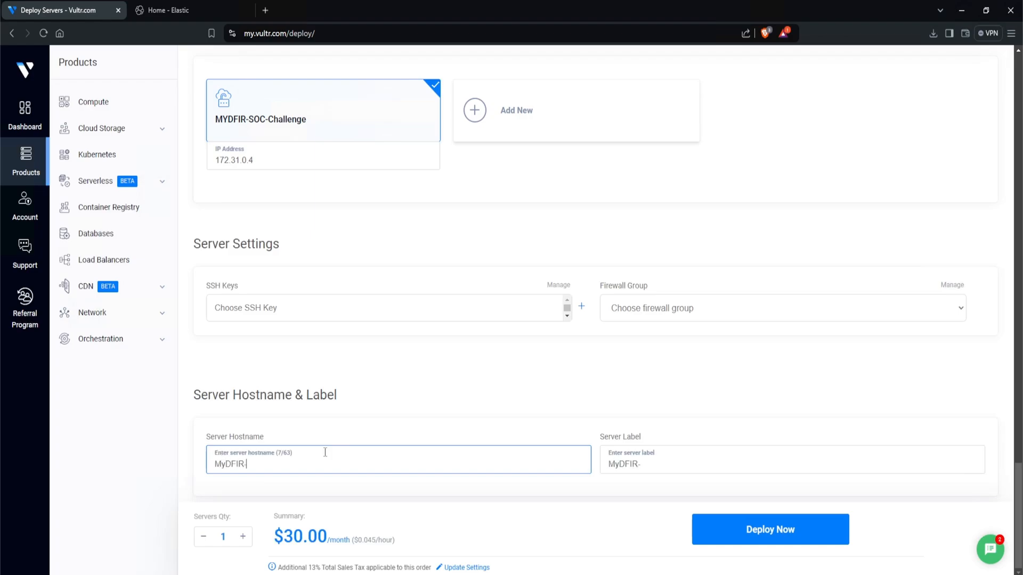
pyautogui.write('Fleet-')
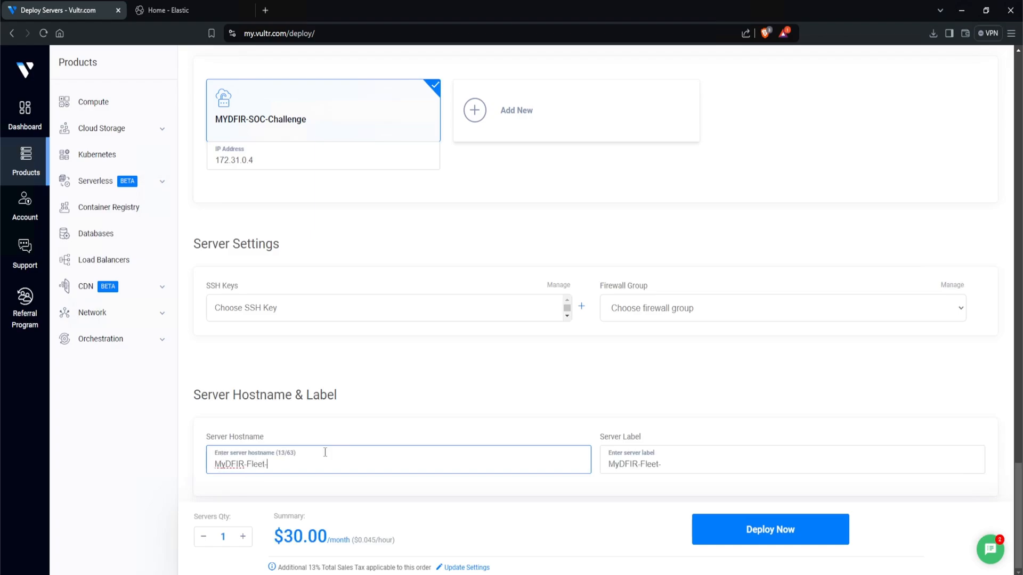
pyautogui.write('Server')
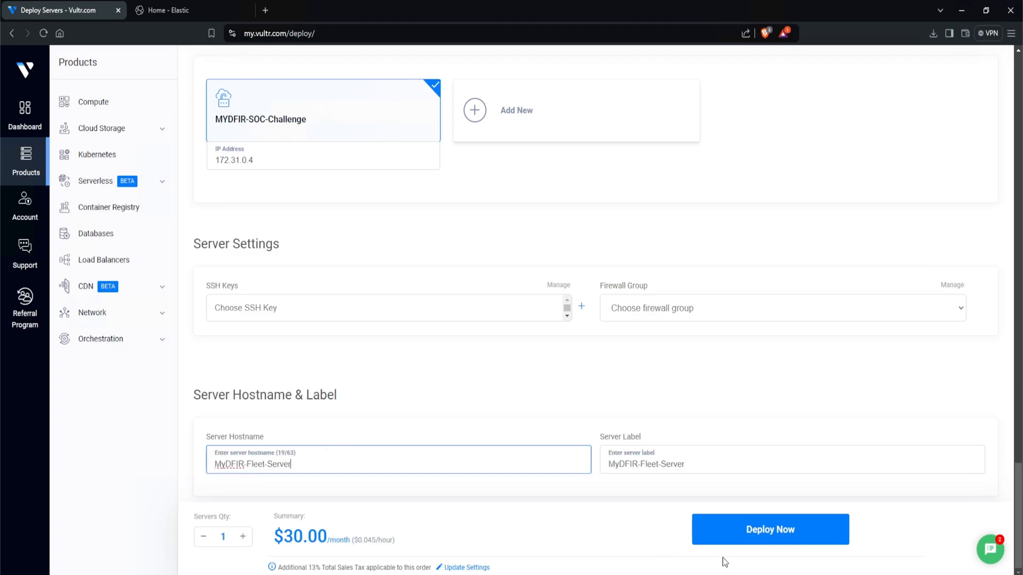
pyautogui.click(769, 529)
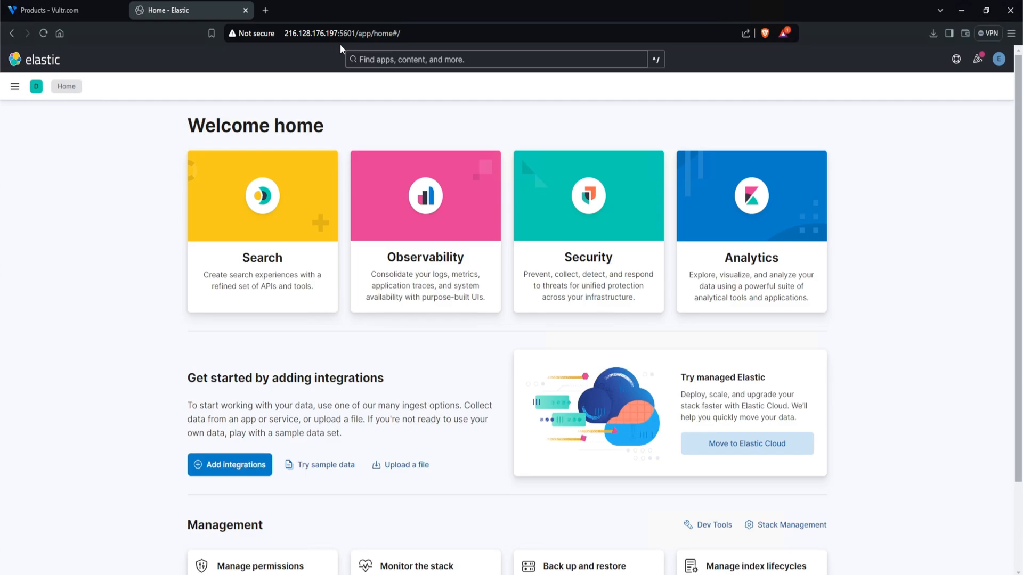
pyautogui.moveTo(25, 108)
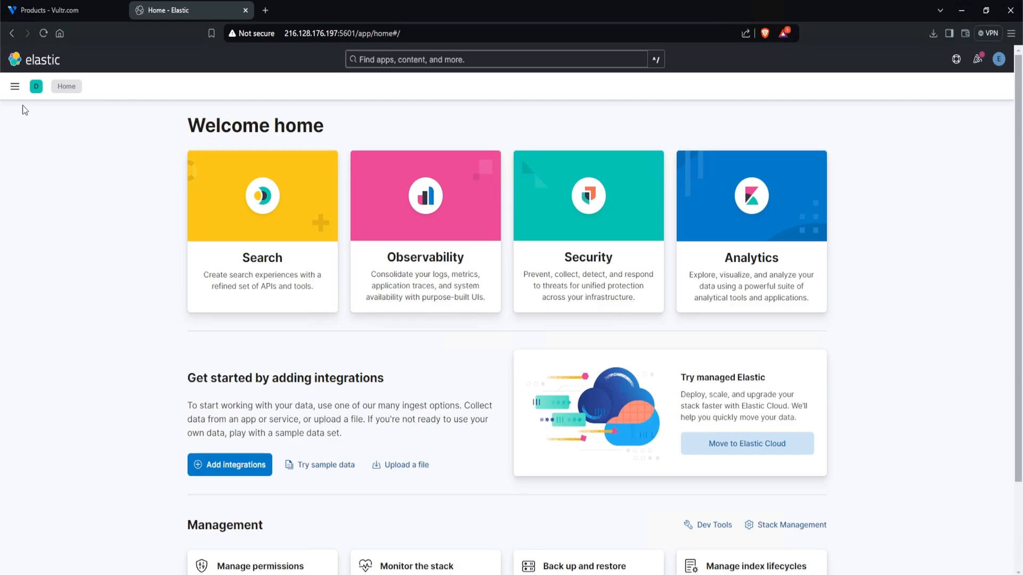
pyautogui.moveTo(15, 98)
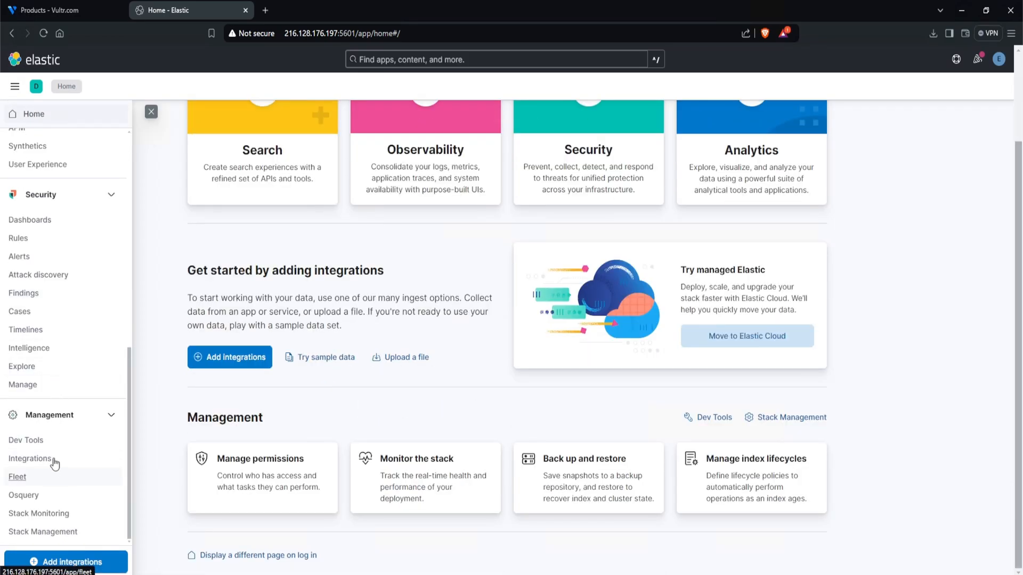
# Go to Fleet under Kibana's Management menu.
pyautogui.click(17, 476)
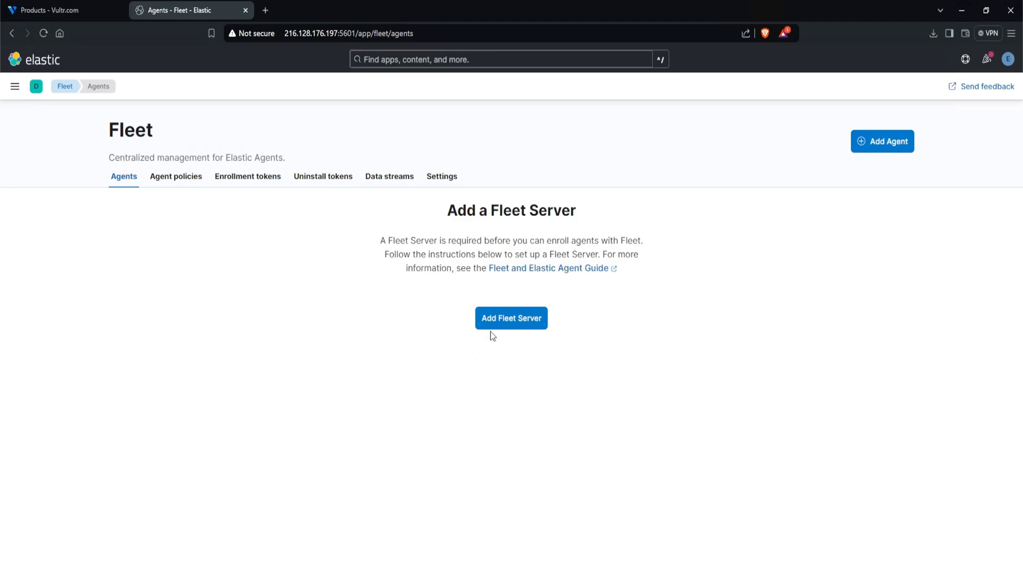
# Add a Fleet Server, review Advanced, and enter MyDFIR-Fleet-Server as the Quick Start name.
pyautogui.click(511, 318)
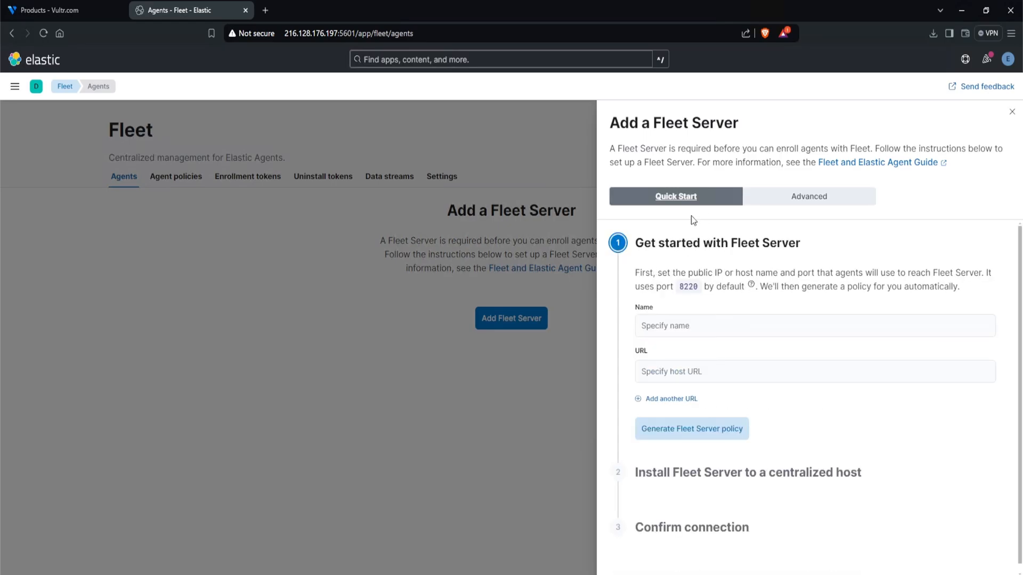
pyautogui.moveTo(661, 216)
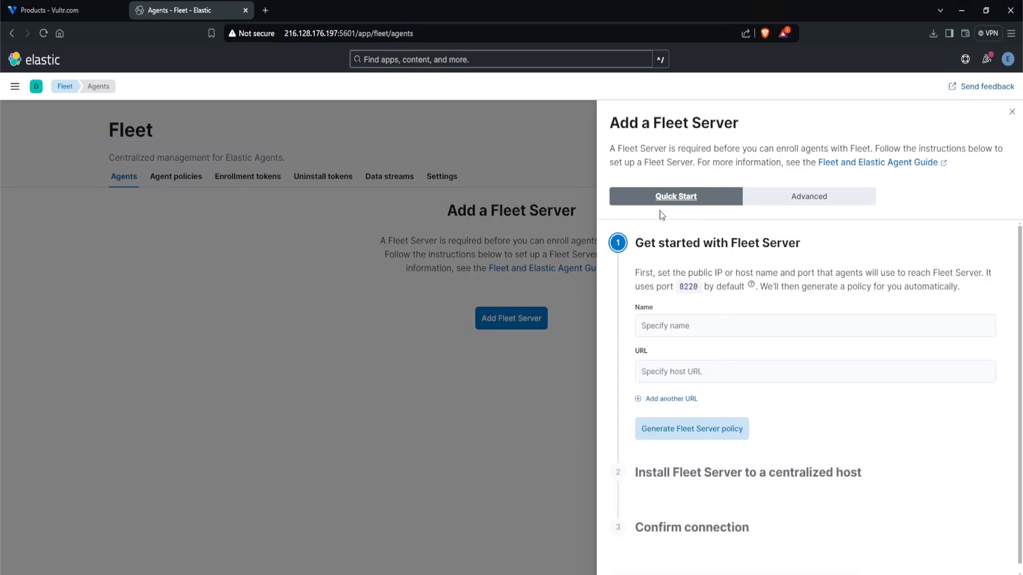
pyautogui.moveTo(786, 212)
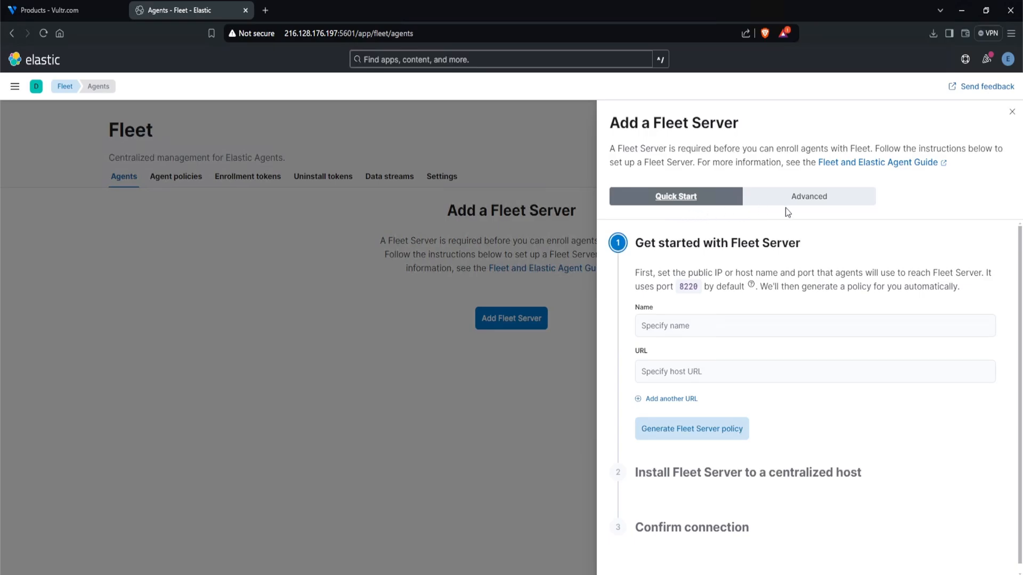
pyautogui.click(808, 196)
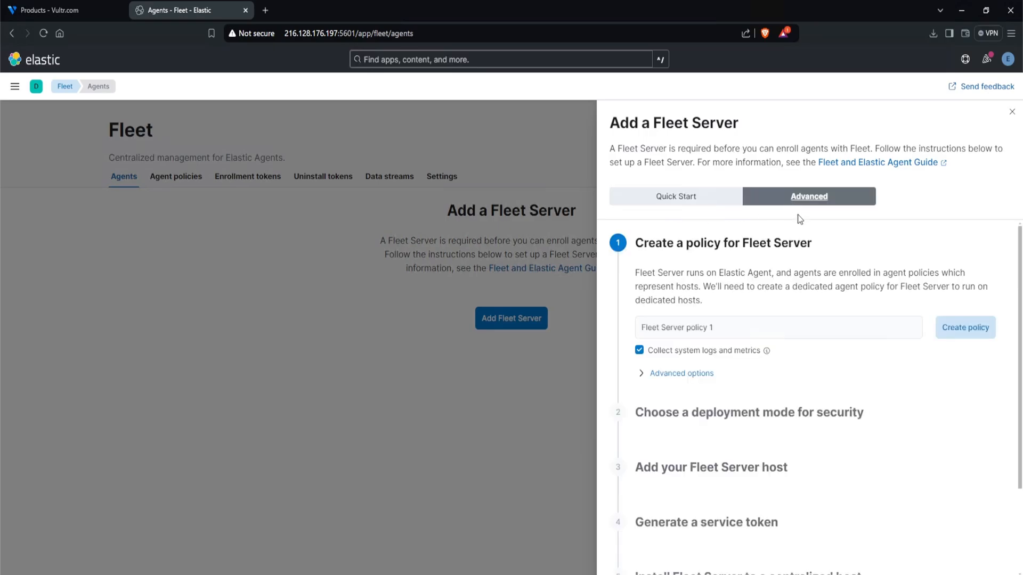
pyautogui.click(676, 196)
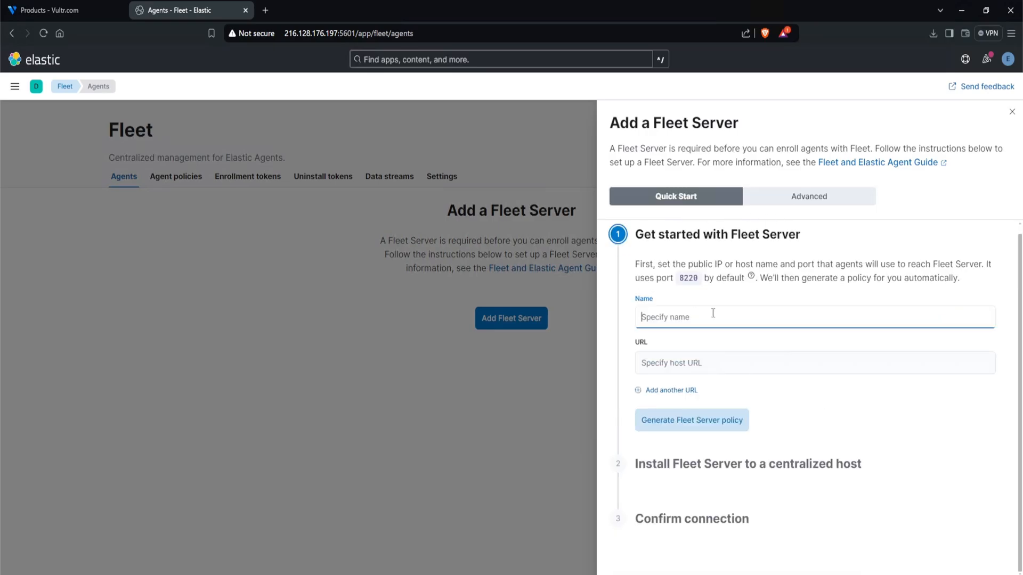
pyautogui.write('MyDFIR-')
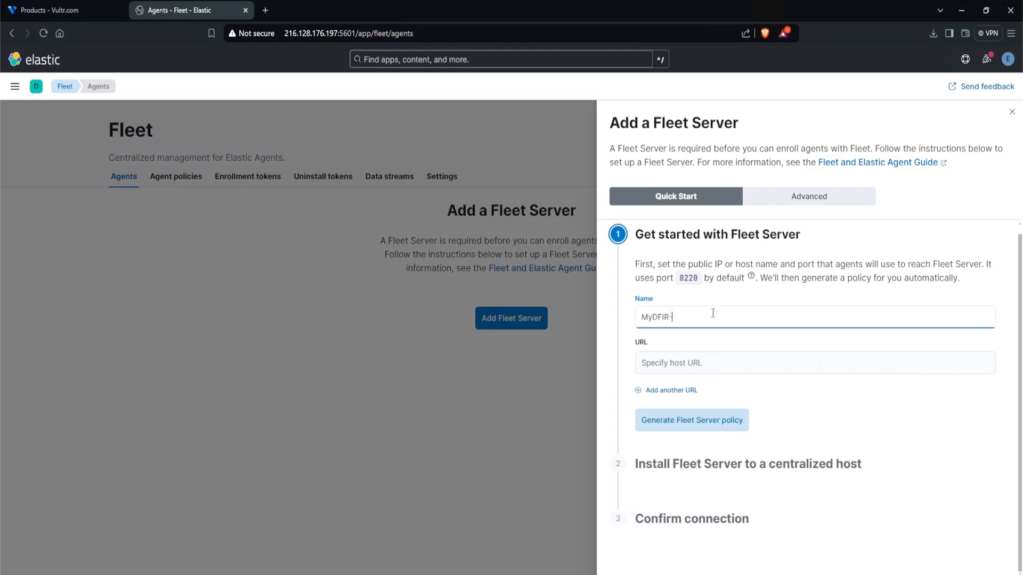
pyautogui.write('Fleet-')
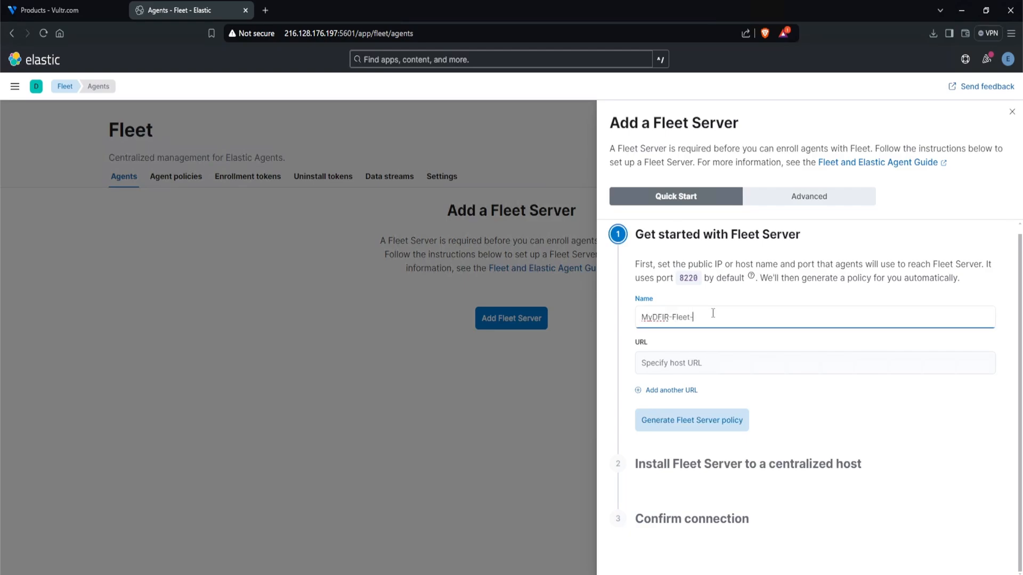
pyautogui.write('Server')
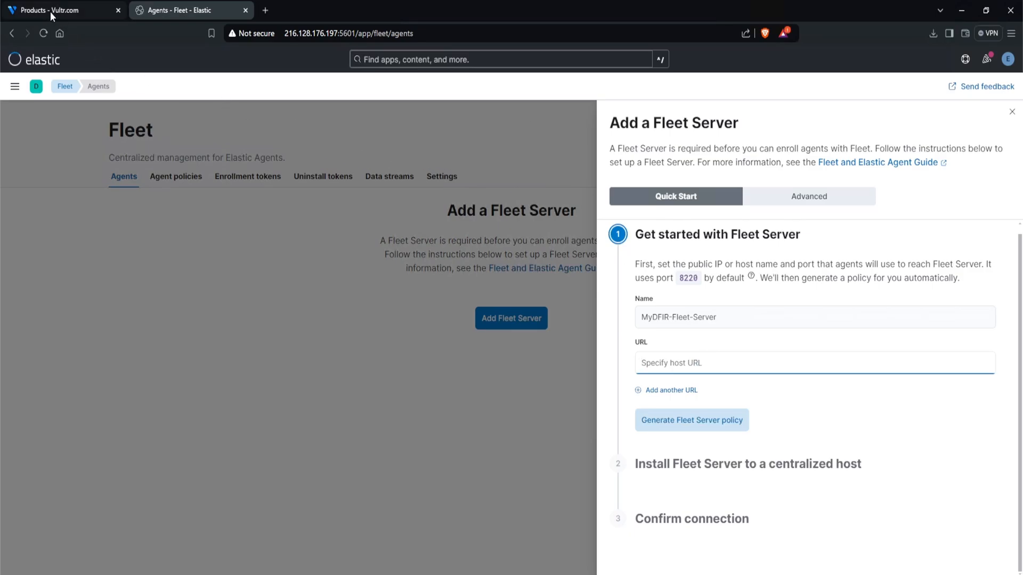
pyautogui.click(59, 9)
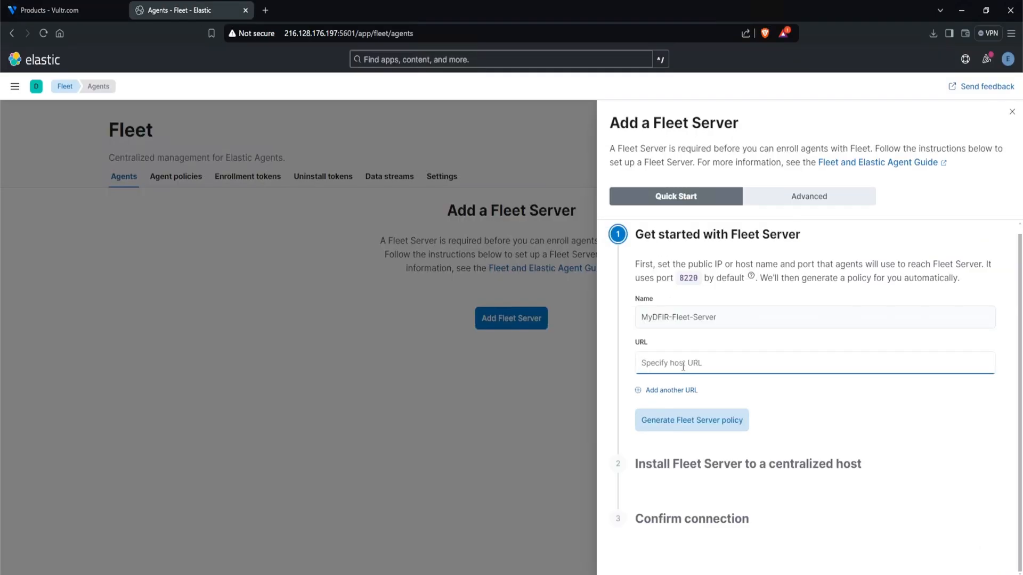
pyautogui.write('155.138.155.31')
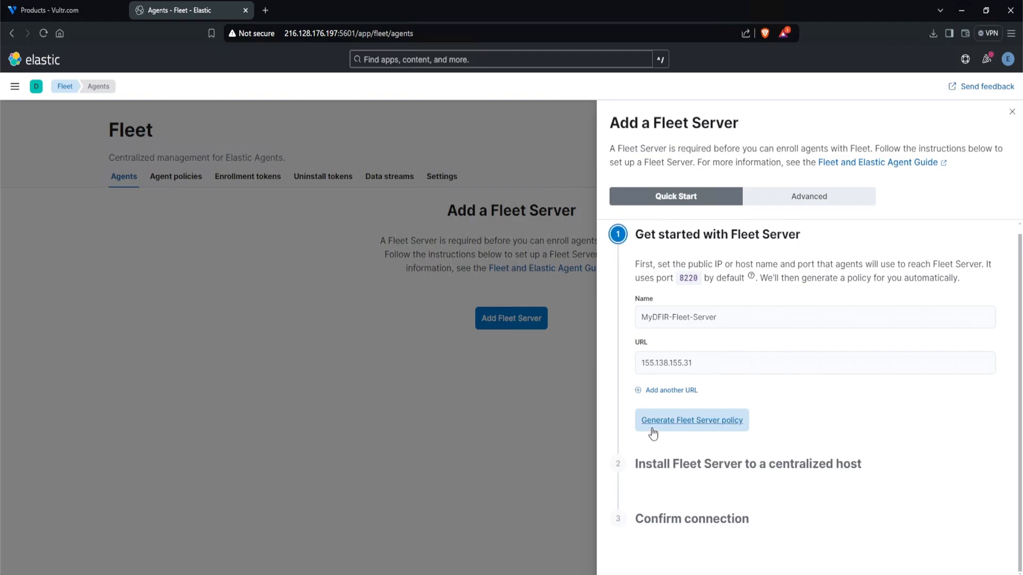
pyautogui.click(691, 419)
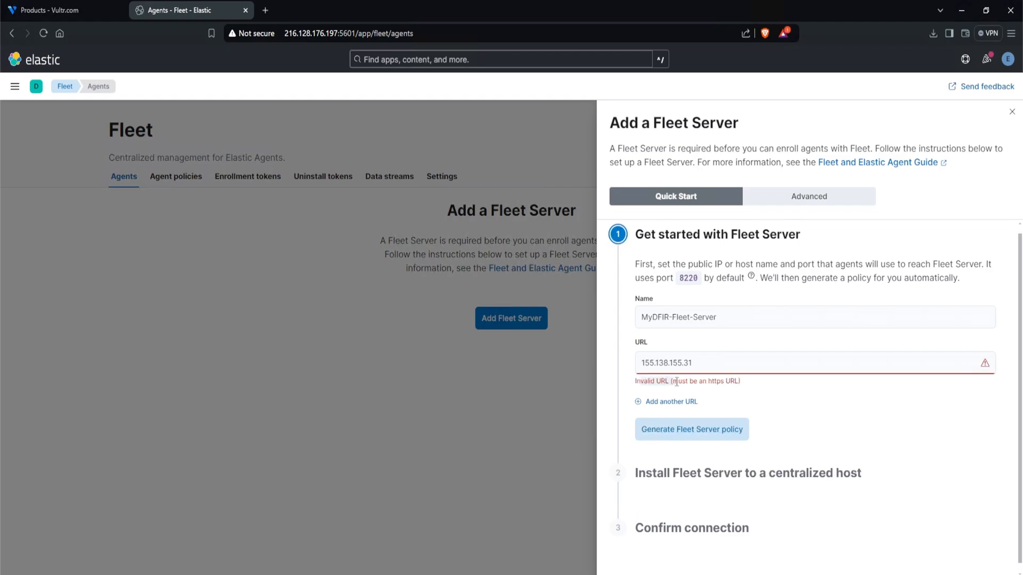
pyautogui.click(642, 362)
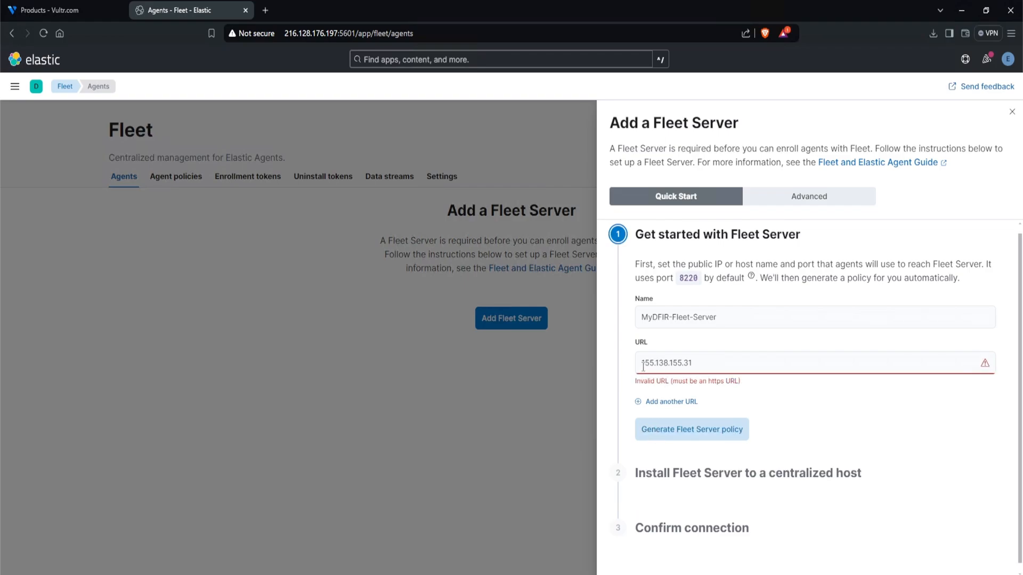
pyautogui.write('https:/')
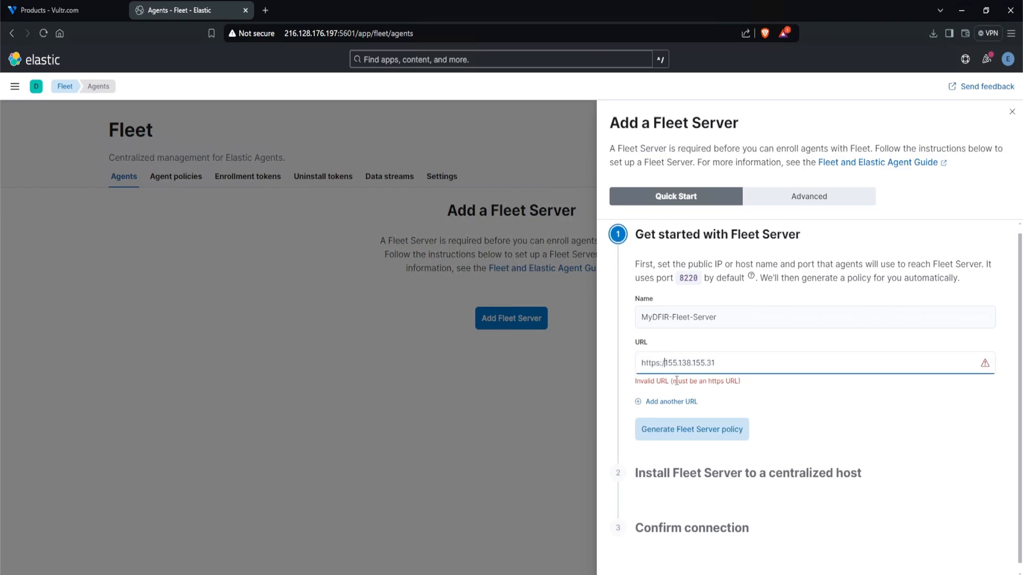
pyautogui.click(691, 429)
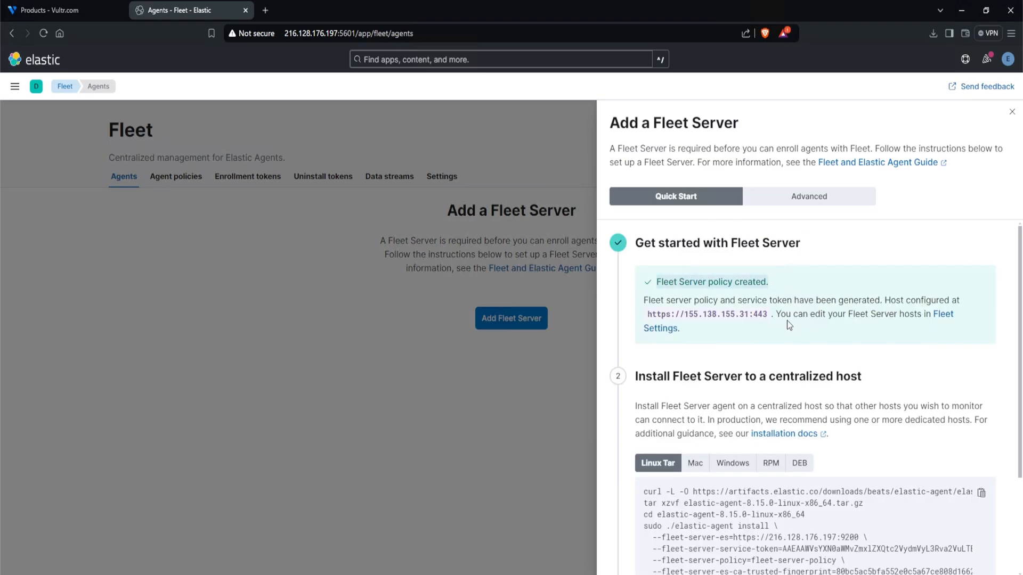
pyautogui.moveTo(856, 311)
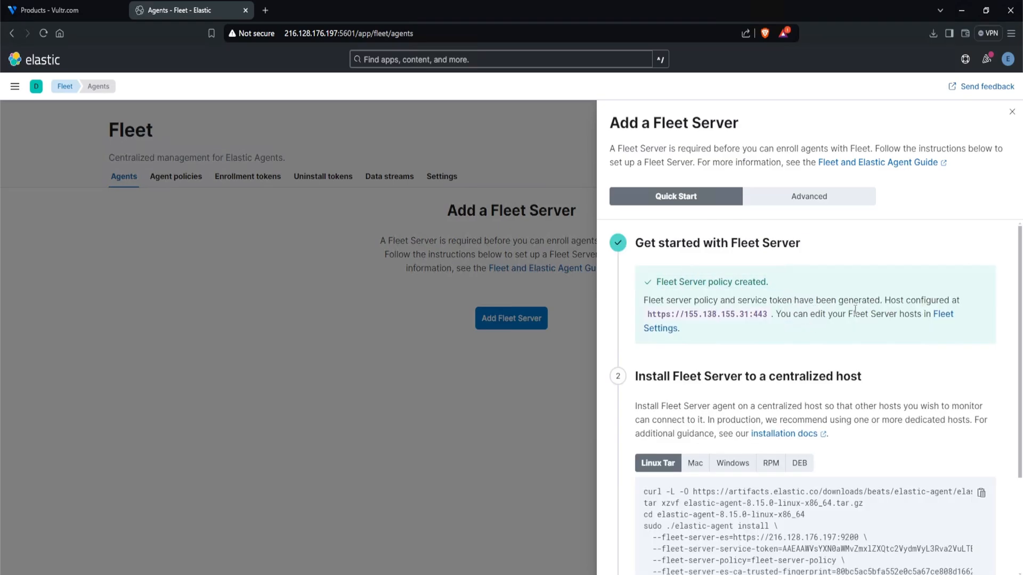
pyautogui.moveTo(691, 329)
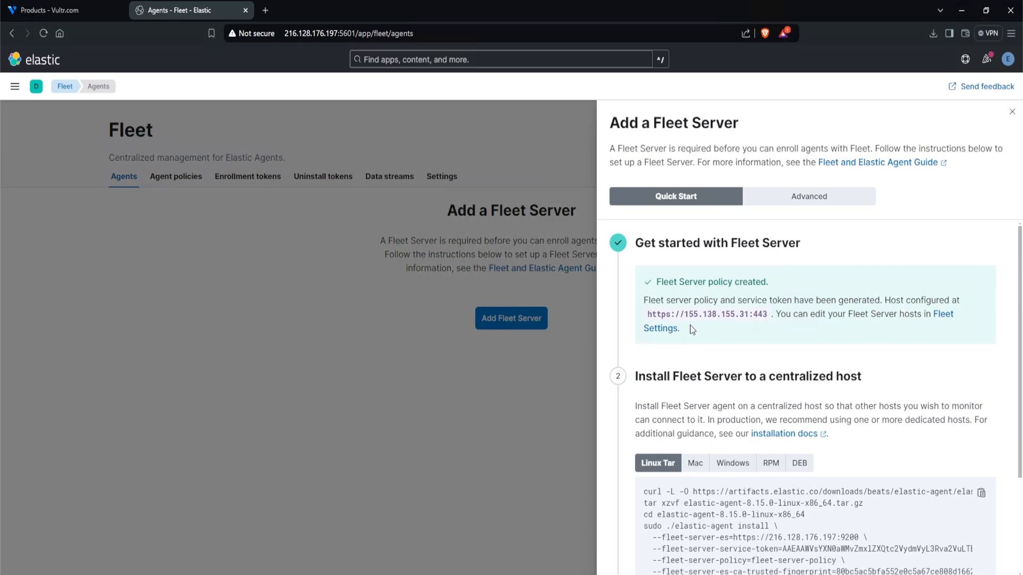
pyautogui.moveTo(713, 325)
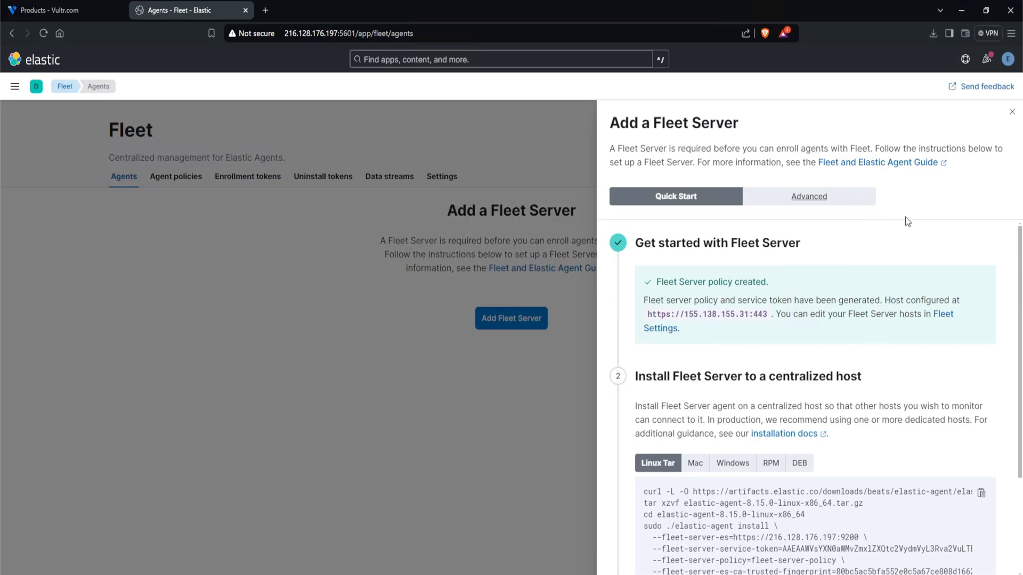
pyautogui.scroll(-3)
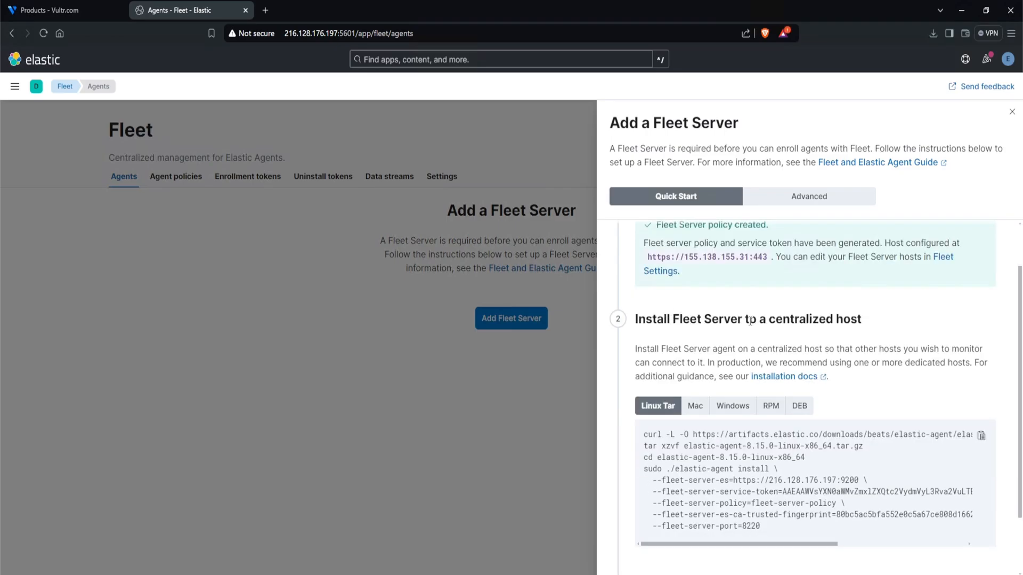
pyautogui.scroll(-3)
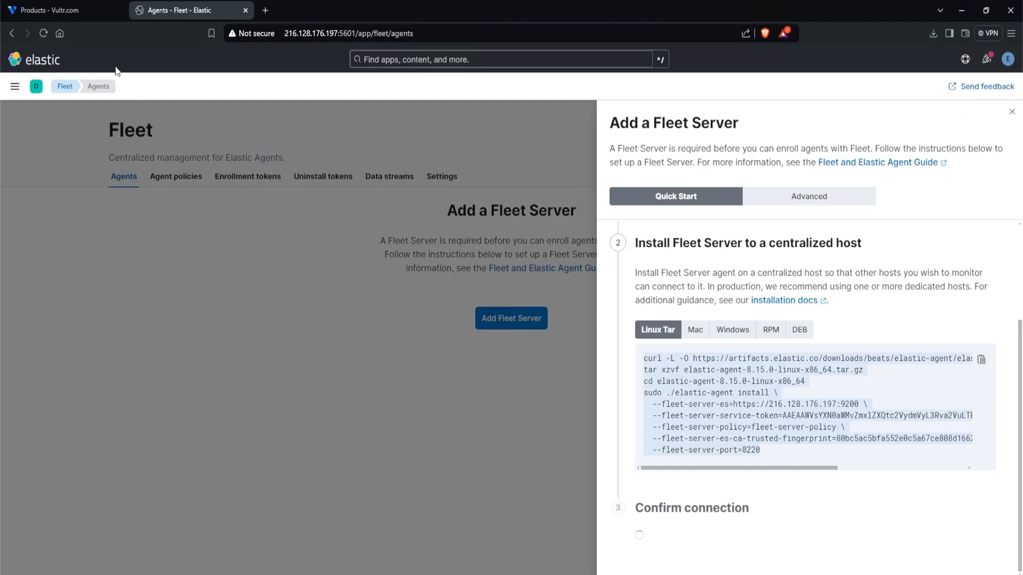
# Open the MyDFIR-Fleet-Server instance in Vultr and launch its web console.
pyautogui.click(59, 9)
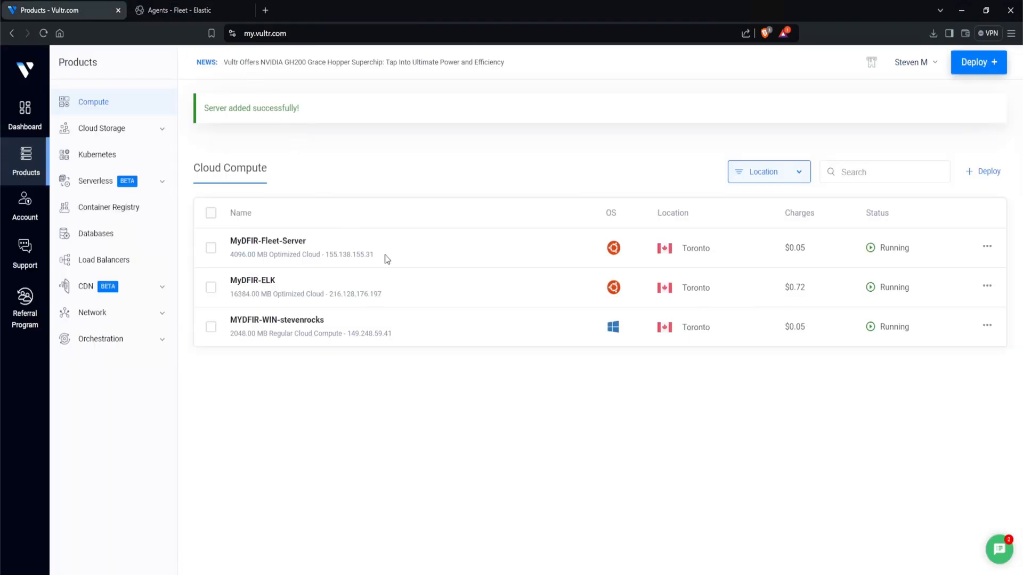
pyautogui.click(268, 241)
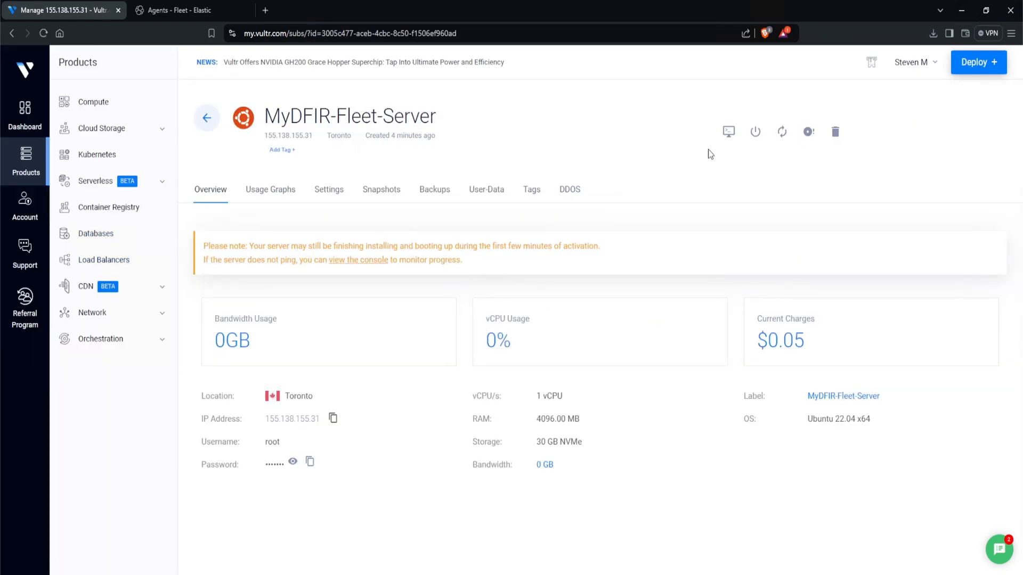
pyautogui.click(729, 132)
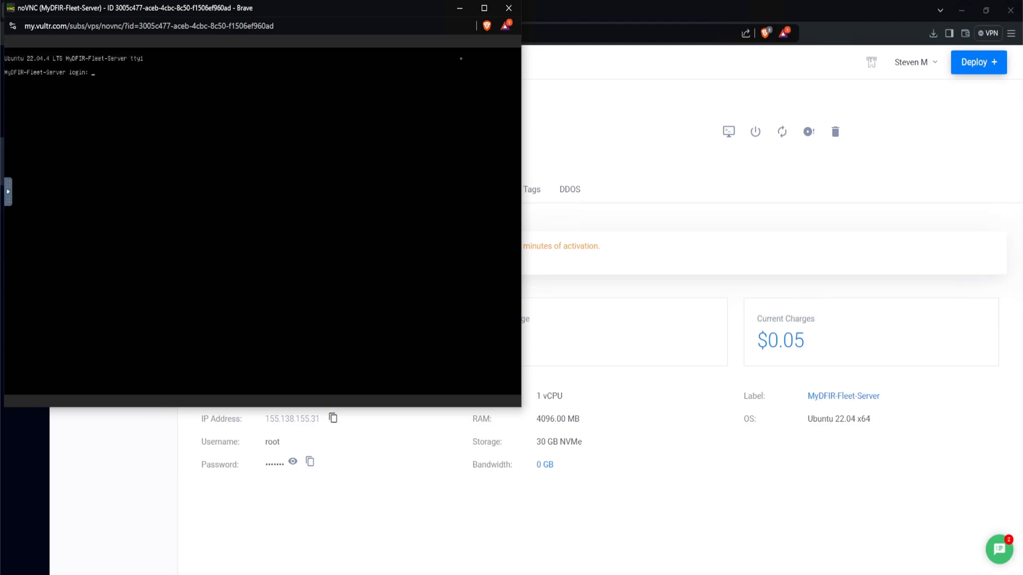
pyautogui.click(333, 419)
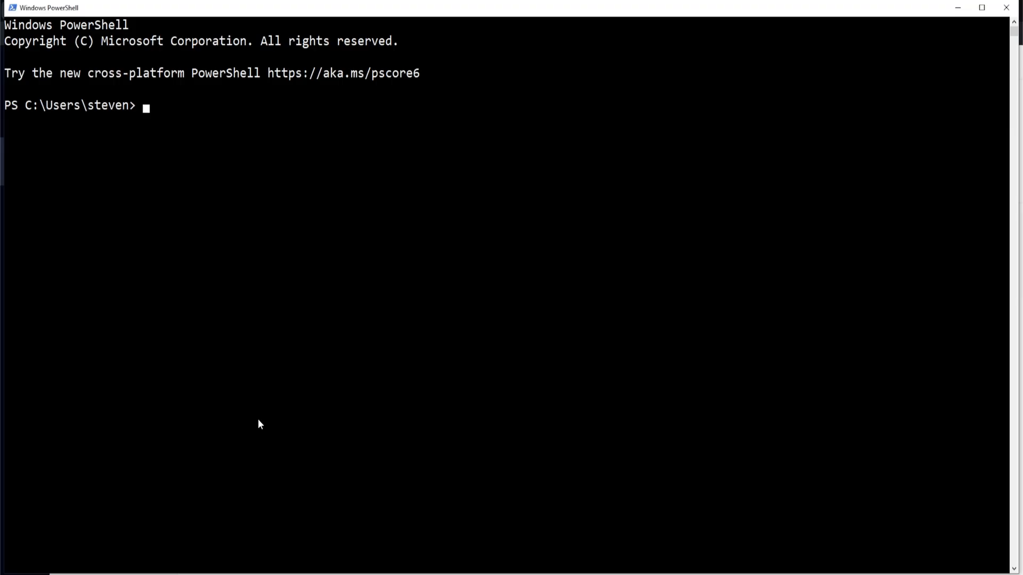
pyautogui.write('ss')
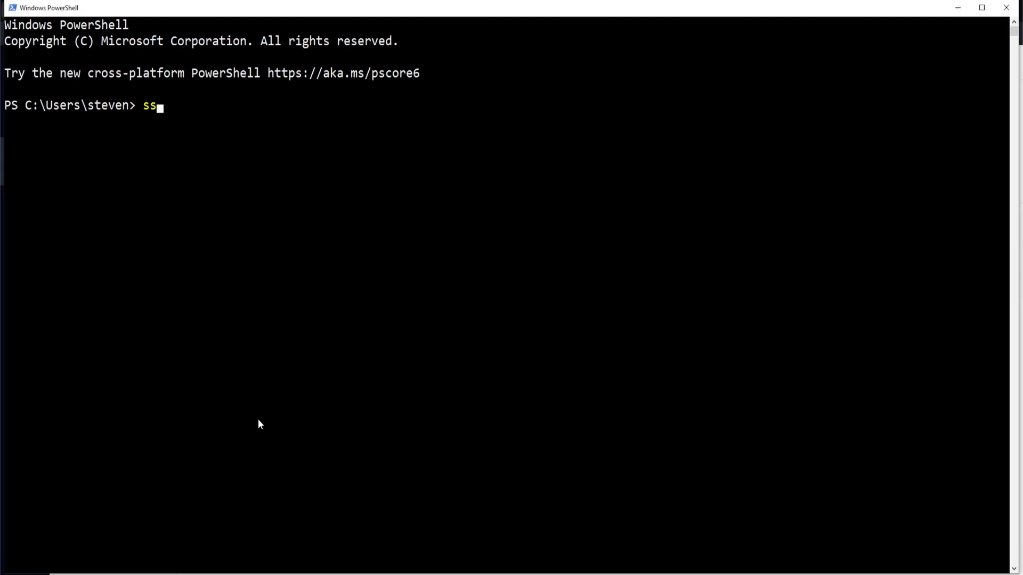
pyautogui.write('h r')
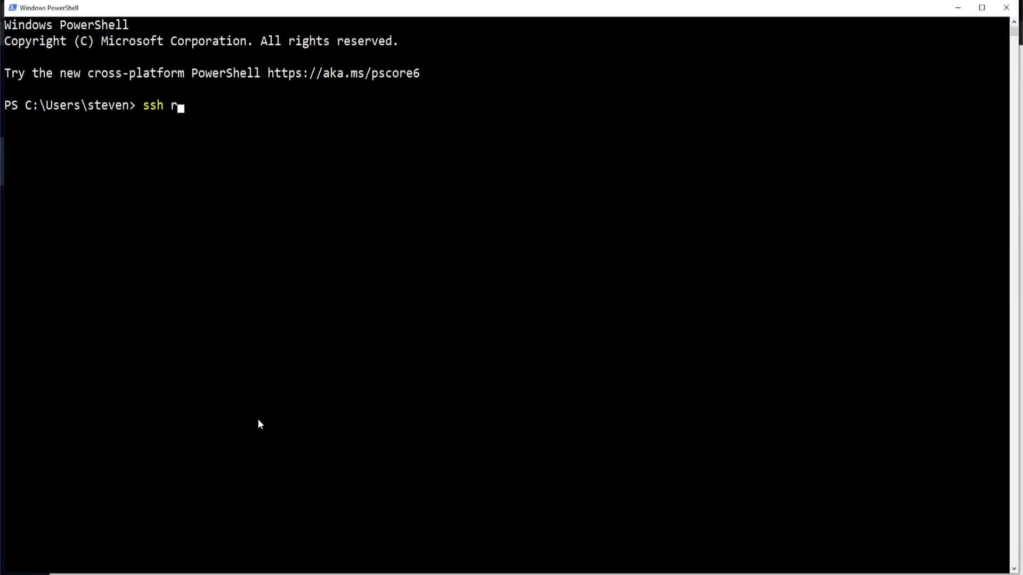
pyautogui.write('oot@155.138.155.31')
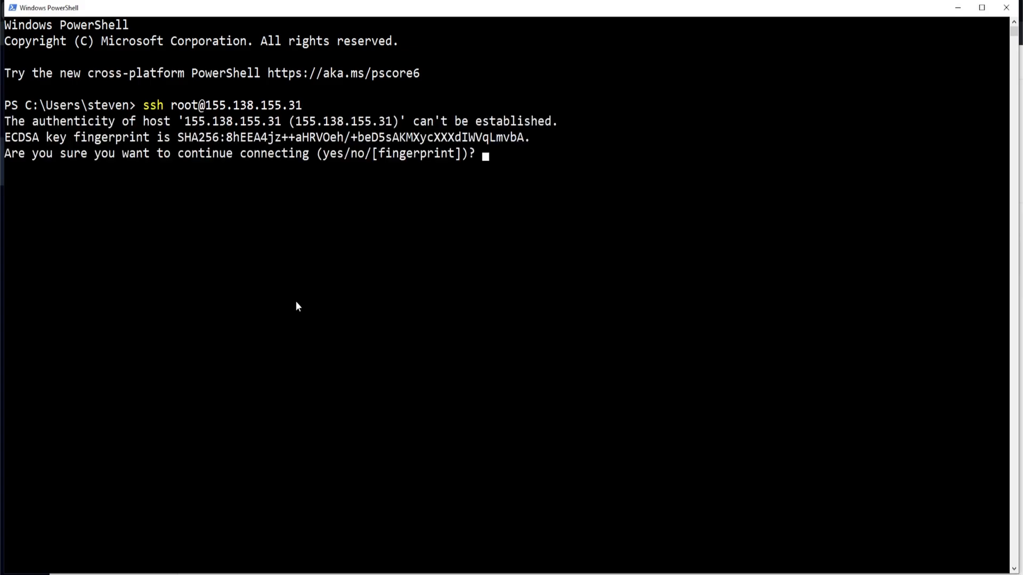
pyautogui.write('yes')
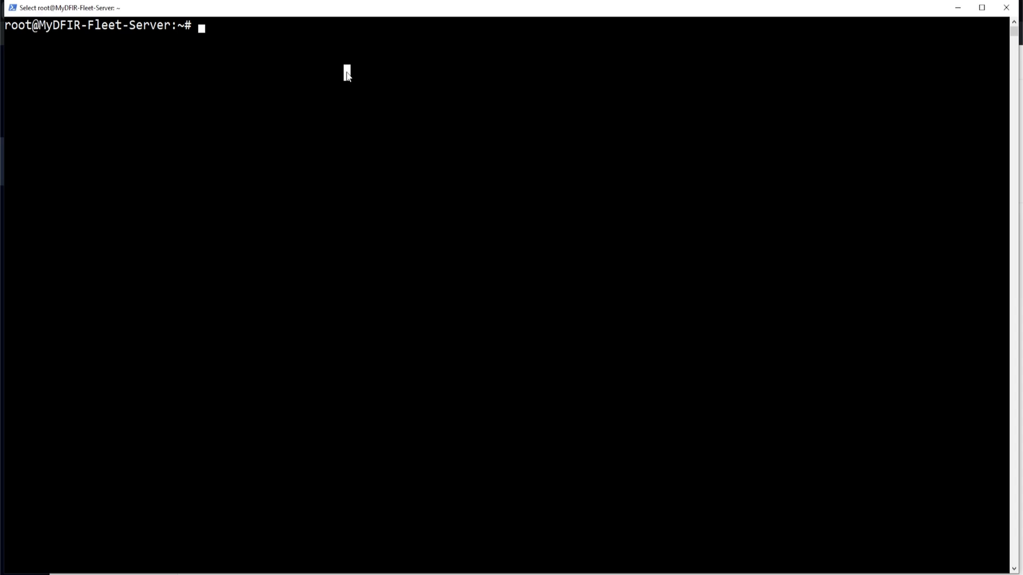
# Run apt-get update && apt-get upgrade -y, then confirm the Elastic Agent install with y.
pyautogui.write('apt')
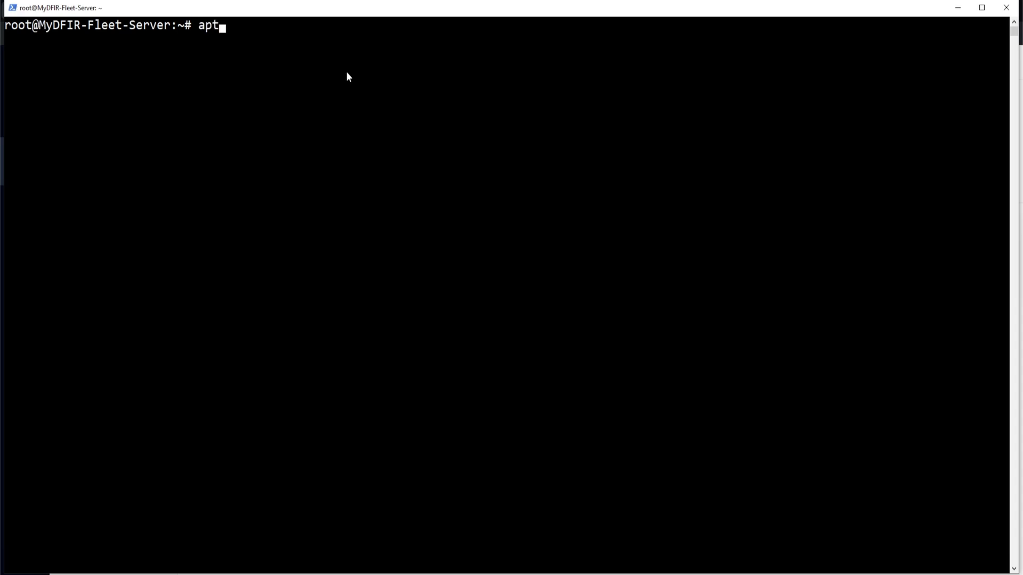
pyautogui.write('-get update')
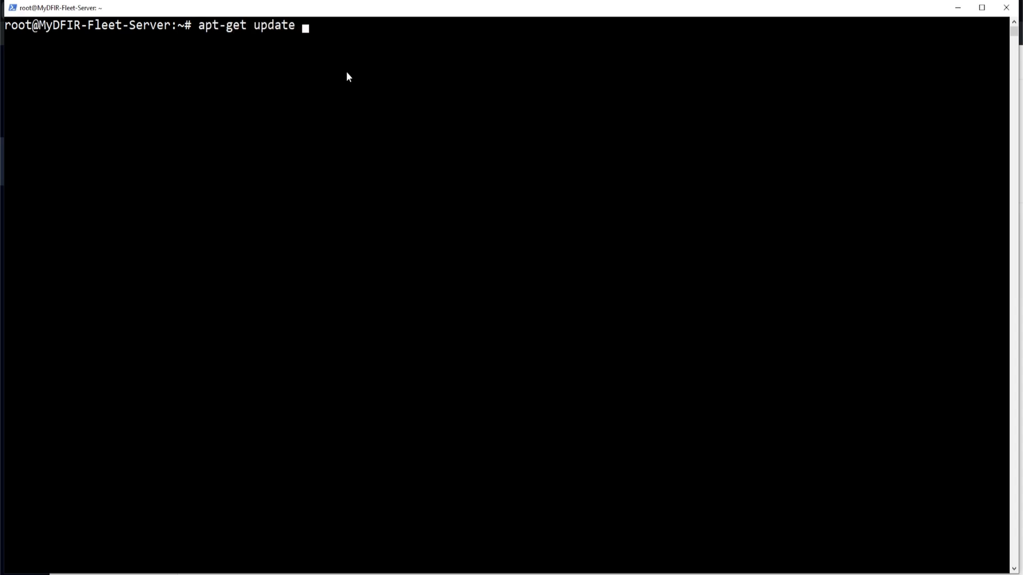
pyautogui.write('&& apt-get')
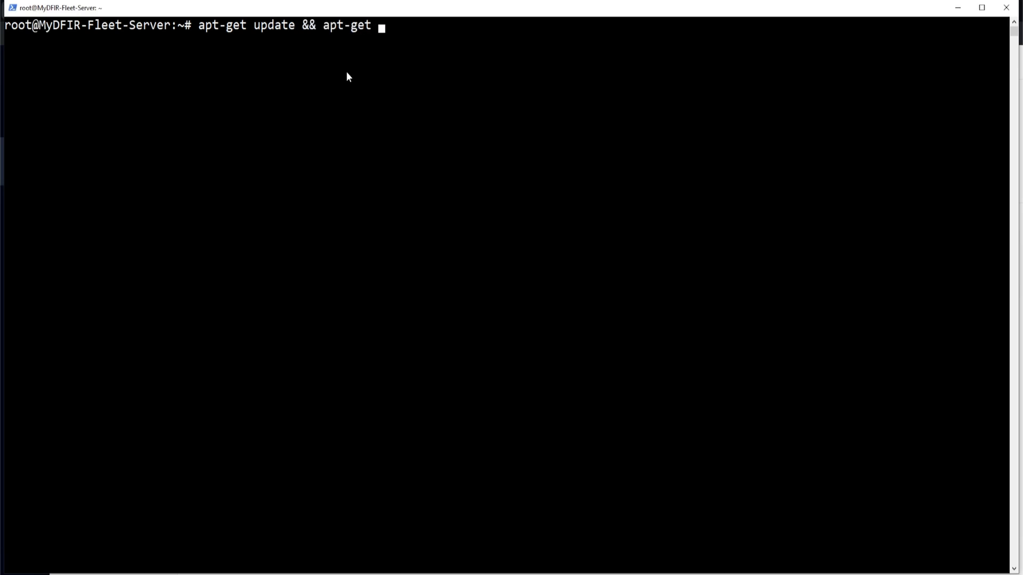
pyautogui.write('upgrade -')
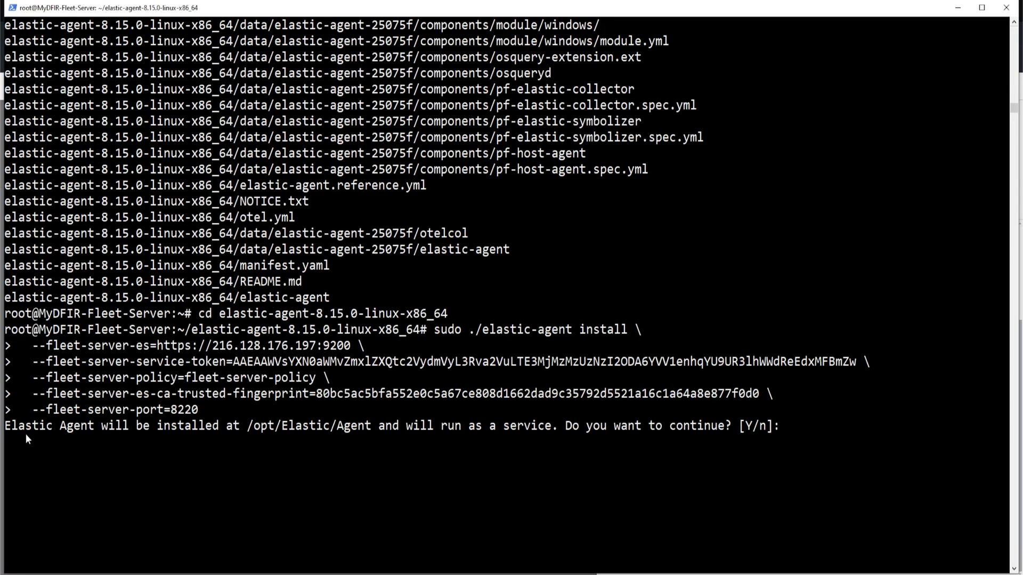
pyautogui.moveTo(259, 439)
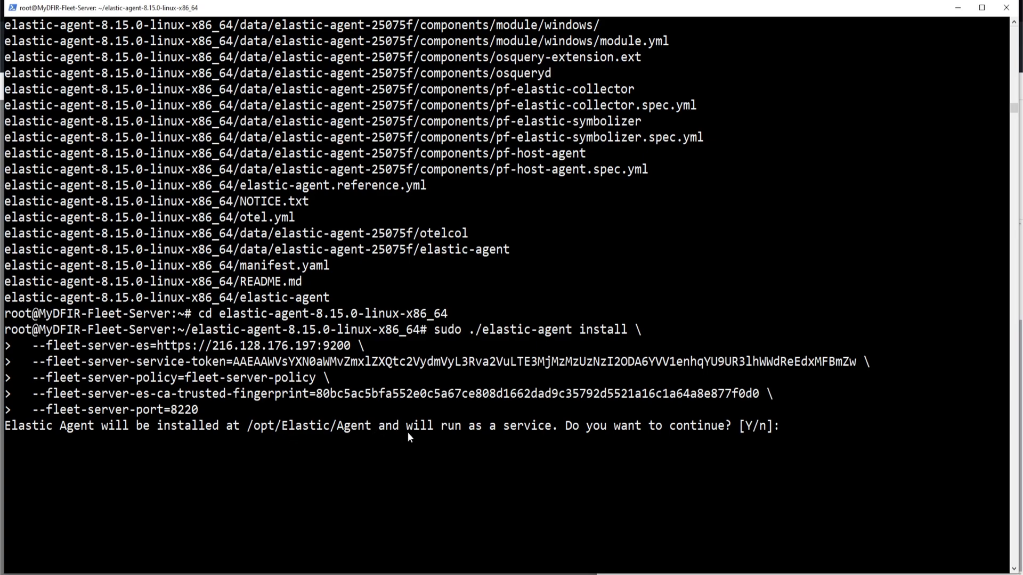
pyautogui.moveTo(586, 454)
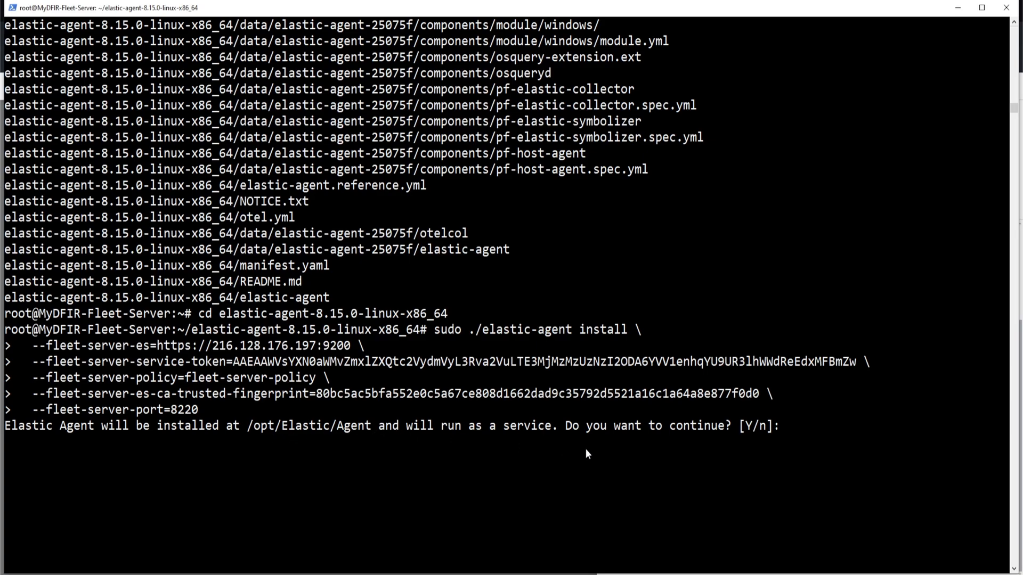
pyautogui.write('y')
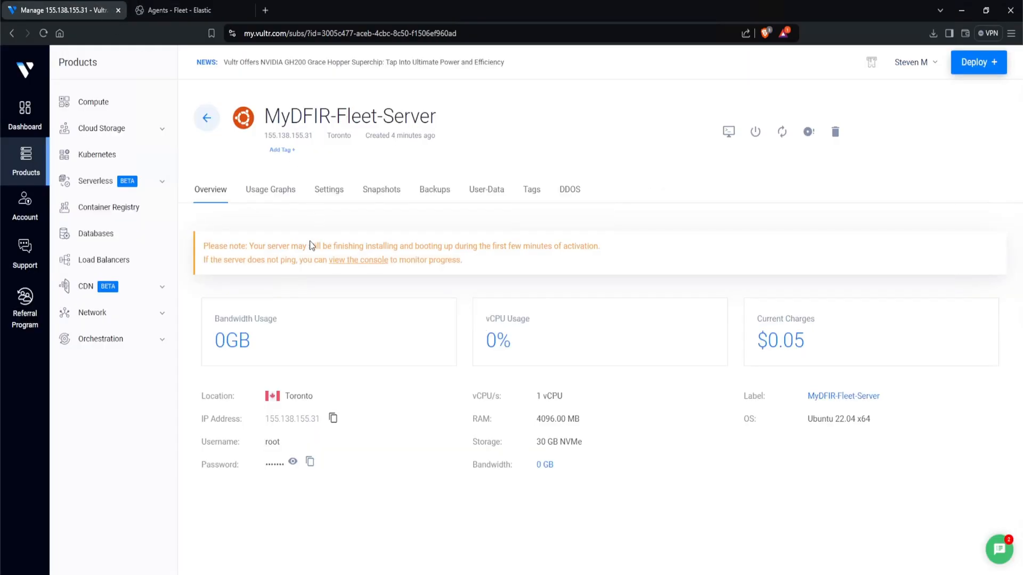
pyautogui.moveTo(365, 222)
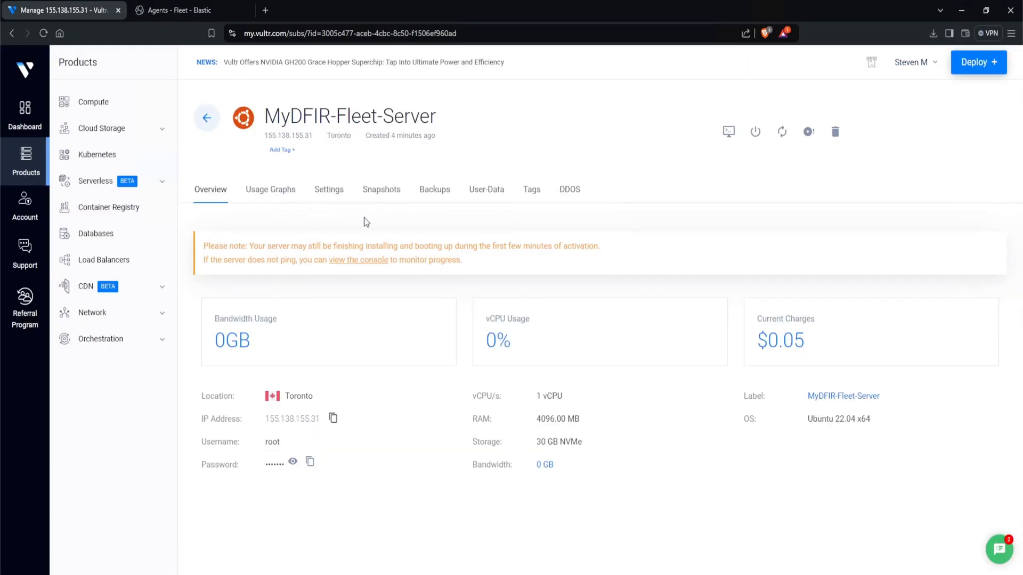
# Copy the server IP and open the 30-Day-MyDFIR-SOC-Challenge firewall group.
pyautogui.doubleClick(288, 136)
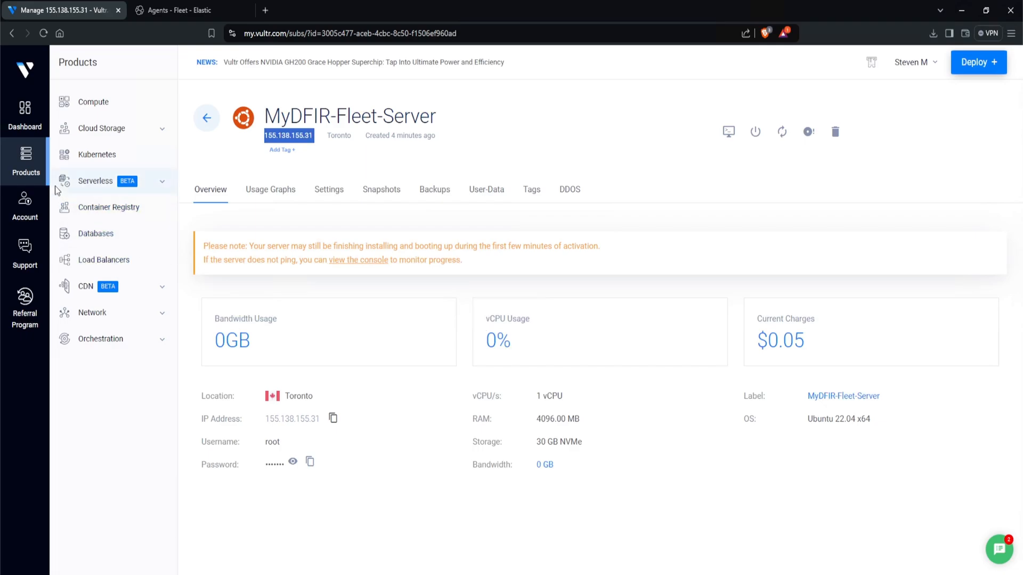
pyautogui.click(92, 313)
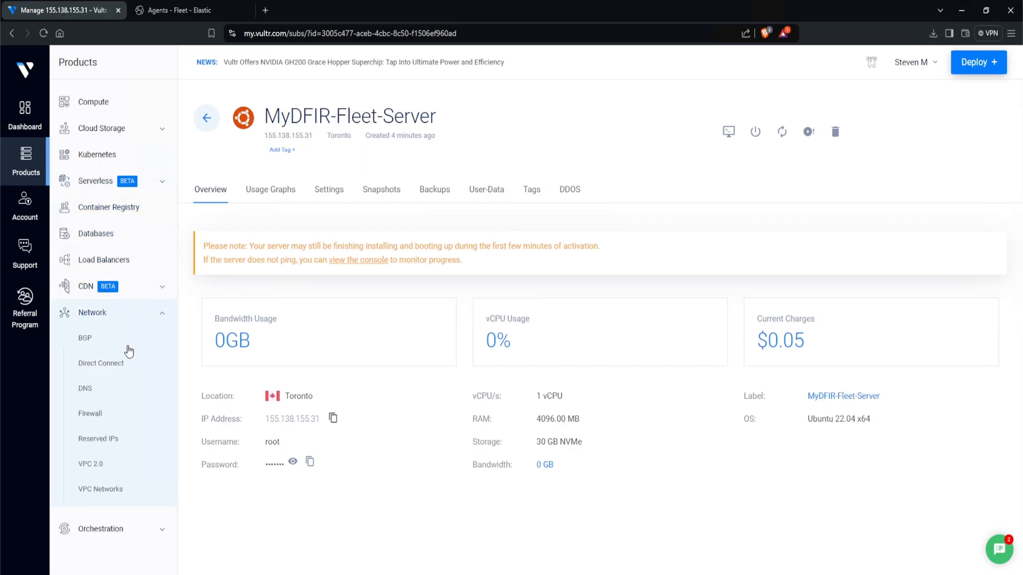
pyautogui.click(90, 412)
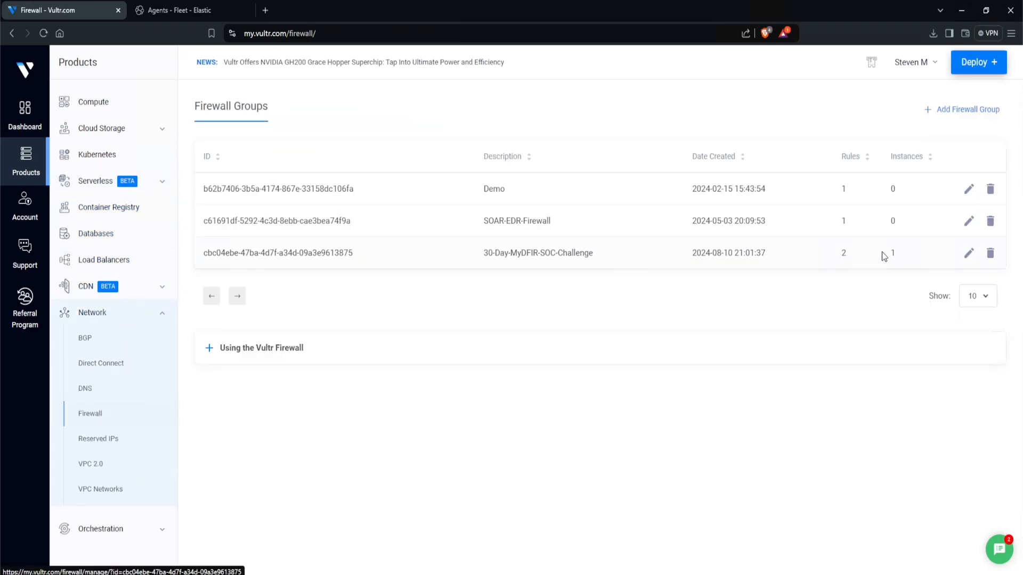
pyautogui.click(278, 253)
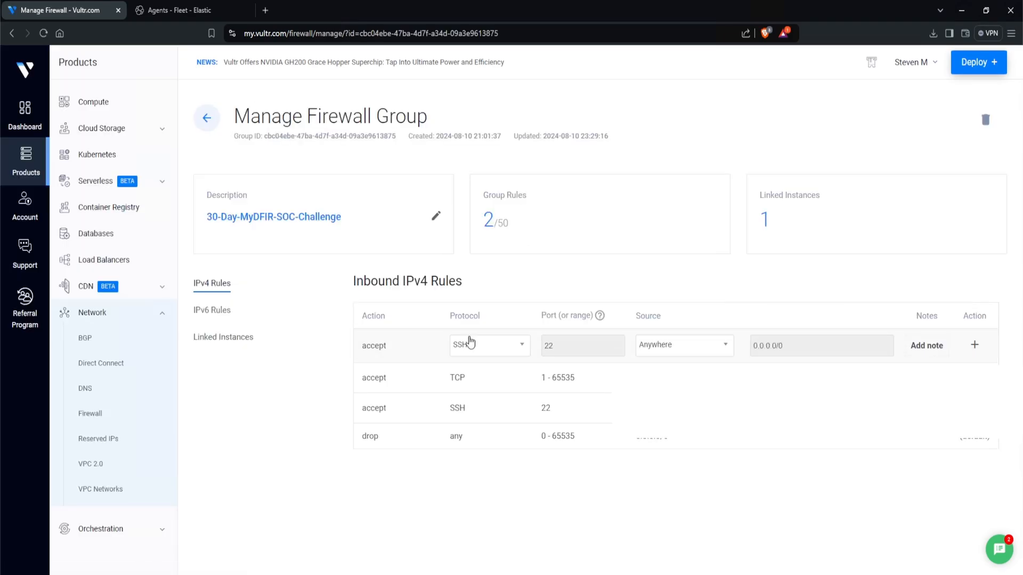
# Add an inbound TCP rule for ports 1-65535 from source 155.138.155.31.
pyautogui.click(582, 345)
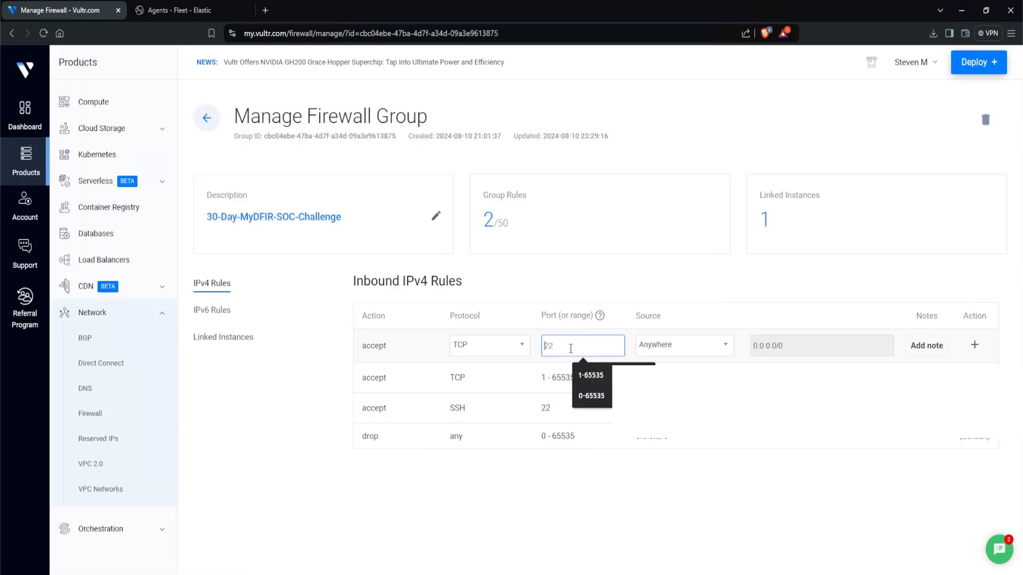
pyautogui.click(590, 375)
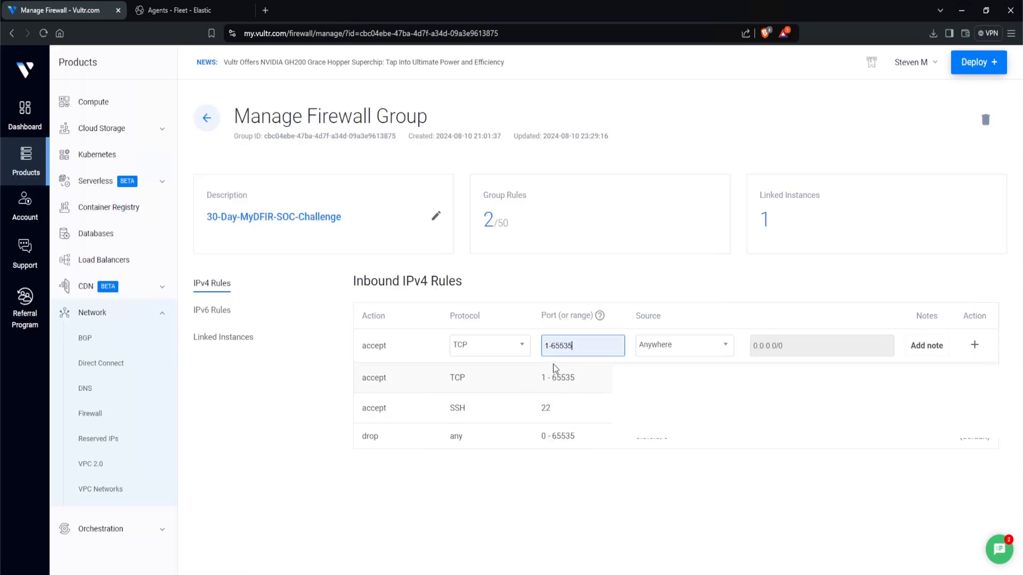
pyautogui.click(684, 345)
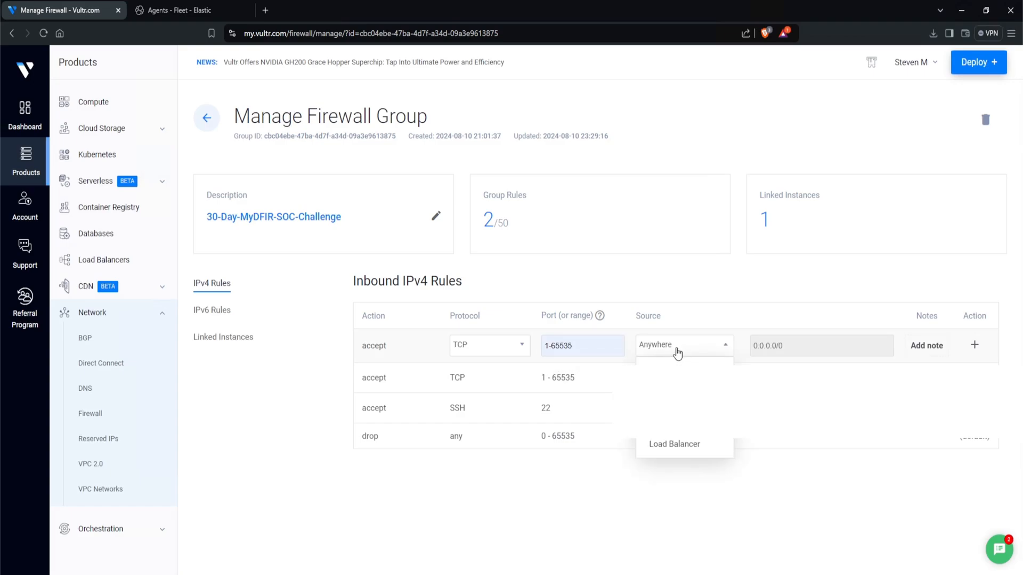
pyautogui.write('155.138.155.31')
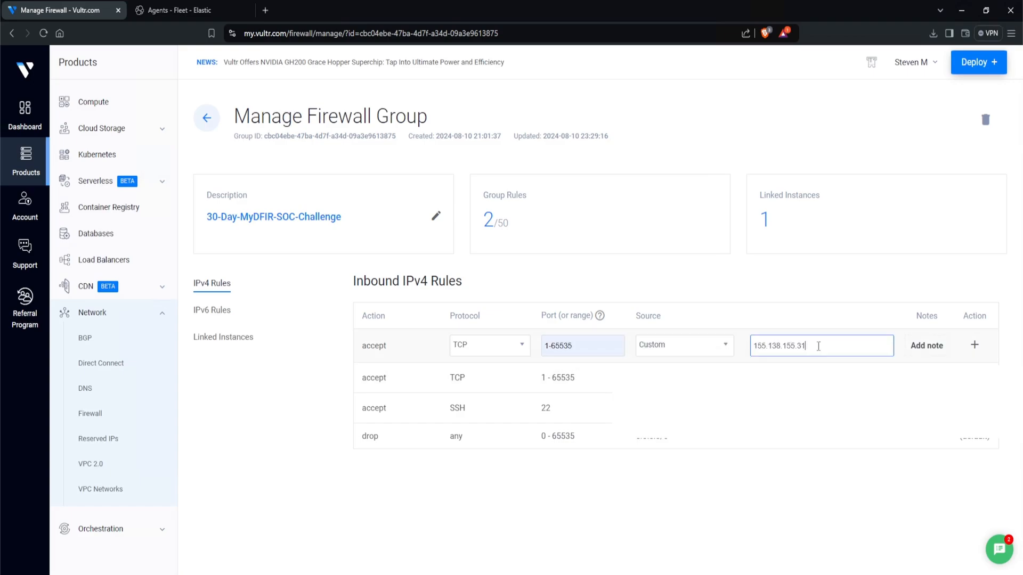
pyautogui.moveTo(975, 345)
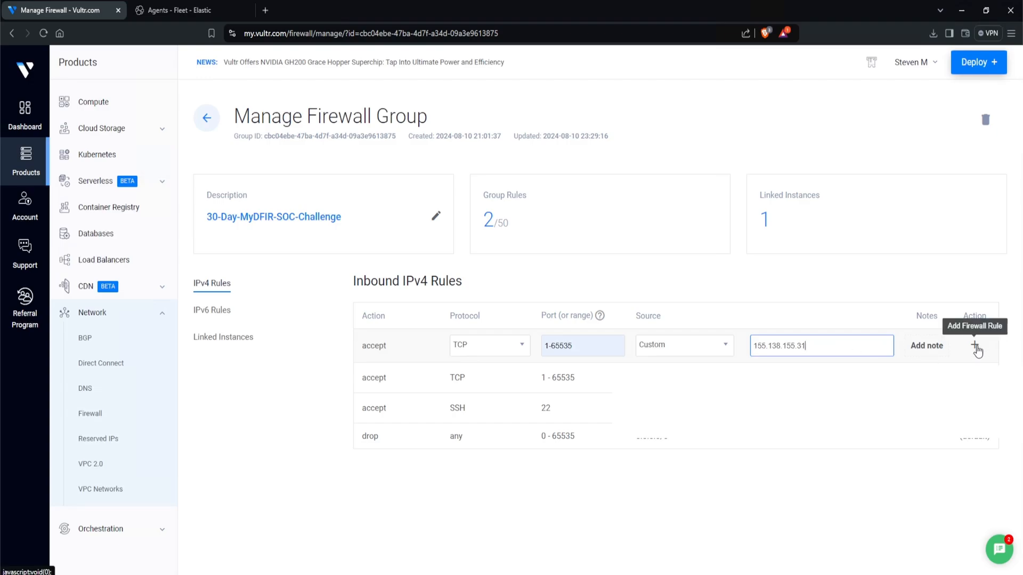
pyautogui.click(169, 9)
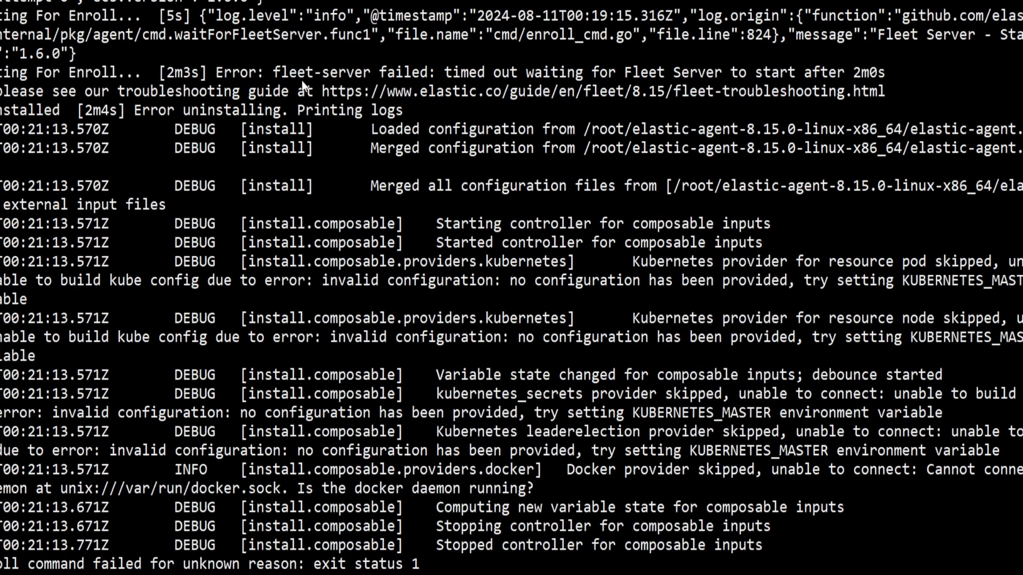
# Rerun sudo ./elastic-agent install with --fleet-server-es from elastic-agent-8.15.0-linux-x86_64 and confirm y.
pyautogui.doubleClick(349, 72)
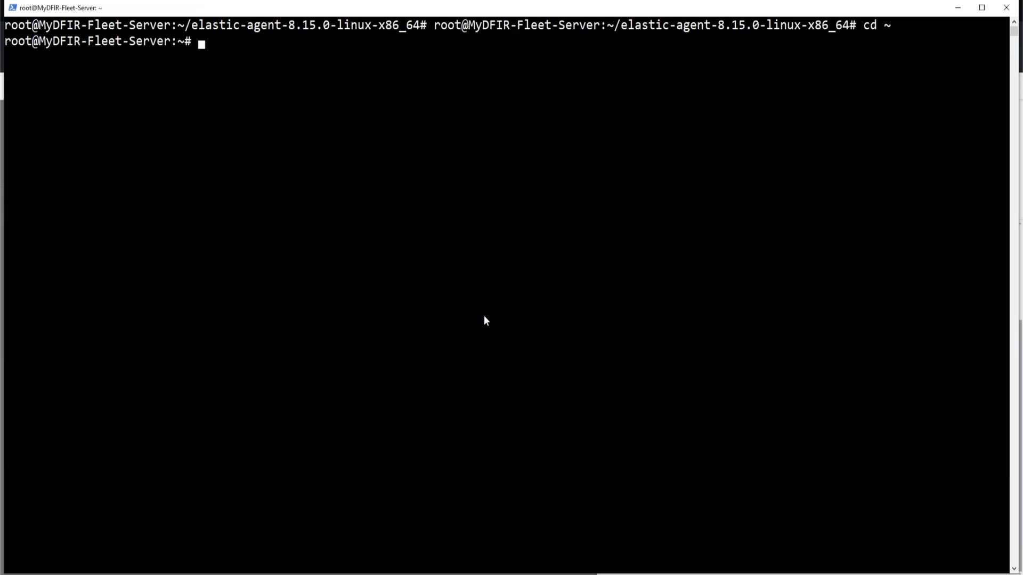
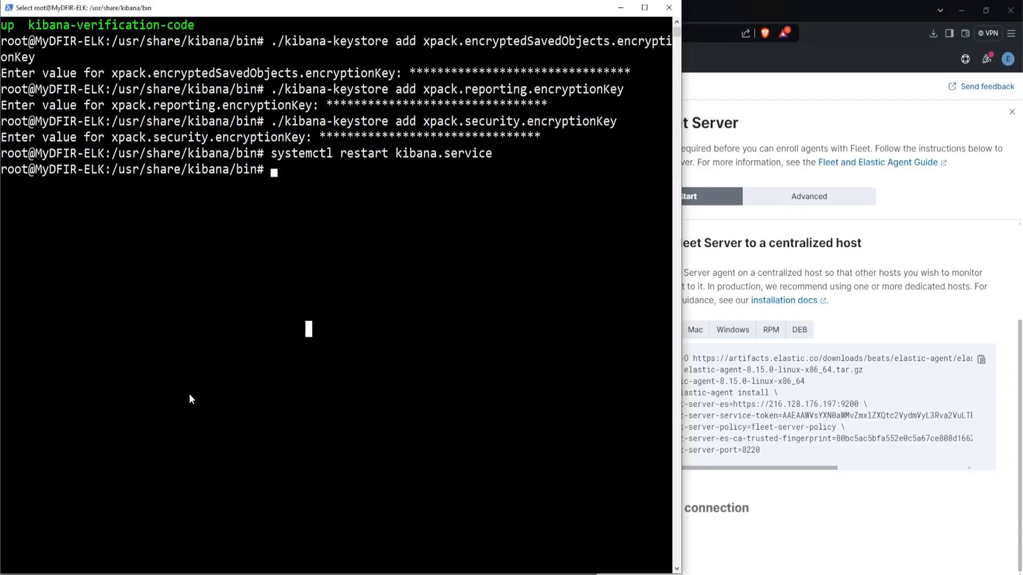
# Open port 9200 on the ELK server firewall with ufw allow 9200.
pyautogui.write('ufw')
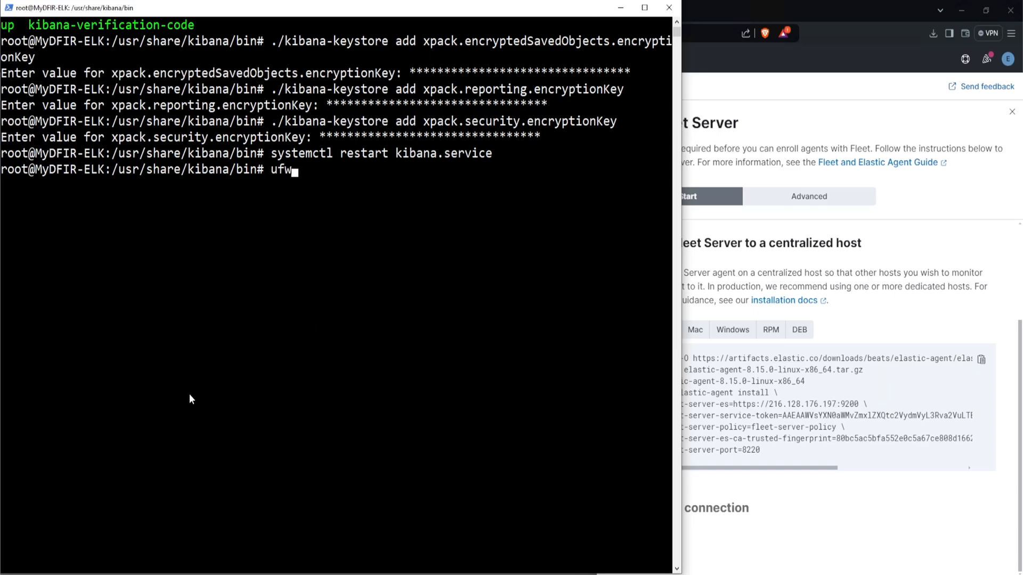
pyautogui.write('allow 9200')
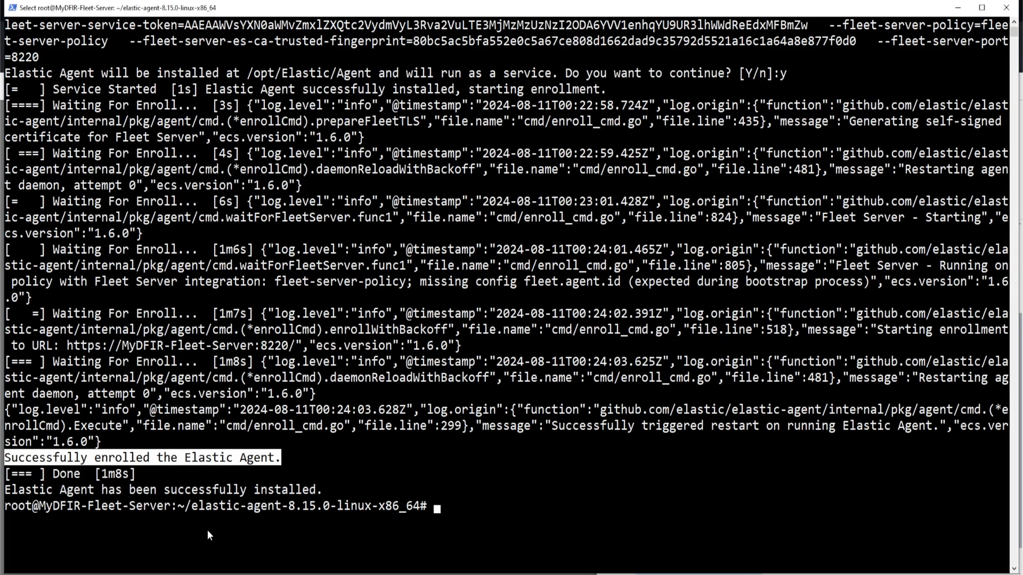
pyautogui.moveTo(203, 527)
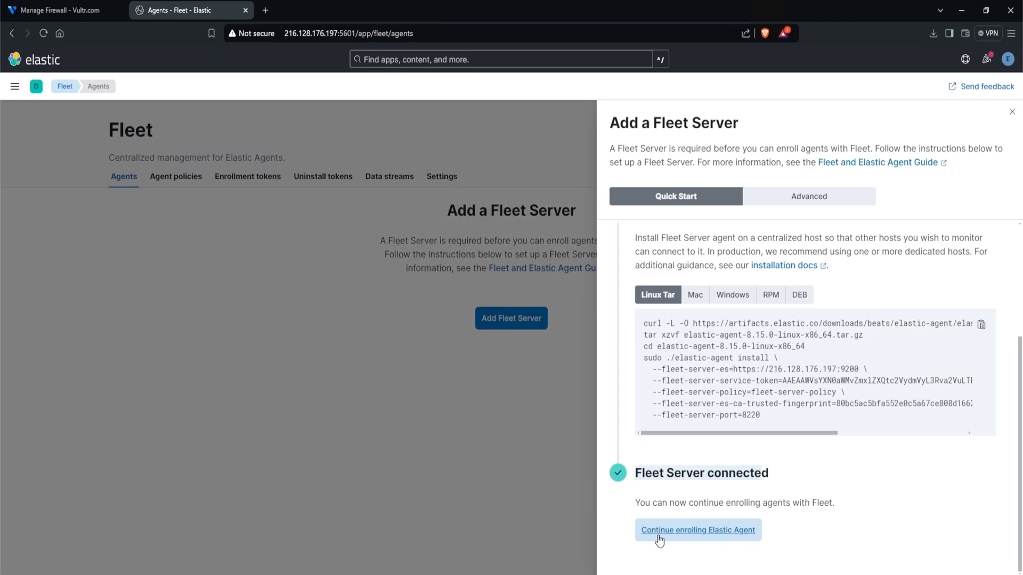
# Create a new agent policy named MyDFIR-Windows-Policy.
pyautogui.click(697, 529)
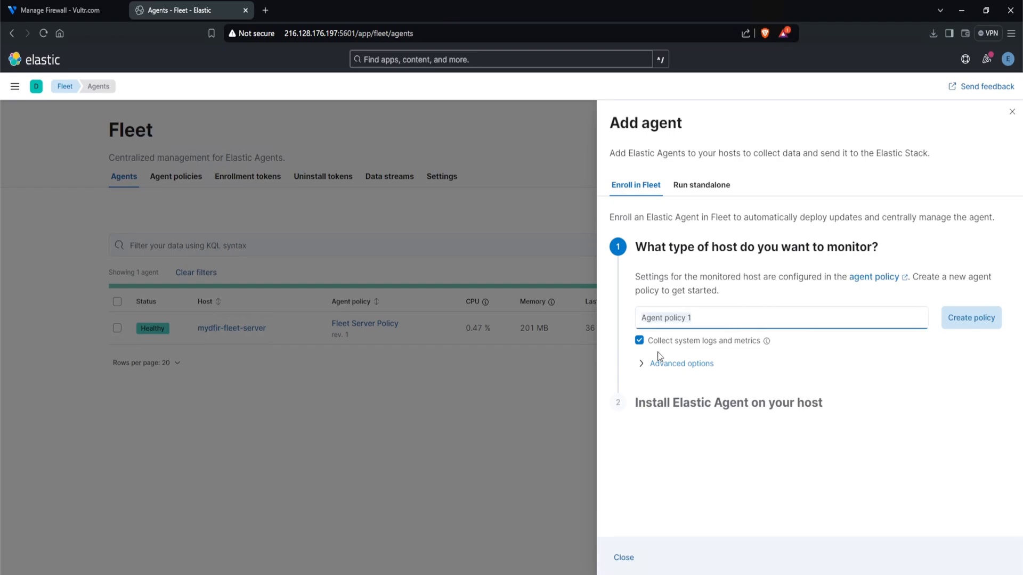
pyautogui.write('MyDFIR')
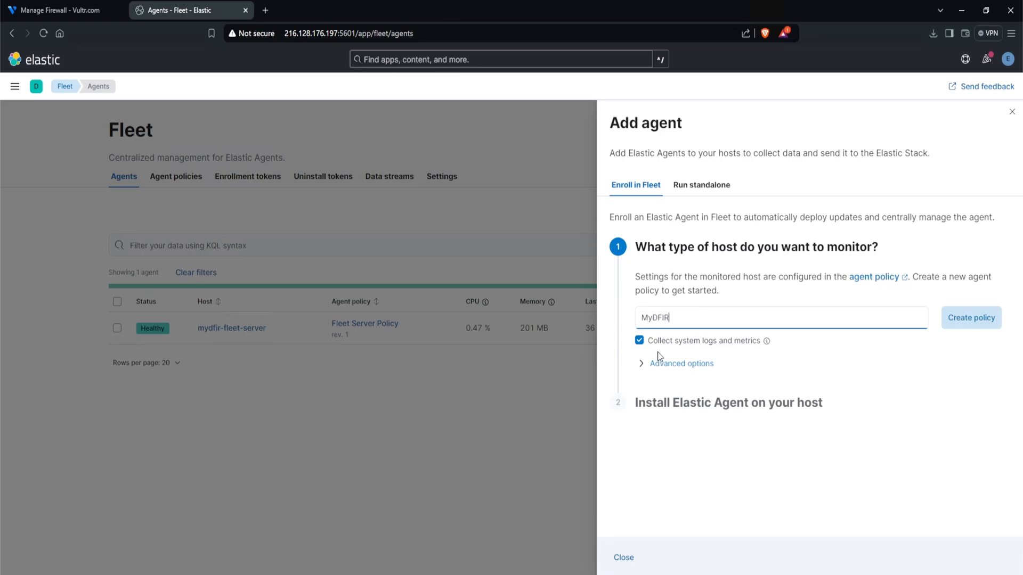
pyautogui.write('-Windows')
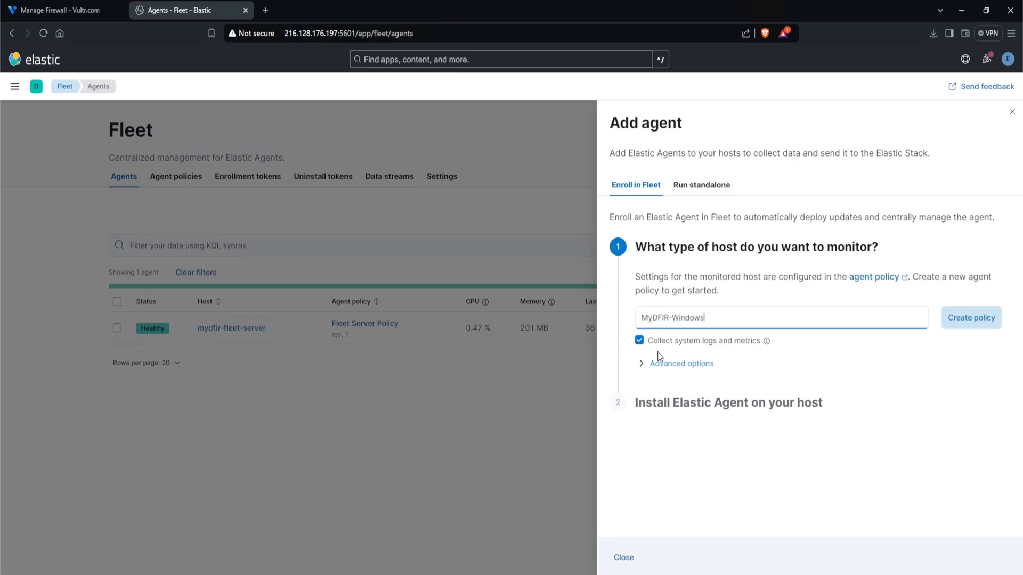
pyautogui.write('-Policy')
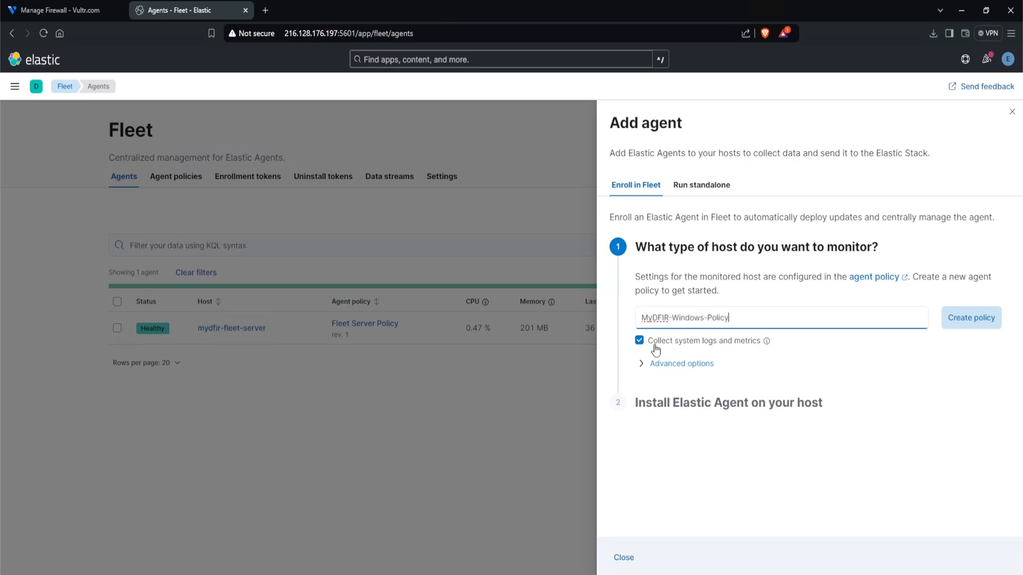
pyautogui.moveTo(768, 342)
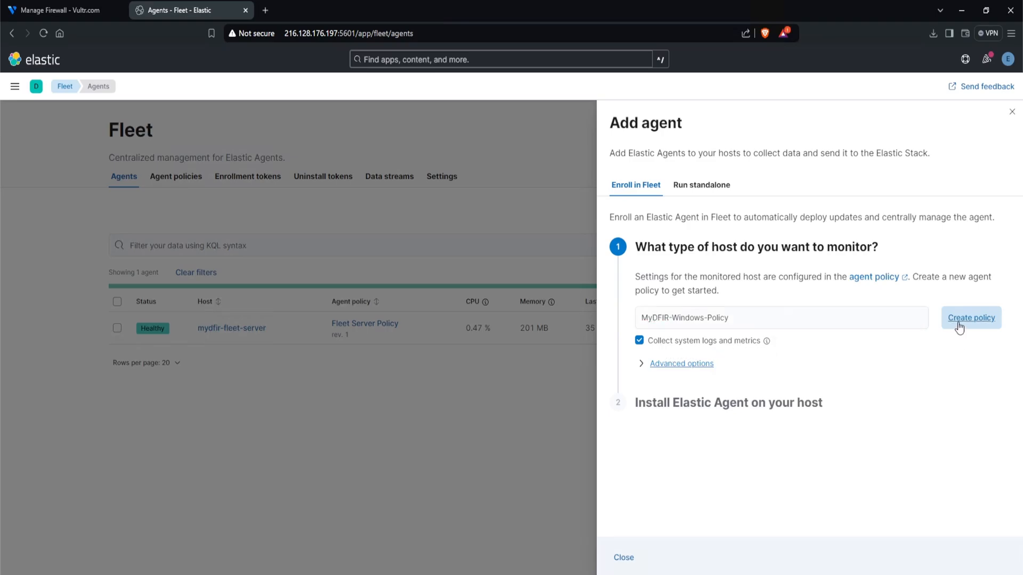
pyautogui.click(970, 317)
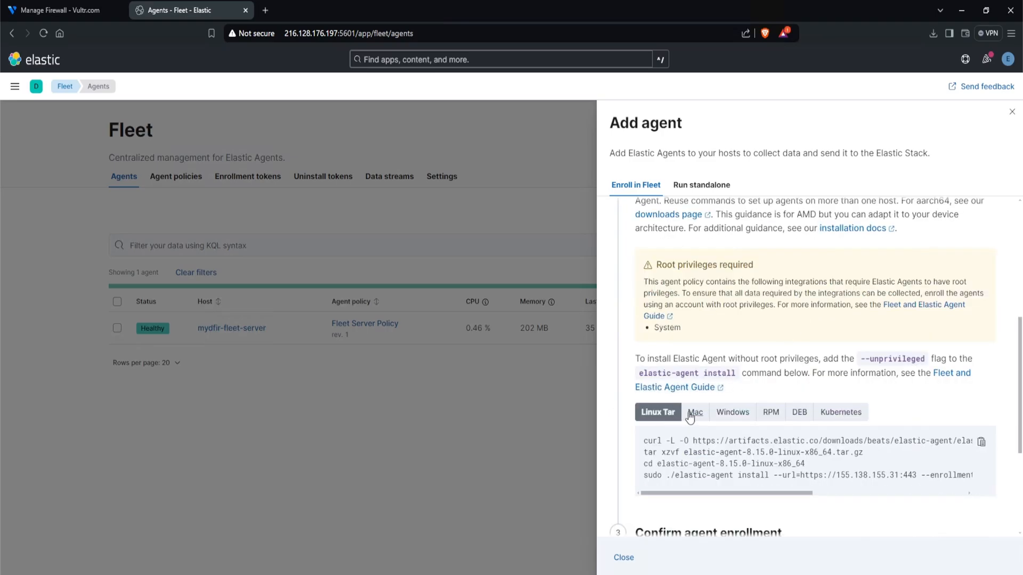
# Copy the Windows agent install command and close the add agent panel.
pyautogui.click(732, 411)
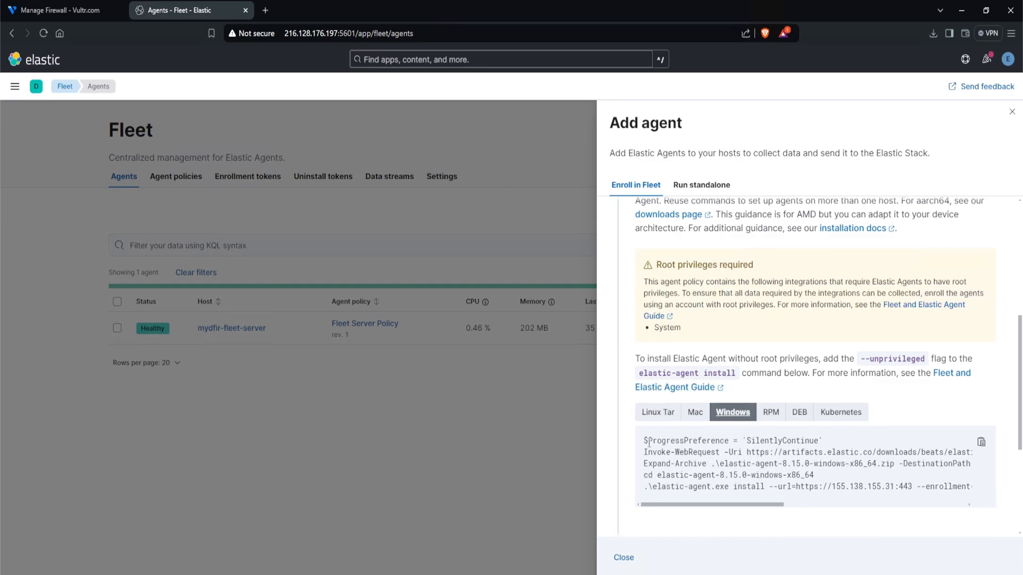
pyautogui.click(981, 442)
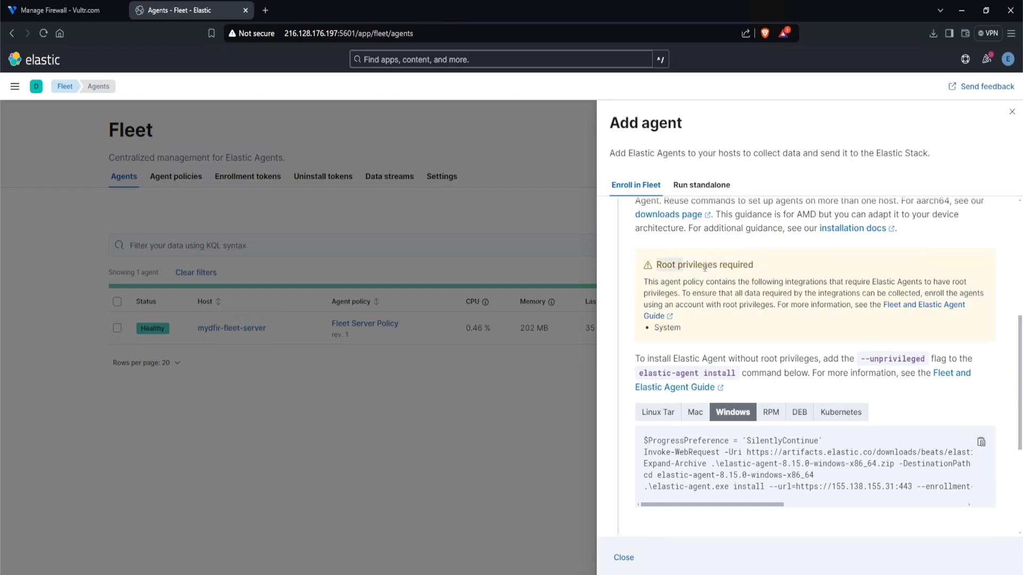
pyautogui.moveTo(773, 460)
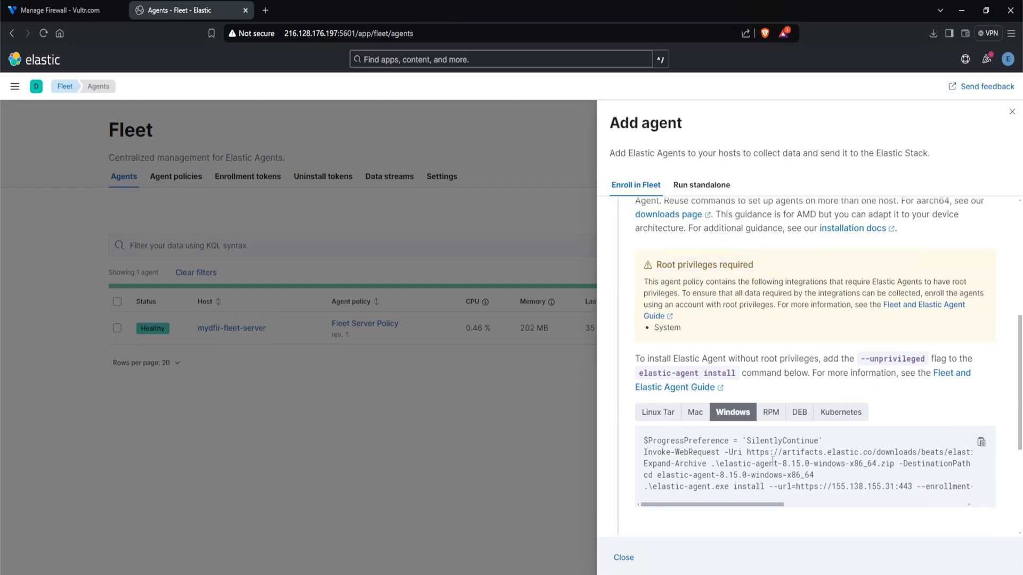
pyautogui.click(623, 557)
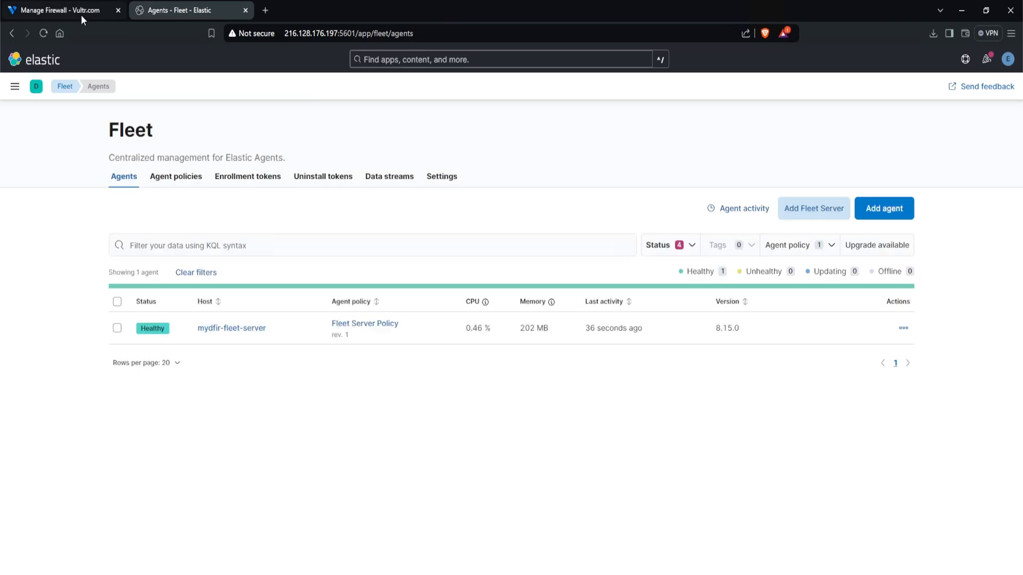
# Open the Windows server's web console from the Vultr dashboard.
pyautogui.click(62, 10)
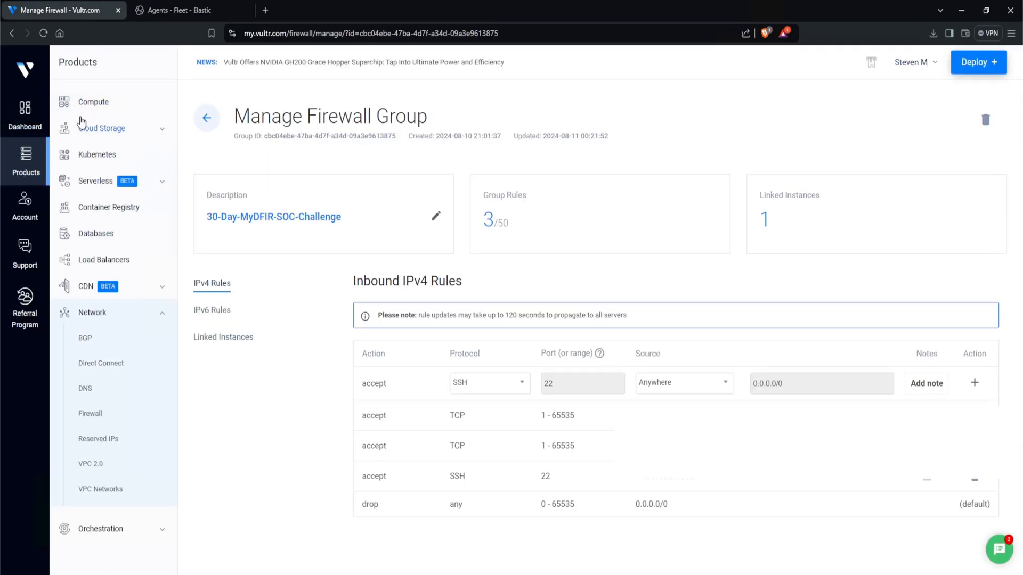
pyautogui.click(25, 113)
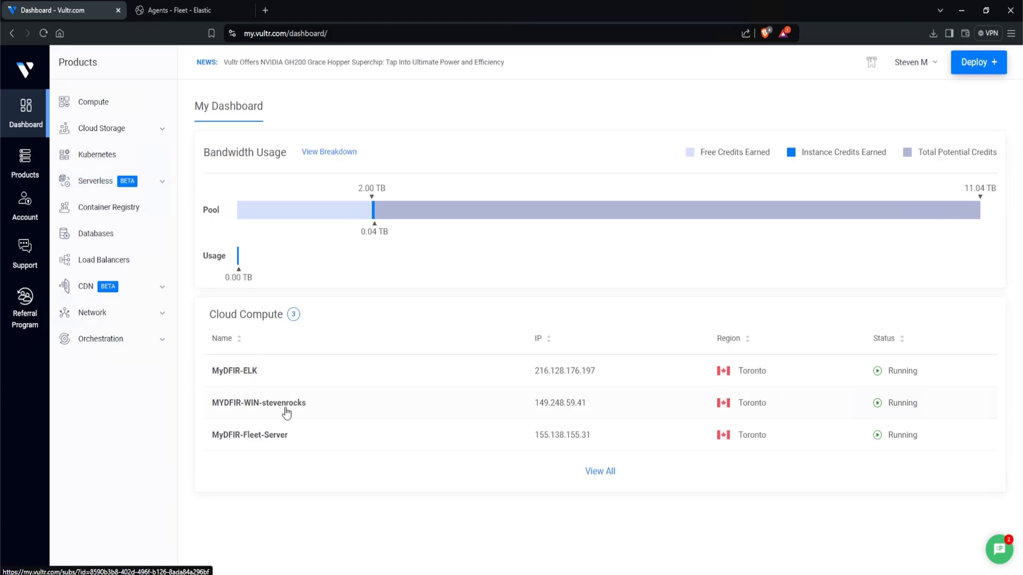
pyautogui.click(259, 403)
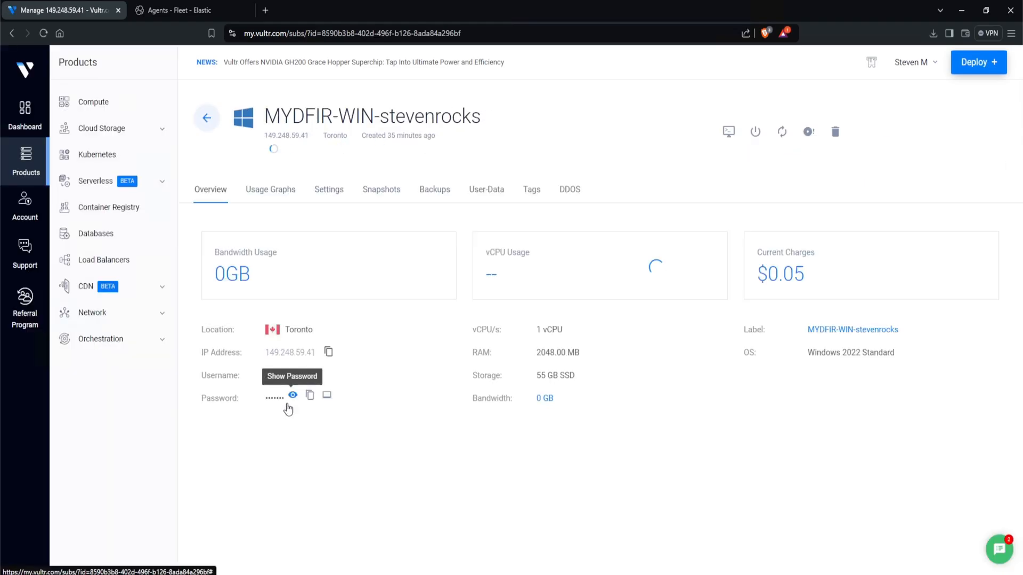
pyautogui.click(728, 132)
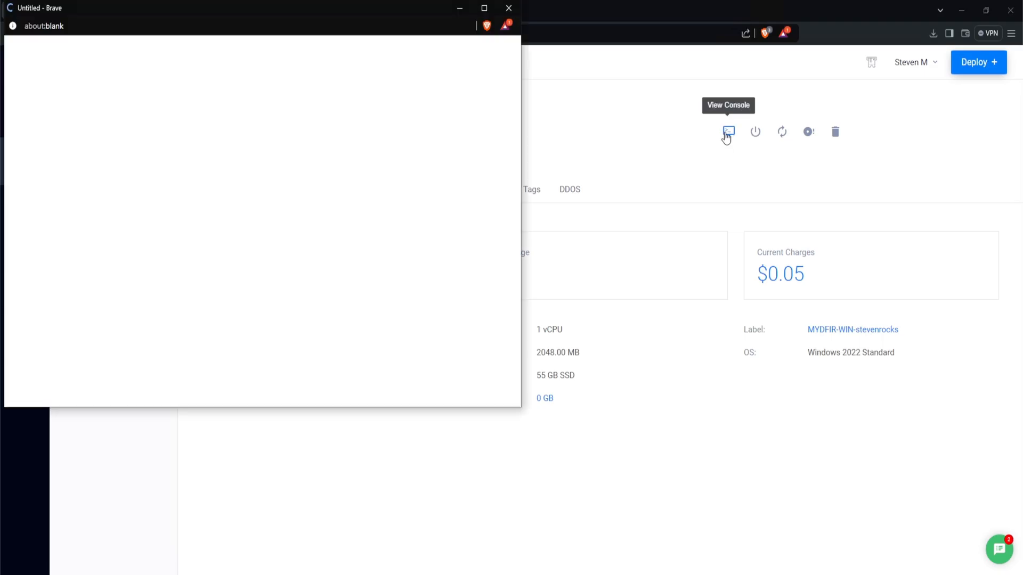
pyautogui.click(728, 131)
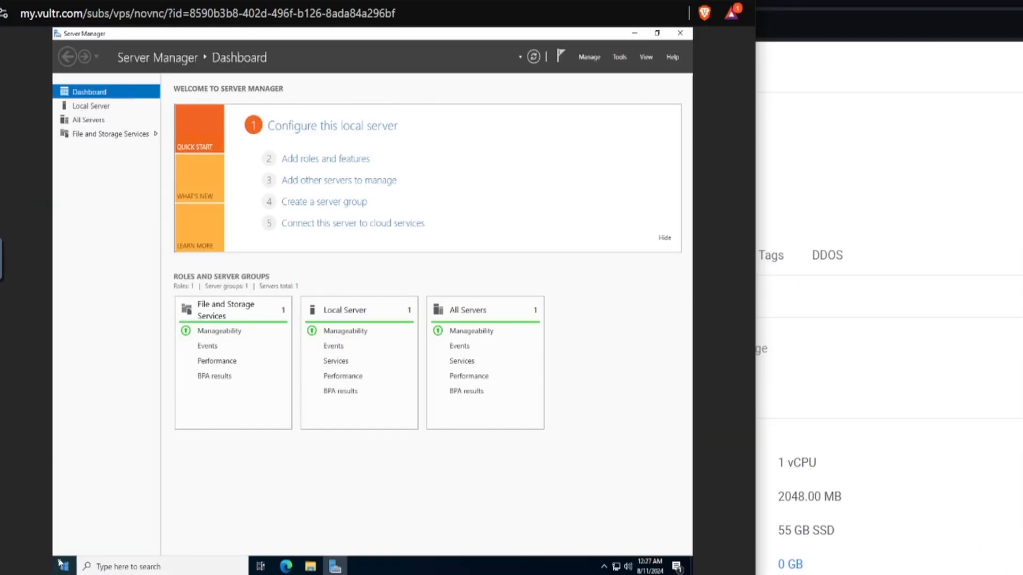
# Launch Windows PowerShell as administrator.
pyautogui.click(61, 566)
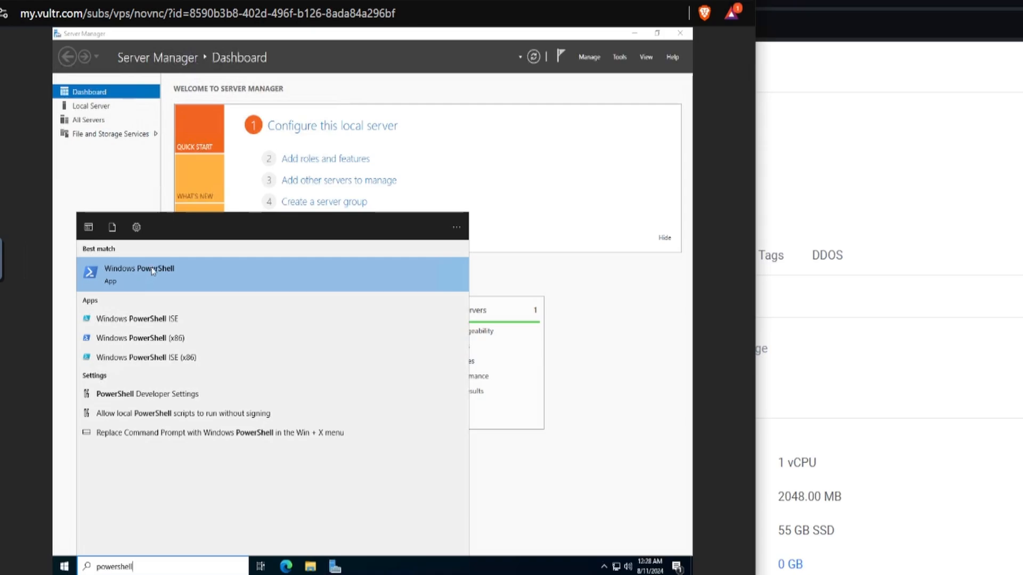
pyautogui.rightClick(150, 270)
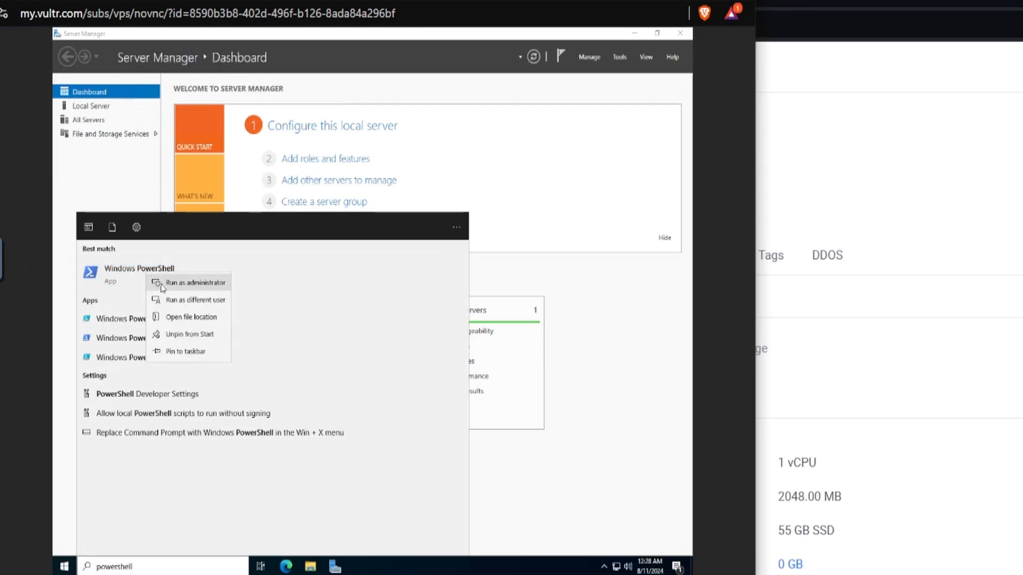
pyautogui.click(194, 282)
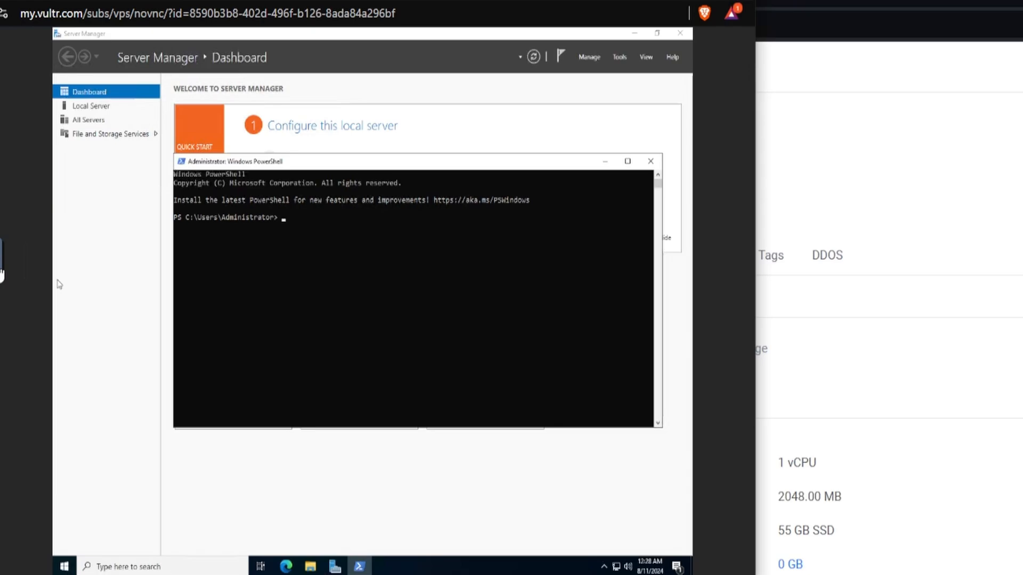
# Paste the Elastic Agent install command via the noVNC clipboard, confirm Y, and review the error.
pyautogui.click(10, 297)
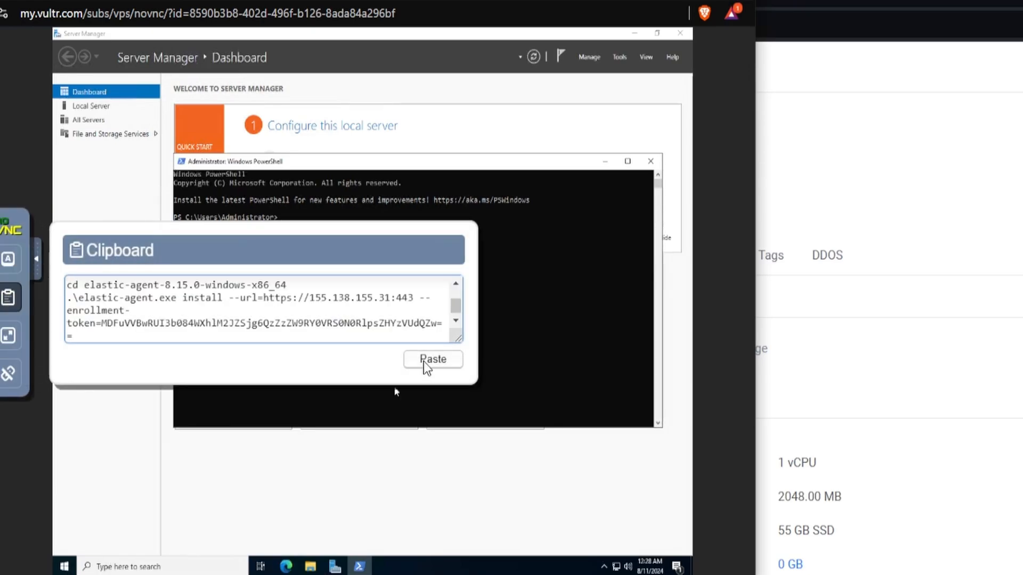
pyautogui.click(433, 360)
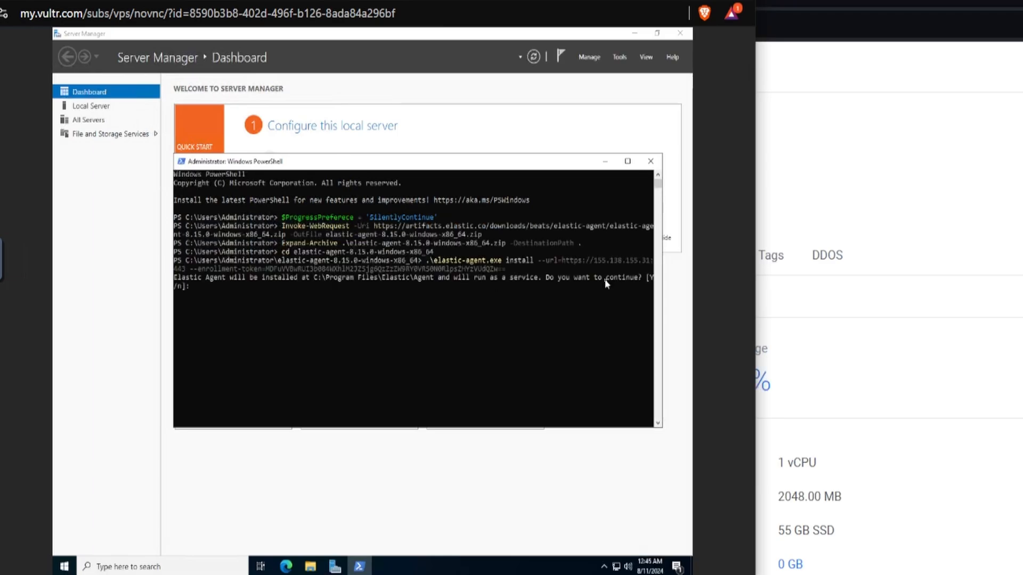
pyautogui.moveTo(564, 284)
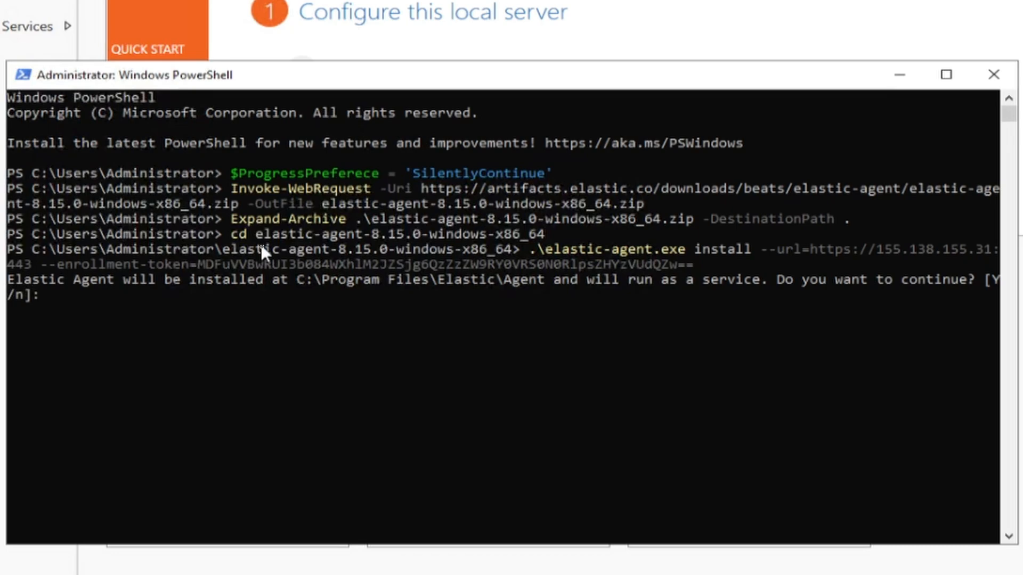
pyautogui.moveTo(129, 308)
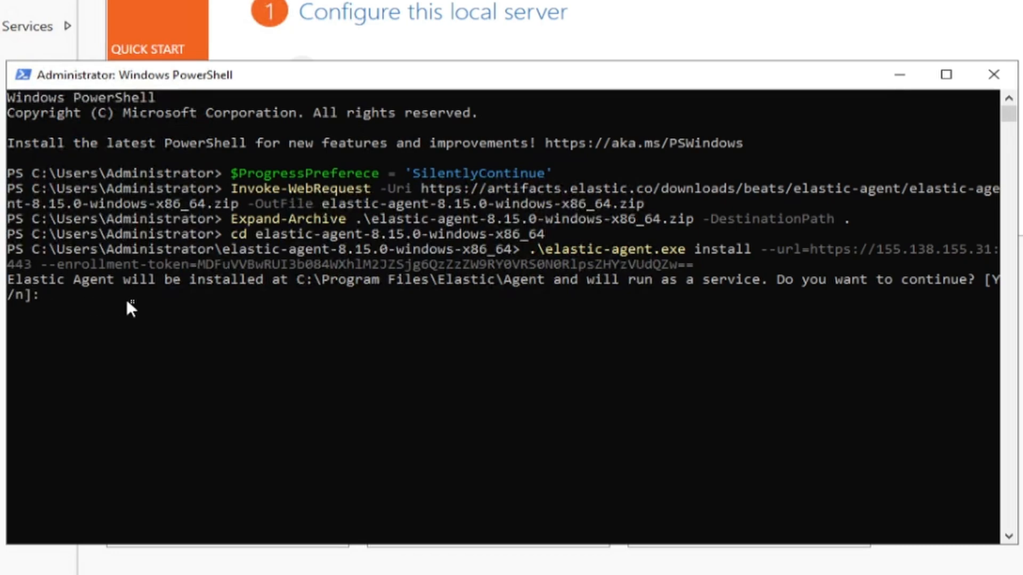
pyautogui.moveTo(401, 307)
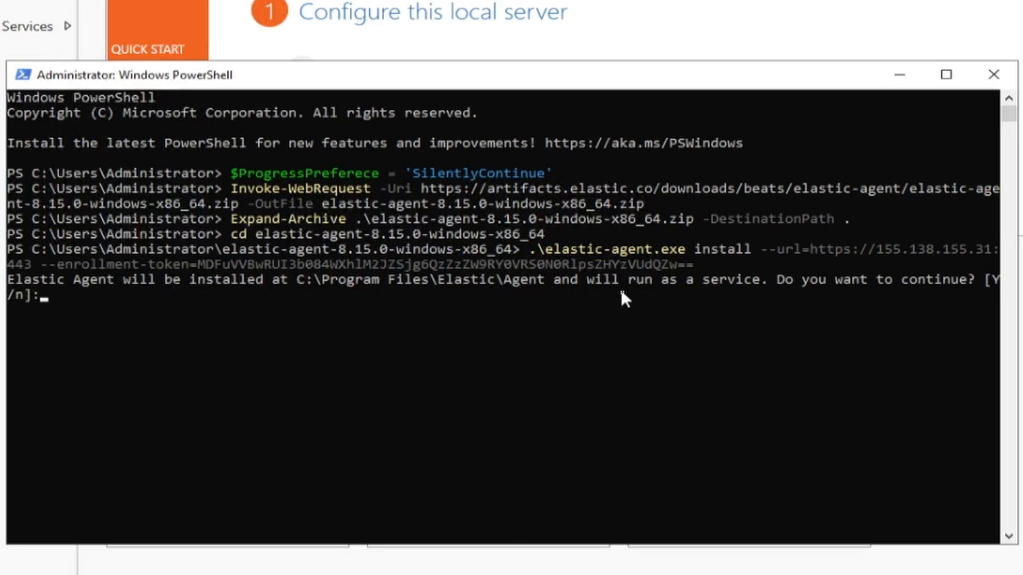
pyautogui.write('Y')
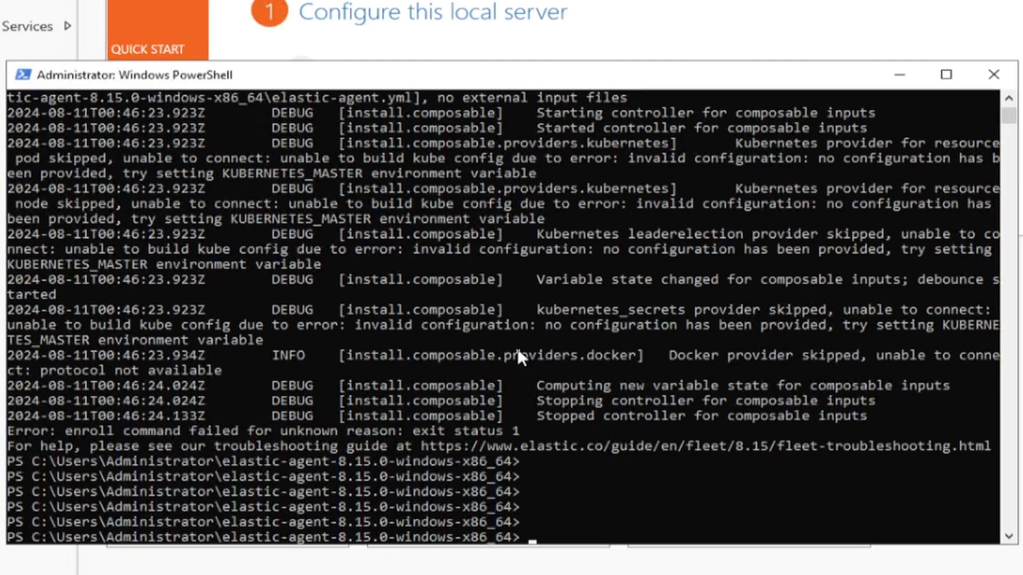
pyautogui.scroll(-3)
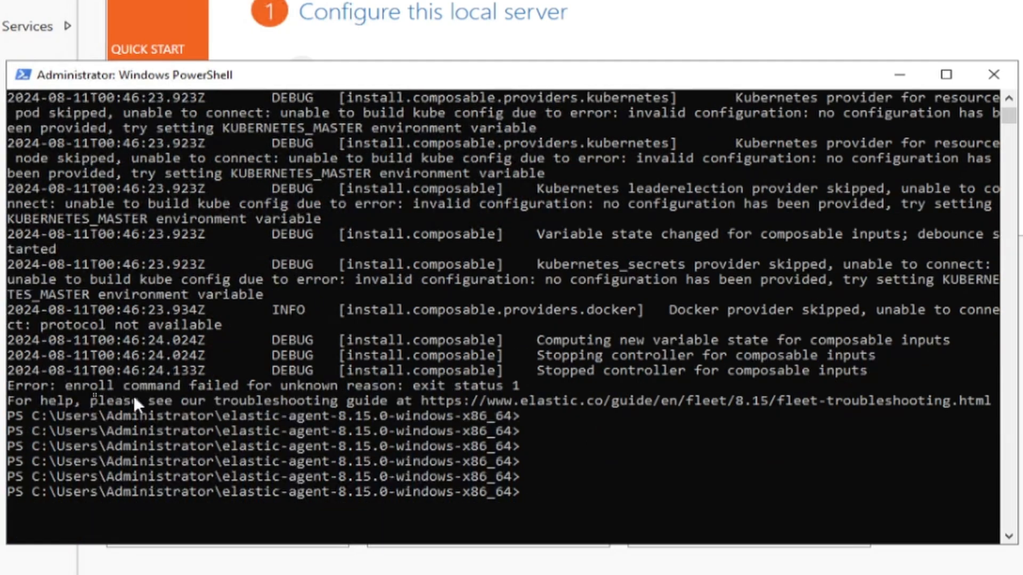
pyautogui.moveTo(156, 404)
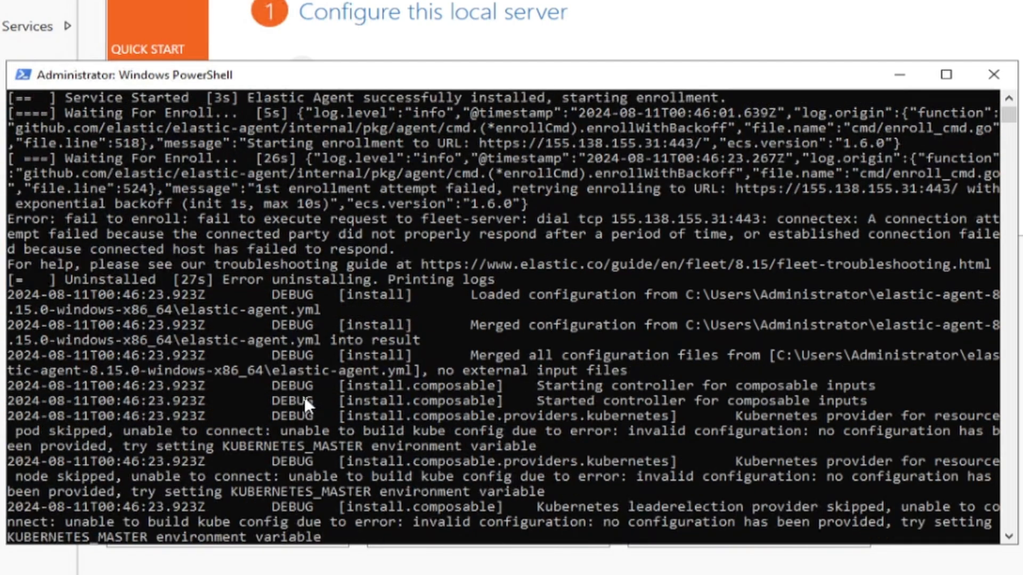
pyautogui.moveTo(114, 238)
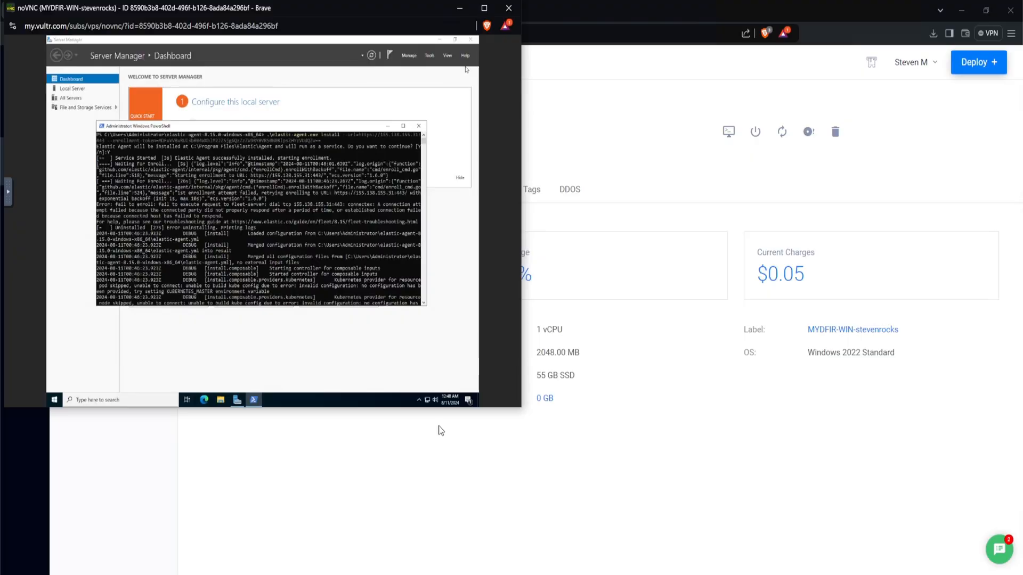
pyautogui.moveTo(442, 441)
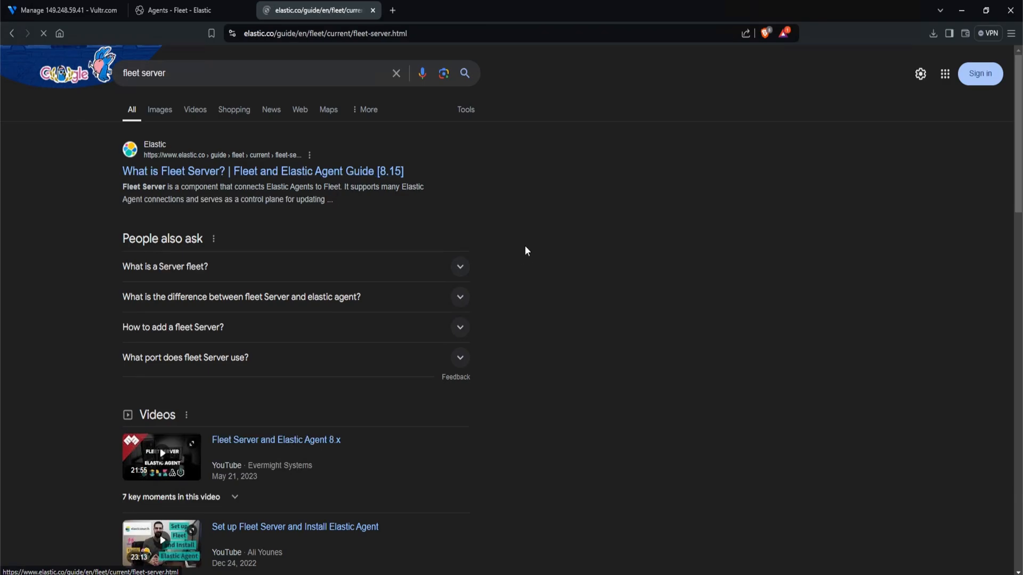
# Open 'What is Fleet Server?' and its on-premises and self-managed deployment guide.
pyautogui.click(262, 171)
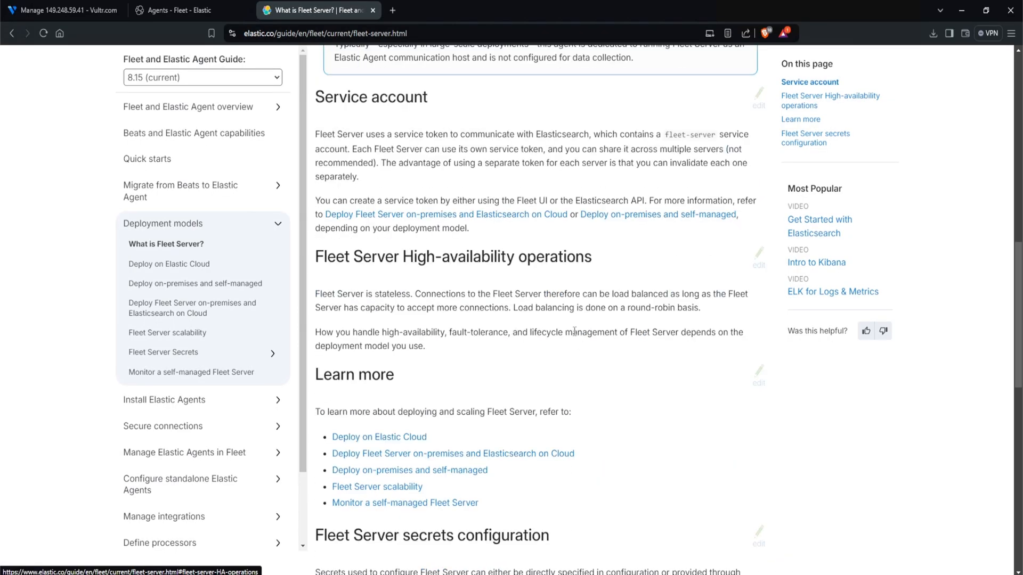
pyautogui.scroll(-3)
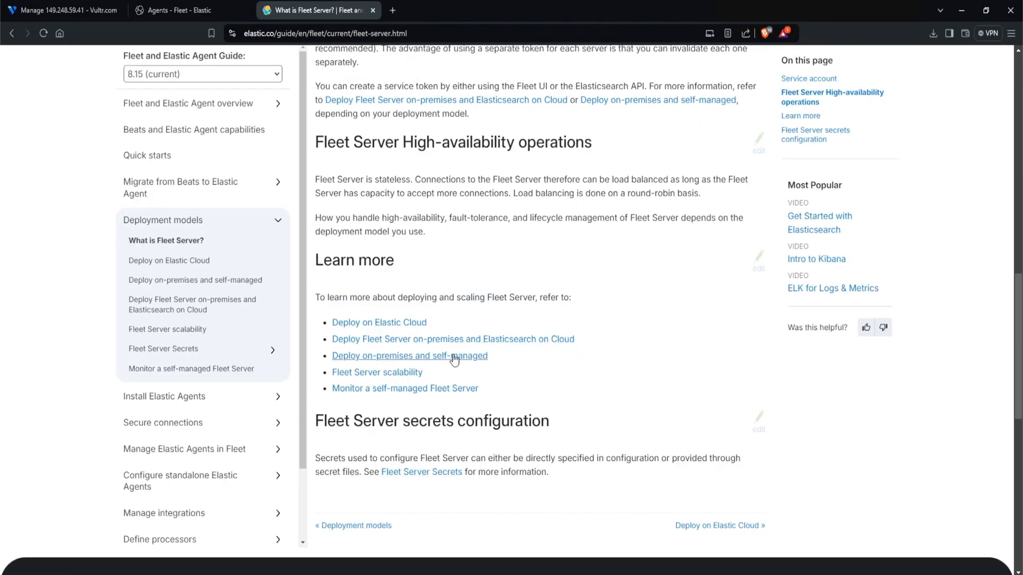
pyautogui.click(410, 355)
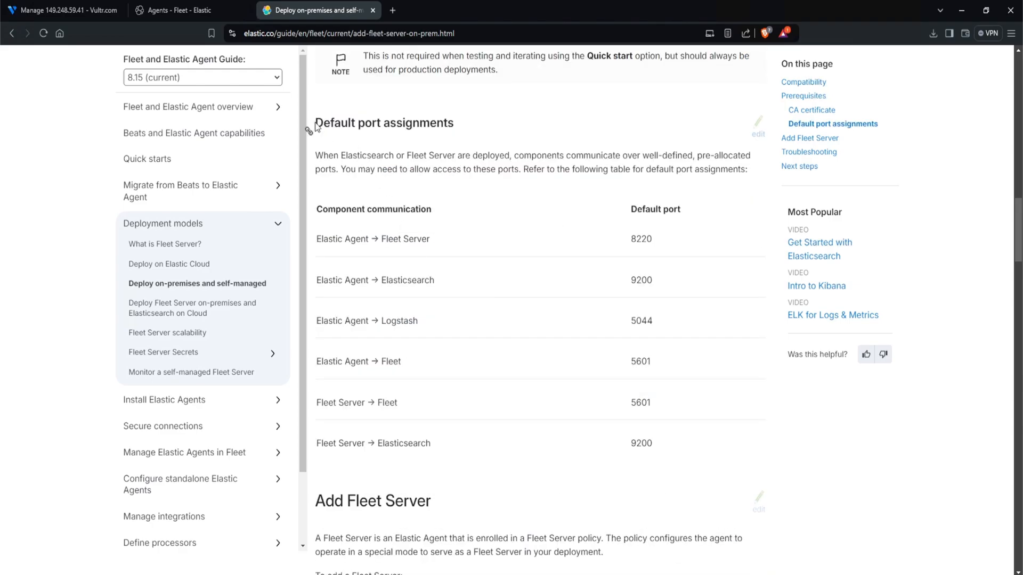
# Highlight the Elastic Agent to Fleet Server row and its default port 8220.
pyautogui.doubleClick(320, 239)
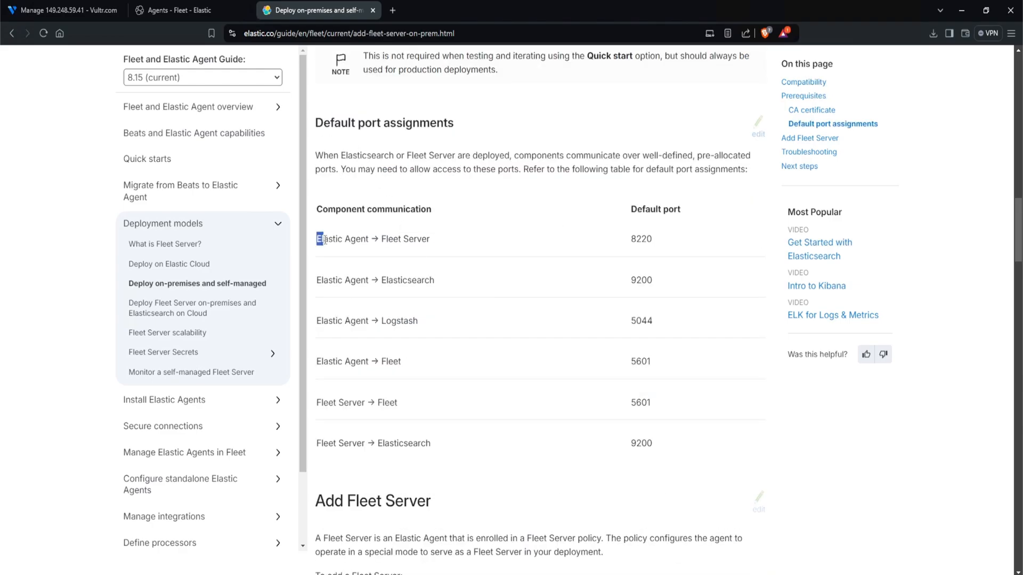
pyautogui.moveTo(319, 238); pyautogui.dragTo(403, 239)
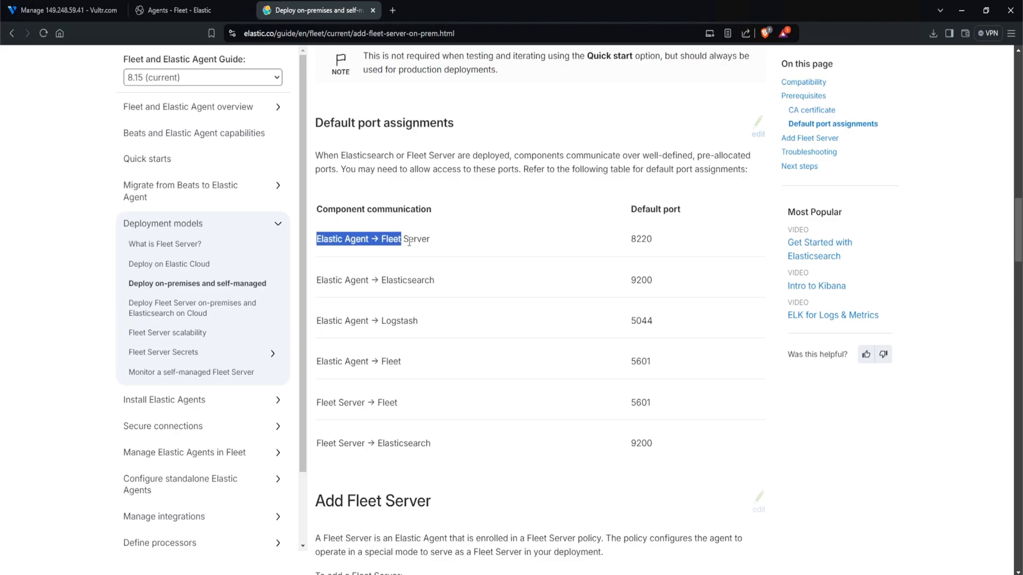
pyautogui.moveTo(405, 239); pyautogui.dragTo(431, 238)
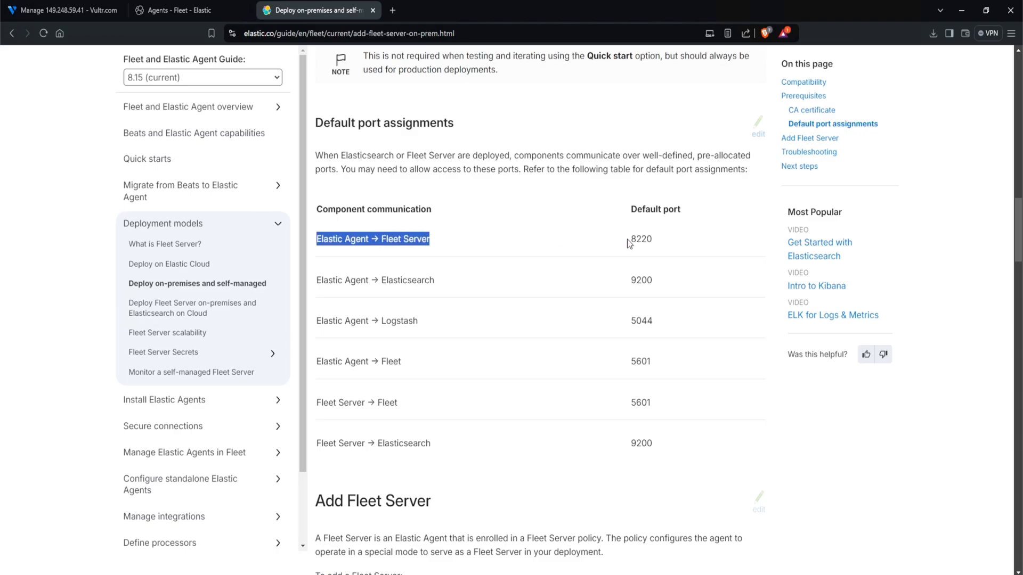
pyautogui.doubleClick(641, 238)
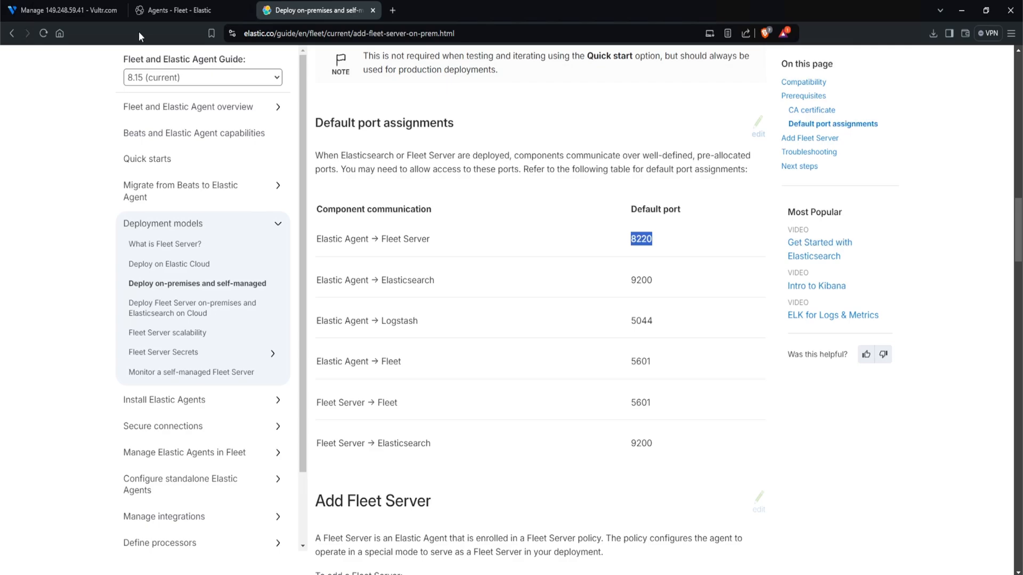
pyautogui.click(61, 10)
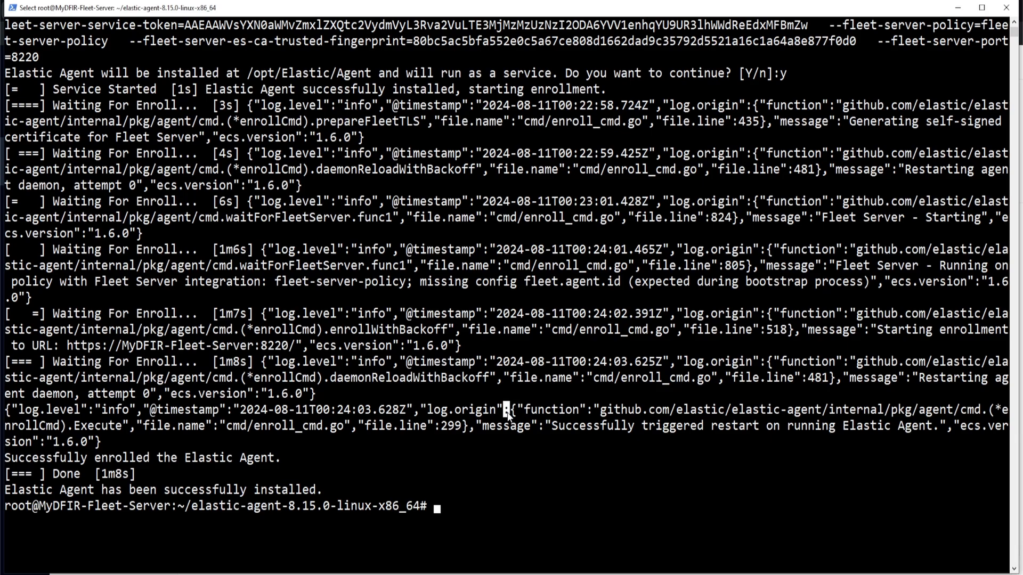
# Clear the PuTTY terminal and enter ufw allow 8220.
pyautogui.write('clear')
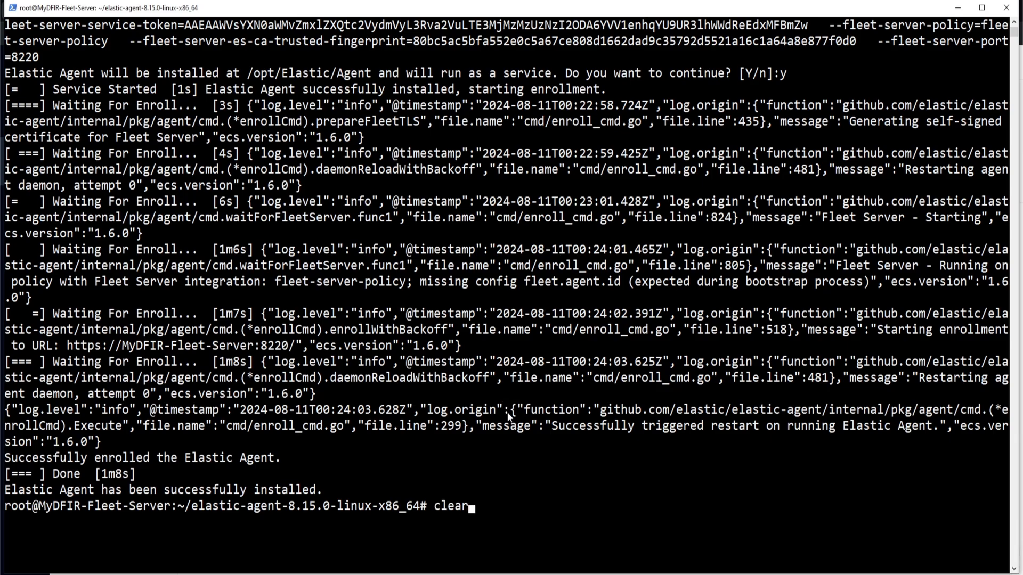
pyautogui.write('ufw')
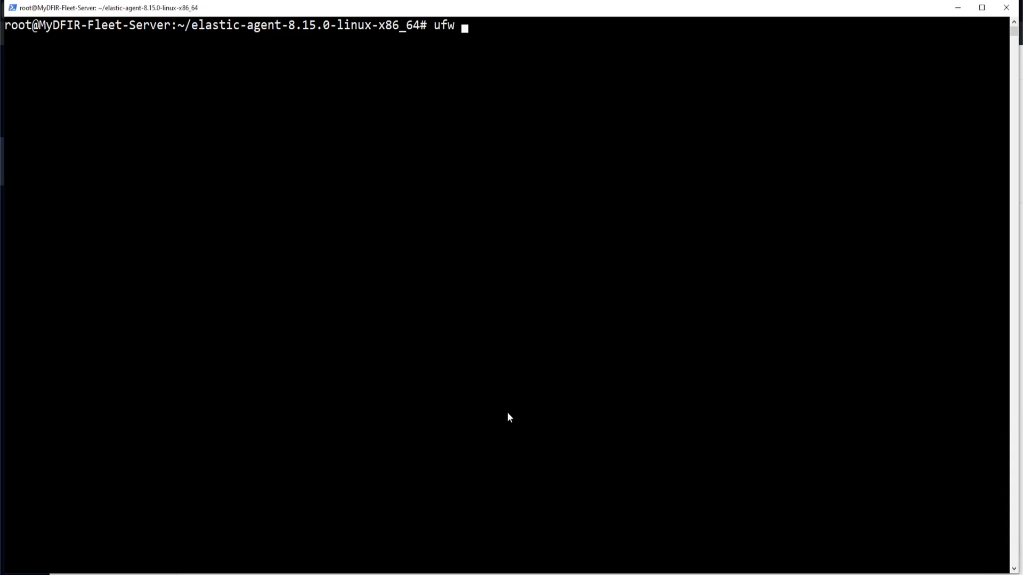
pyautogui.moveTo(51, 67)
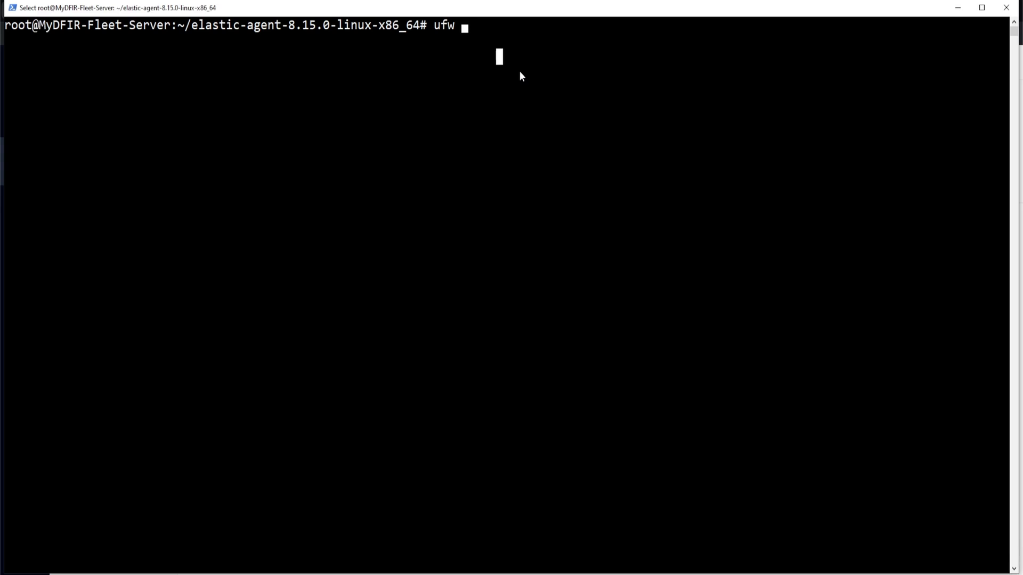
pyautogui.write('allow')
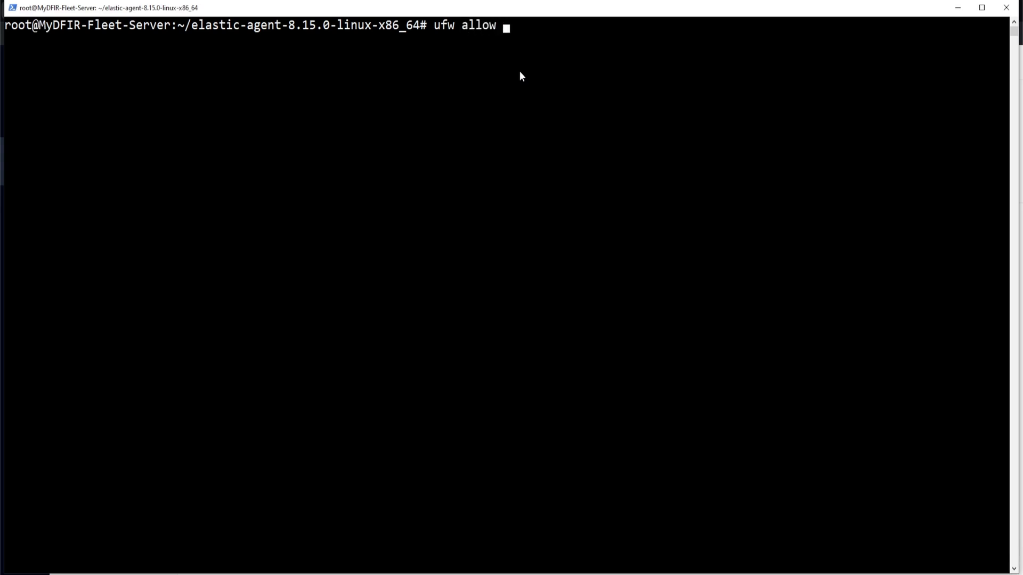
pyautogui.write('8220')
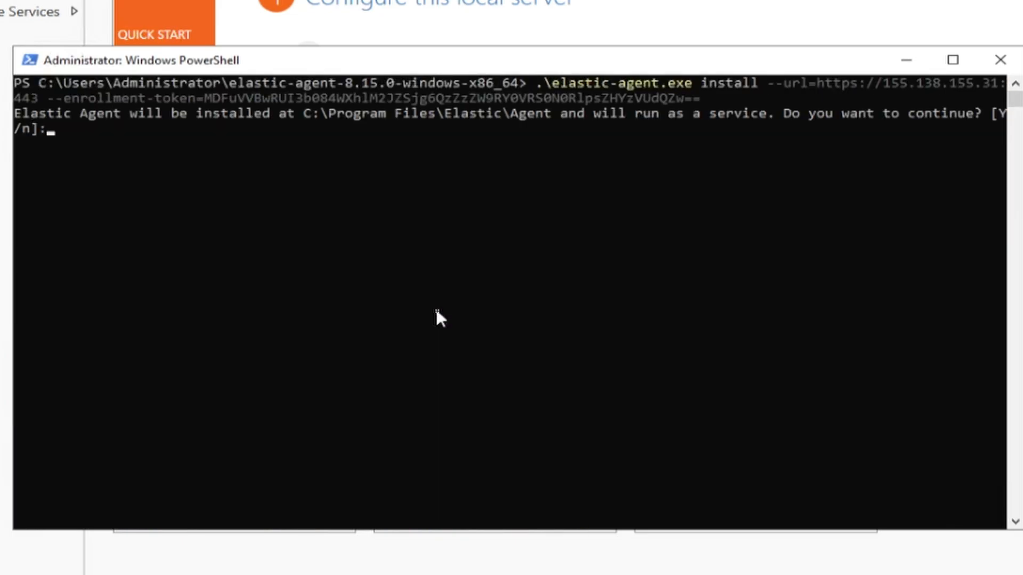
# Confirm the reinstall with y, which fails to reach 155.138.155.31:443.
pyautogui.write('y')
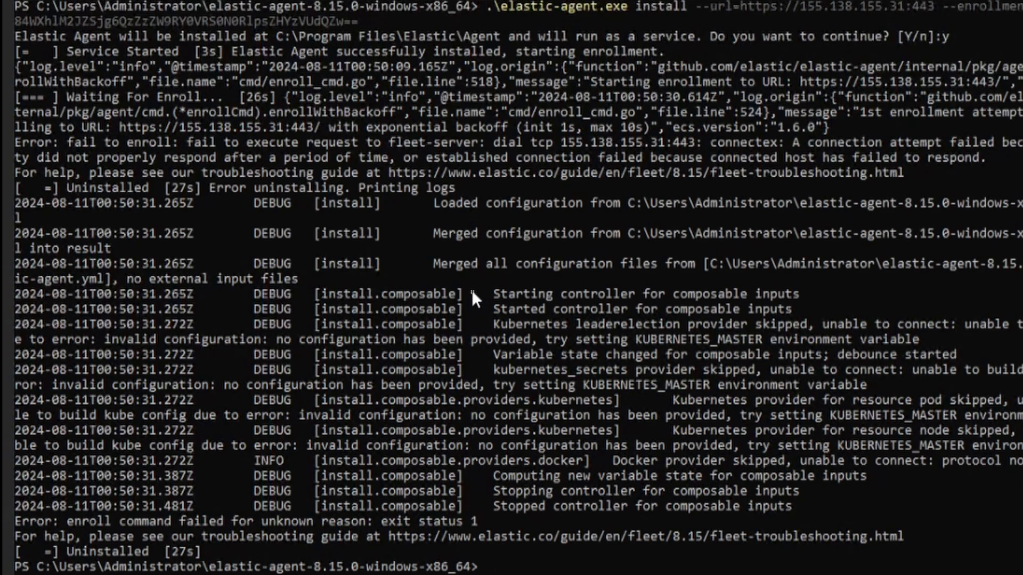
pyautogui.moveTo(678, 166)
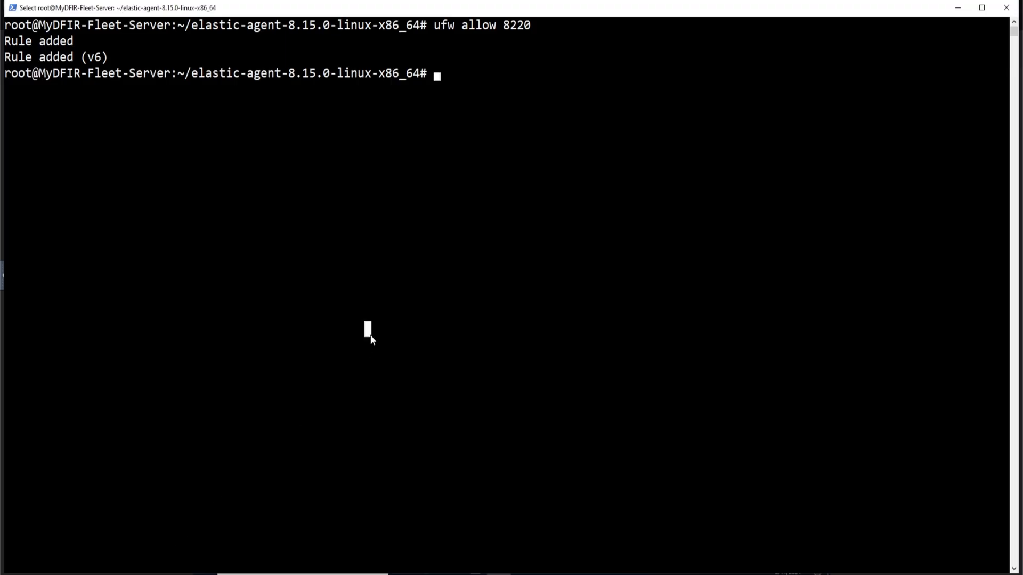
# Allow port 443 with ufw, rerun the agent install with y, and highlight the enroll error.
pyautogui.write('ufw')
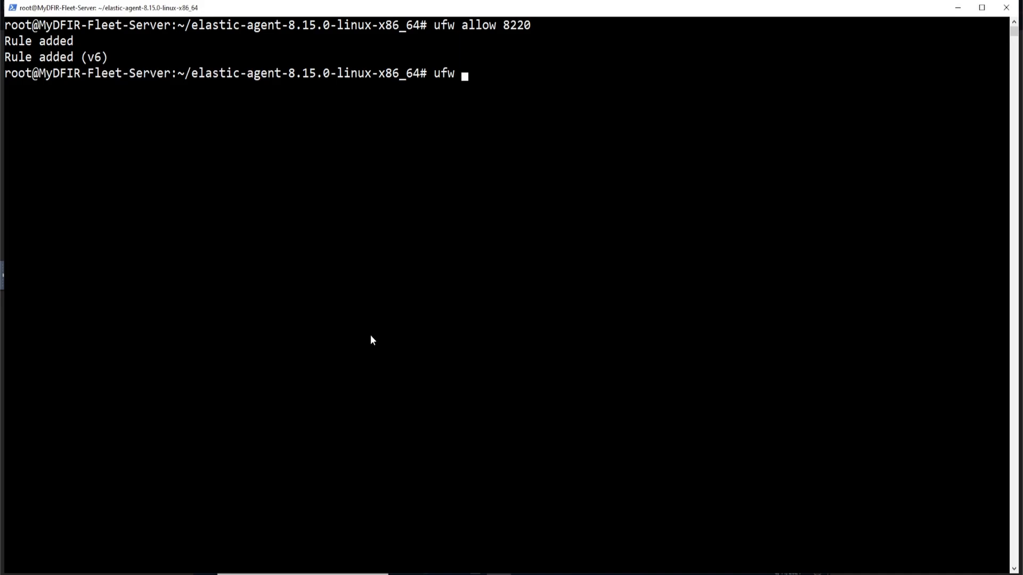
pyautogui.write('allow 443')
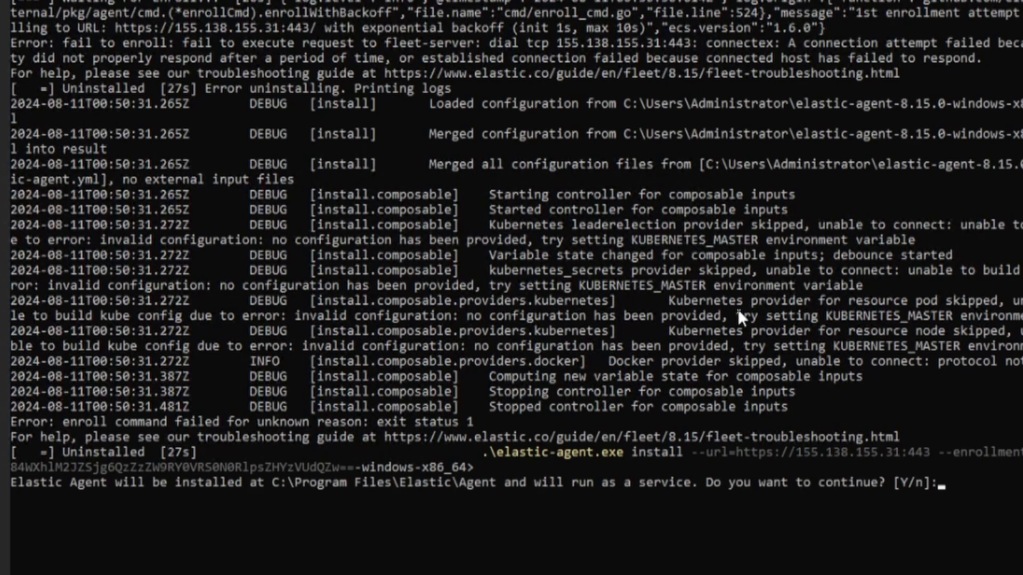
pyautogui.write('y')
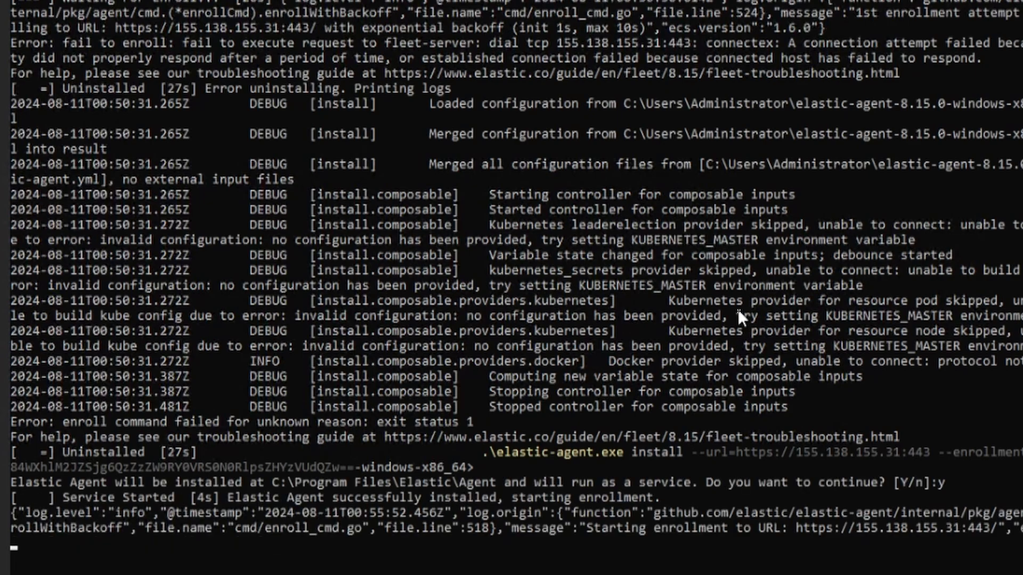
pyautogui.scroll(-3)
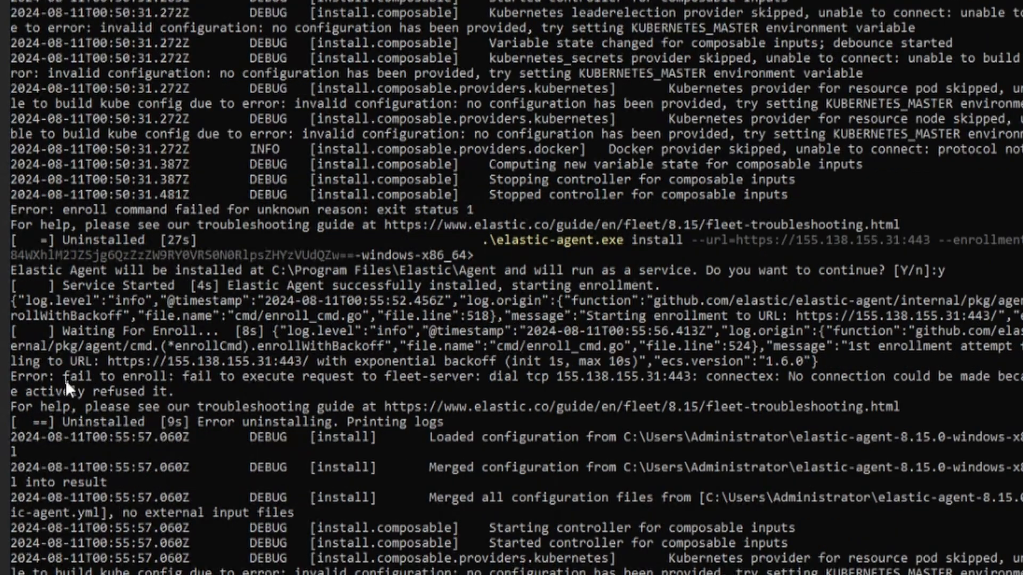
pyautogui.moveTo(63, 377); pyautogui.dragTo(139, 391)
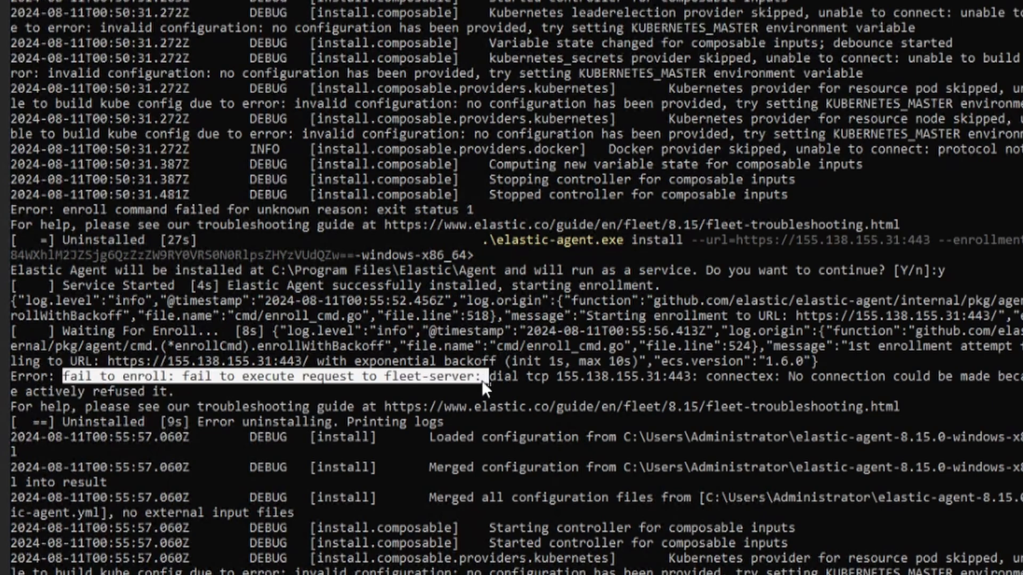
pyautogui.moveTo(581, 398)
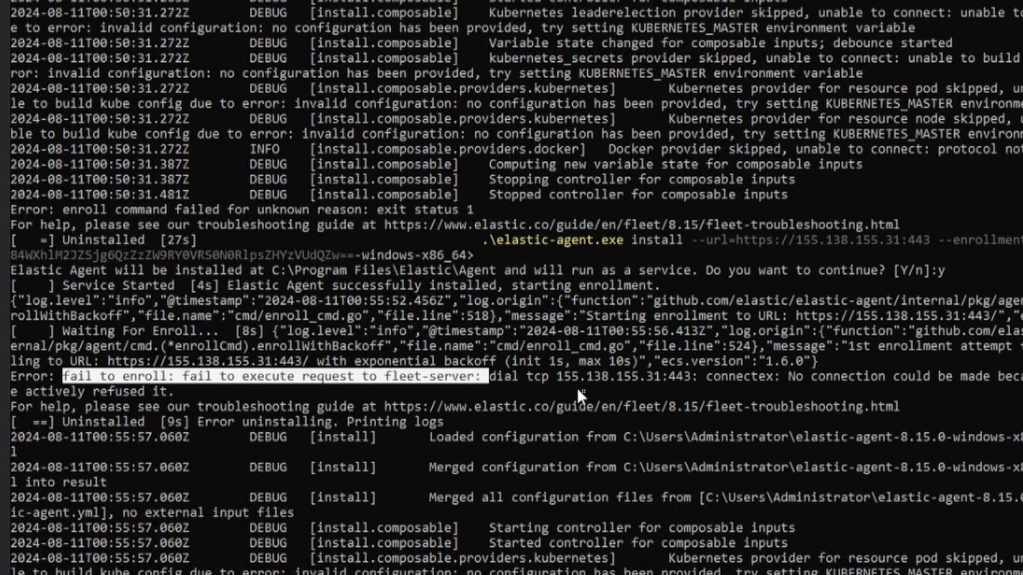
pyautogui.moveTo(920, 408)
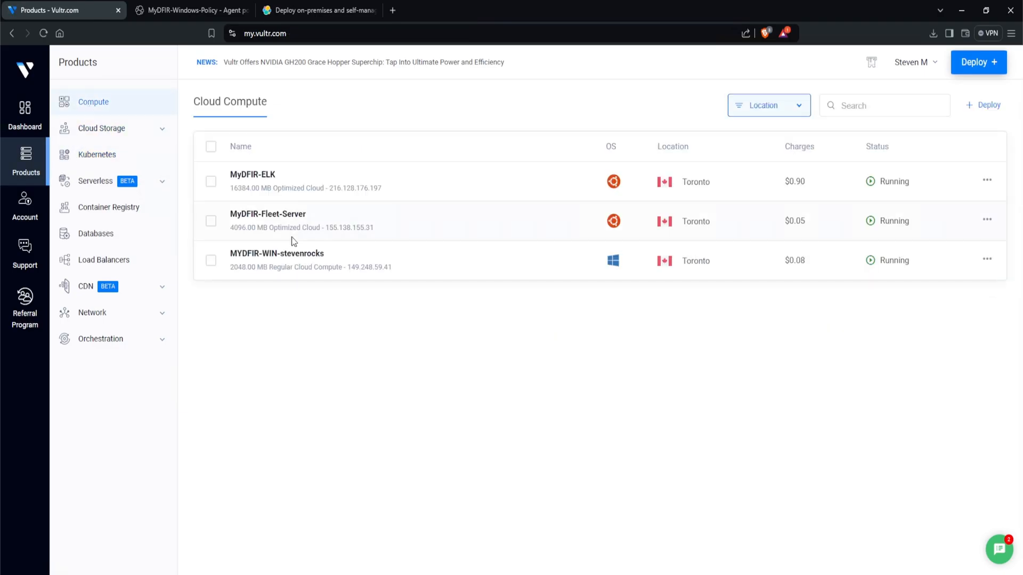
# View MyDFIR-Fleet-Server's Settings > Firewall, showing no firewall group attached.
pyautogui.click(267, 221)
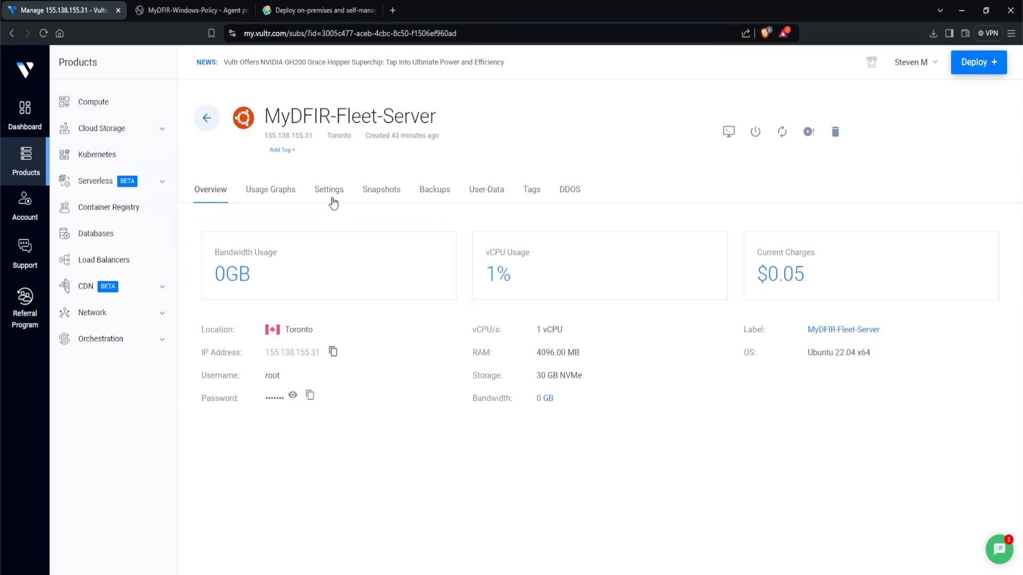
pyautogui.click(328, 189)
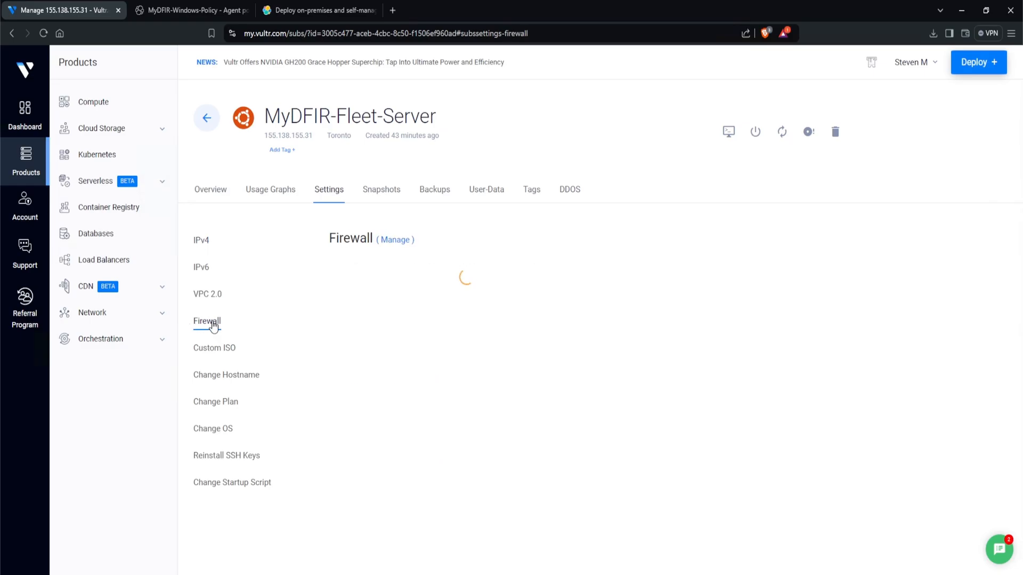
pyautogui.click(206, 321)
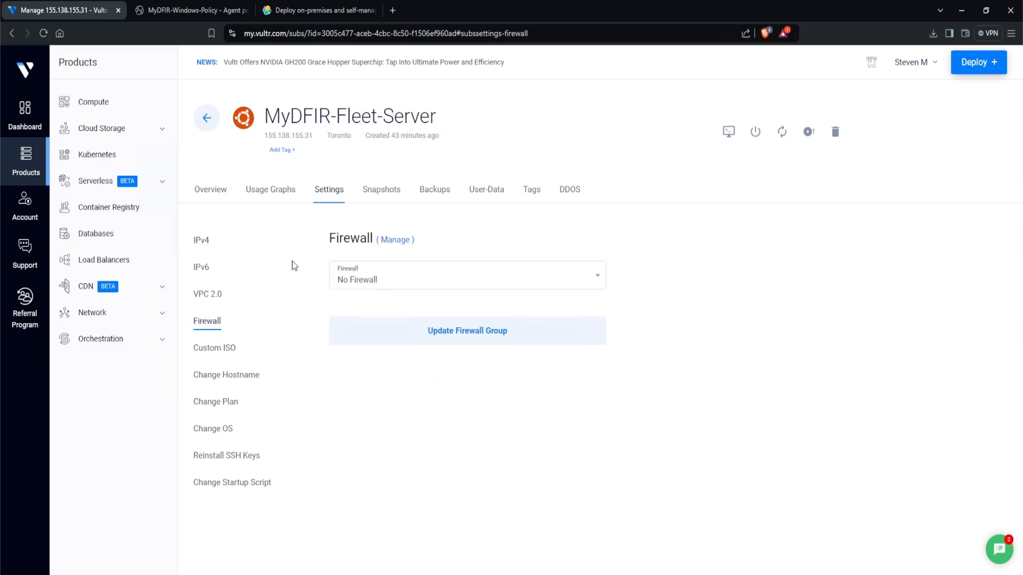
pyautogui.click(191, 9)
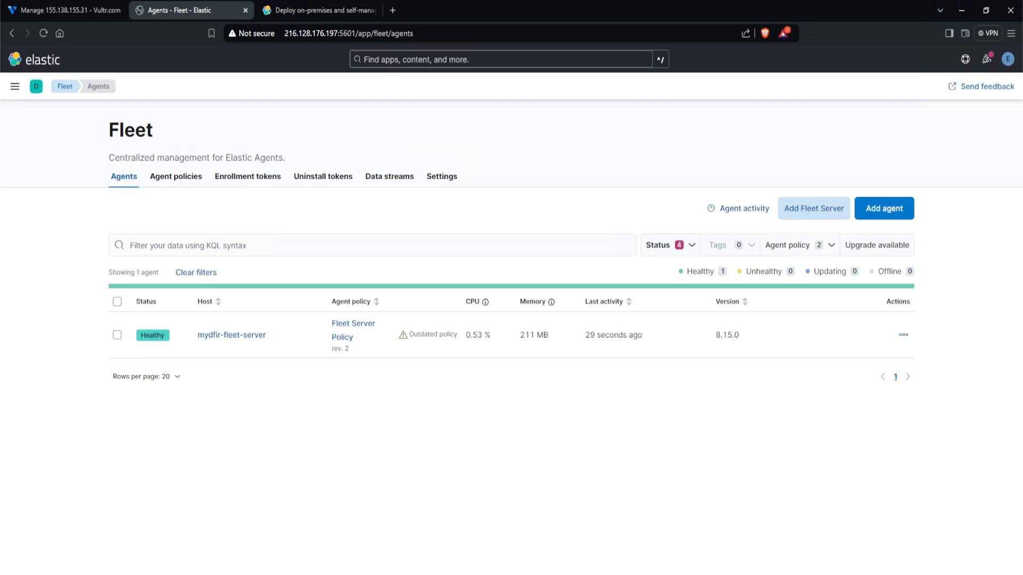
pyautogui.moveTo(204, 548)
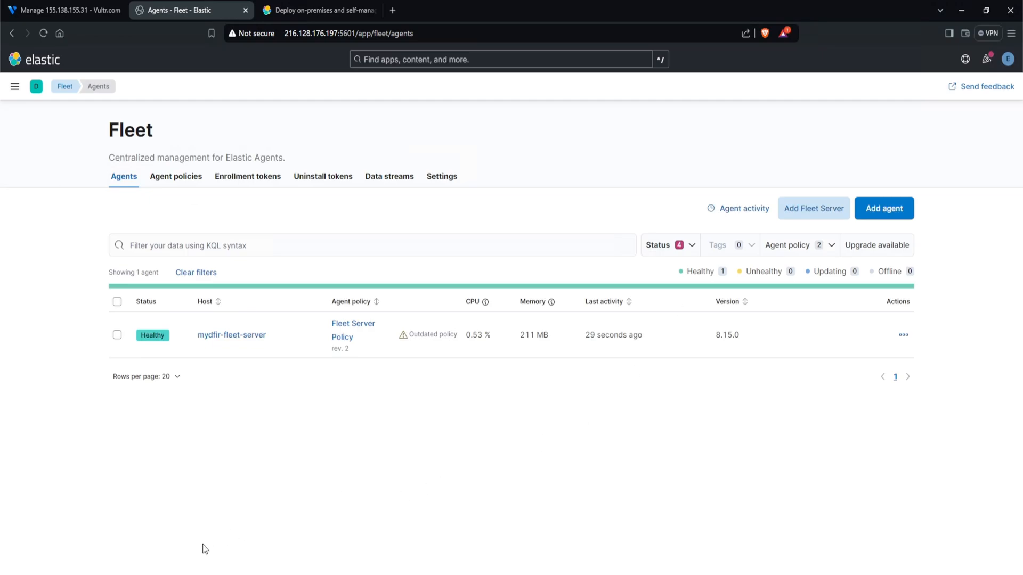
pyautogui.moveTo(185, 555)
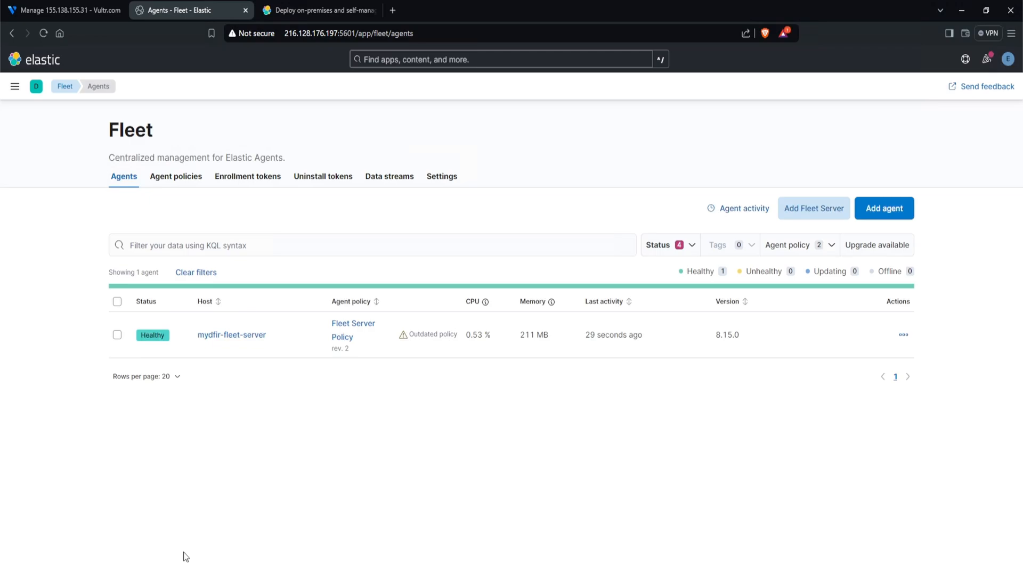
pyautogui.moveTo(182, 548)
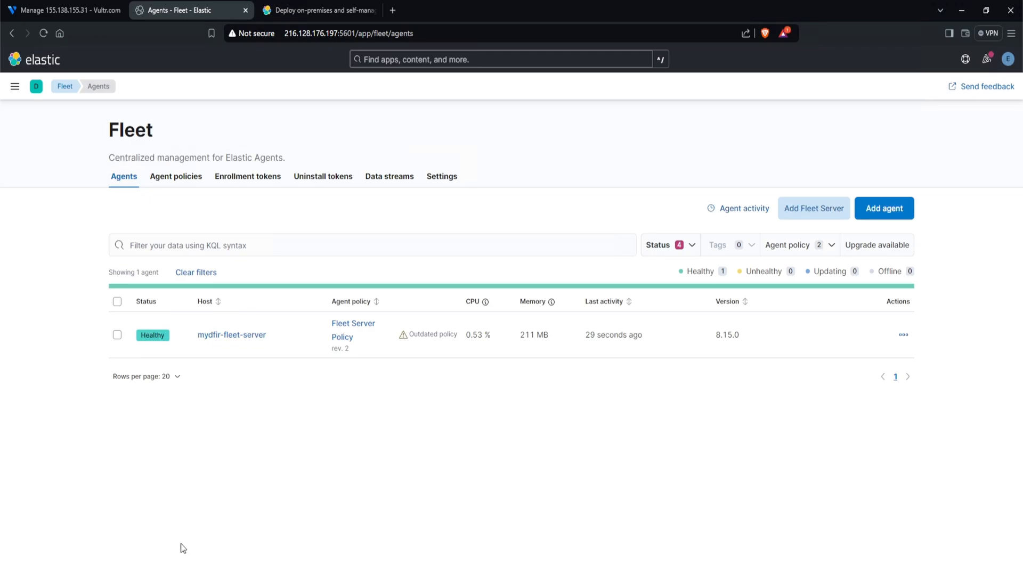
pyautogui.moveTo(411, 245)
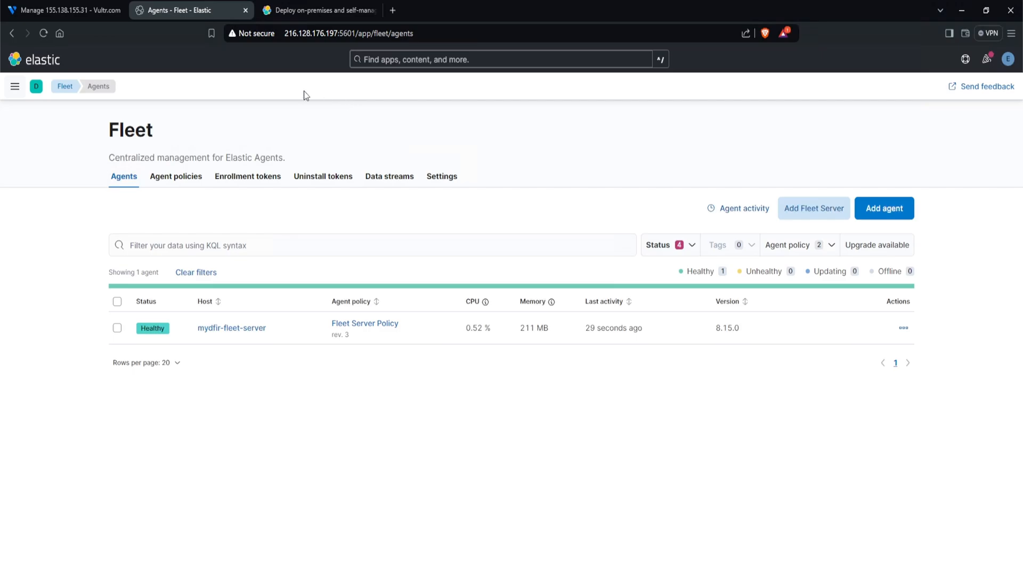
# Navigate from the Fleet agents list to Fleet Settings.
pyautogui.click(14, 86)
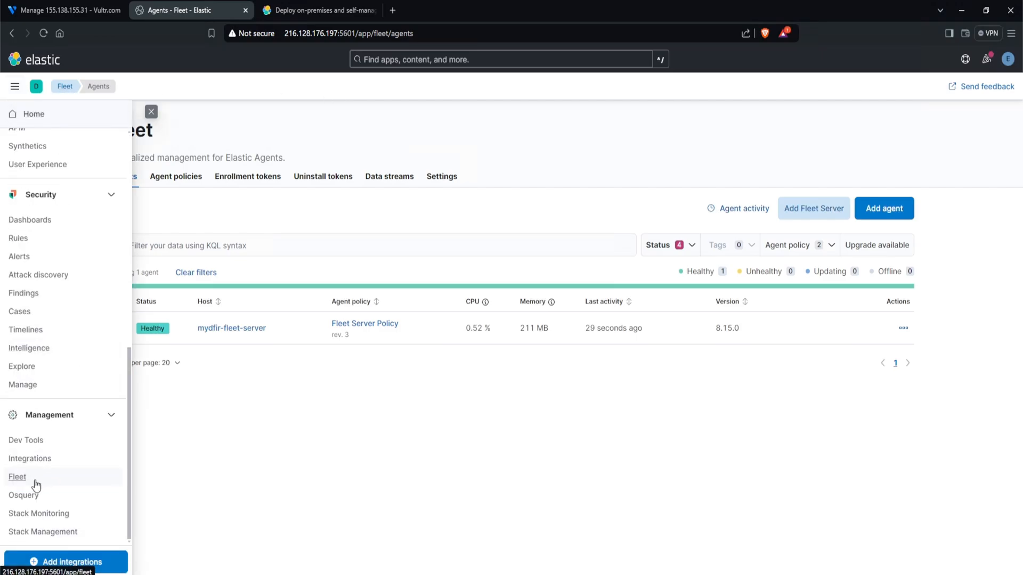
pyautogui.click(151, 111)
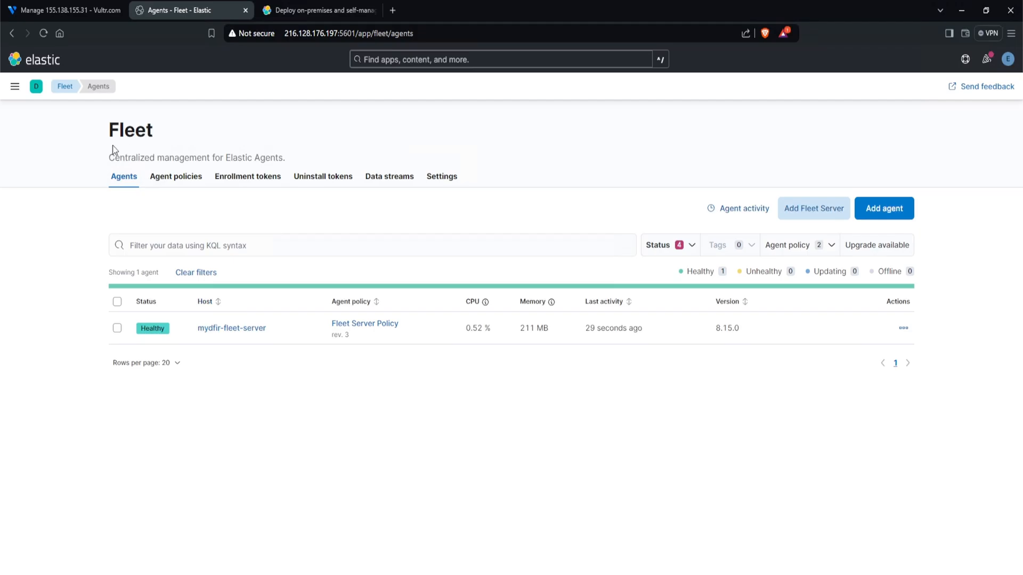
pyautogui.moveTo(454, 213)
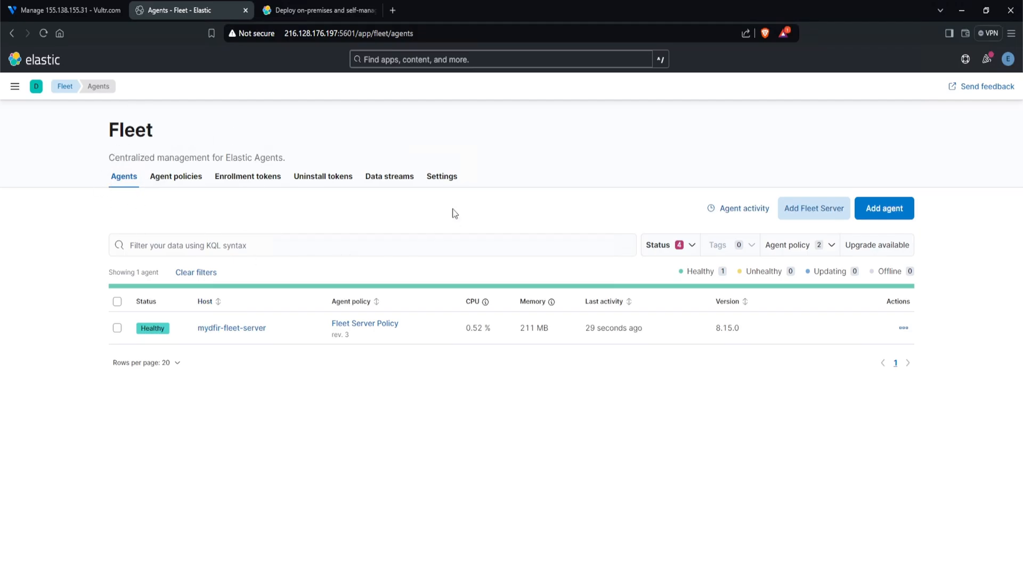
pyautogui.click(442, 176)
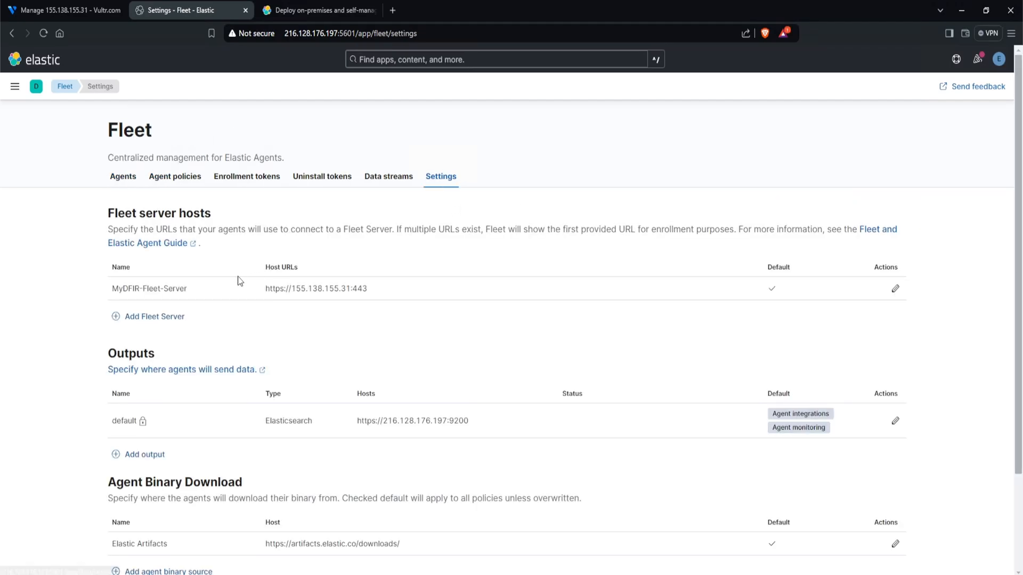
# Change the MyDFIR-Fleet-Server host URL to port 8220 and deploy to agent policies.
pyautogui.doubleClick(149, 289)
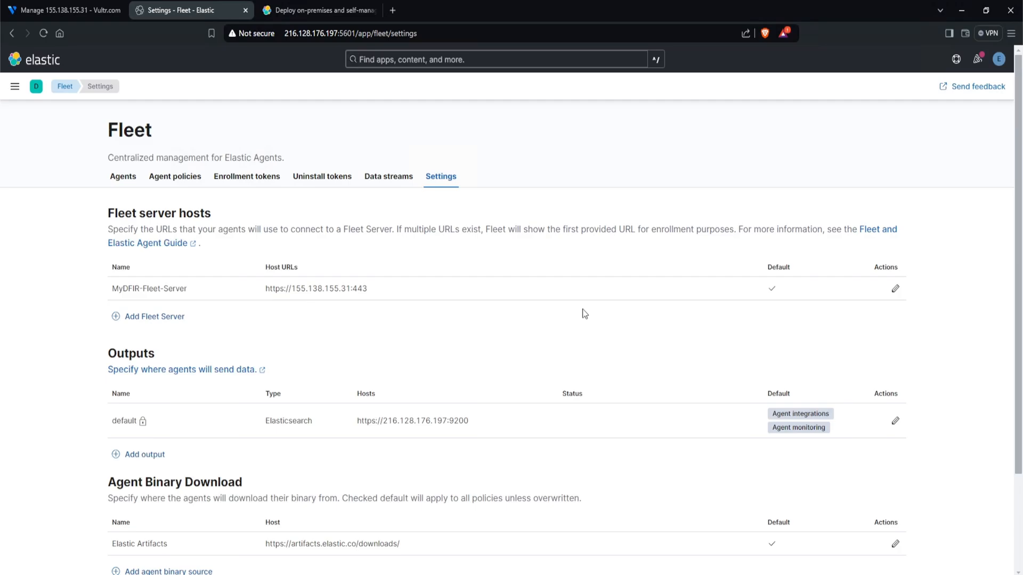
pyautogui.moveTo(523, 326)
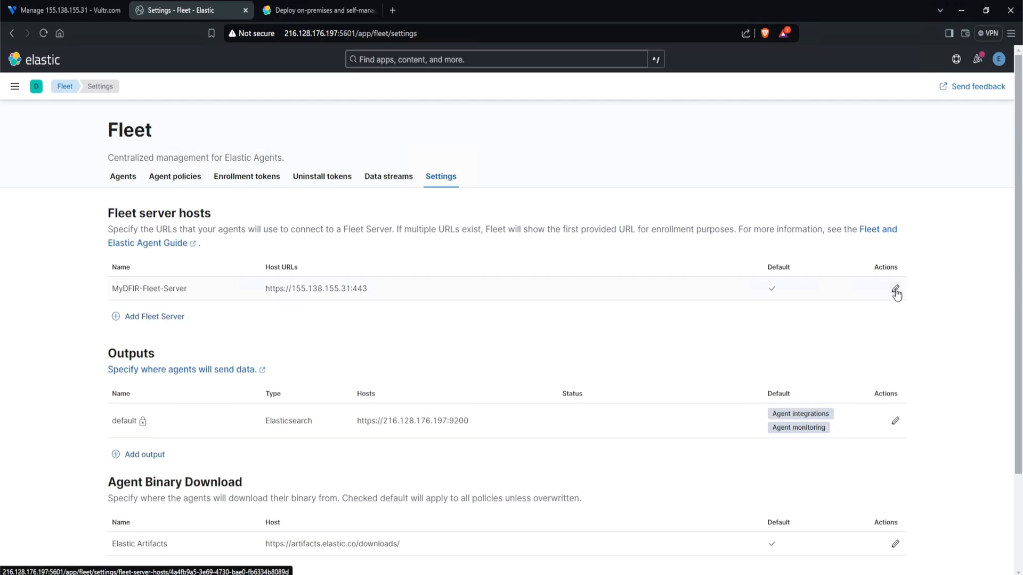
pyautogui.click(896, 291)
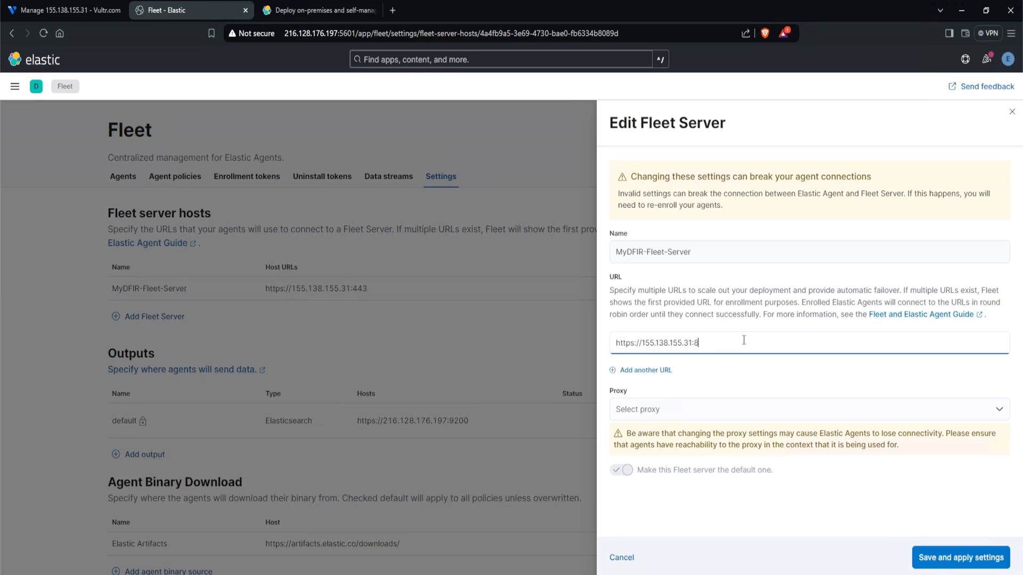
pyautogui.write('220')
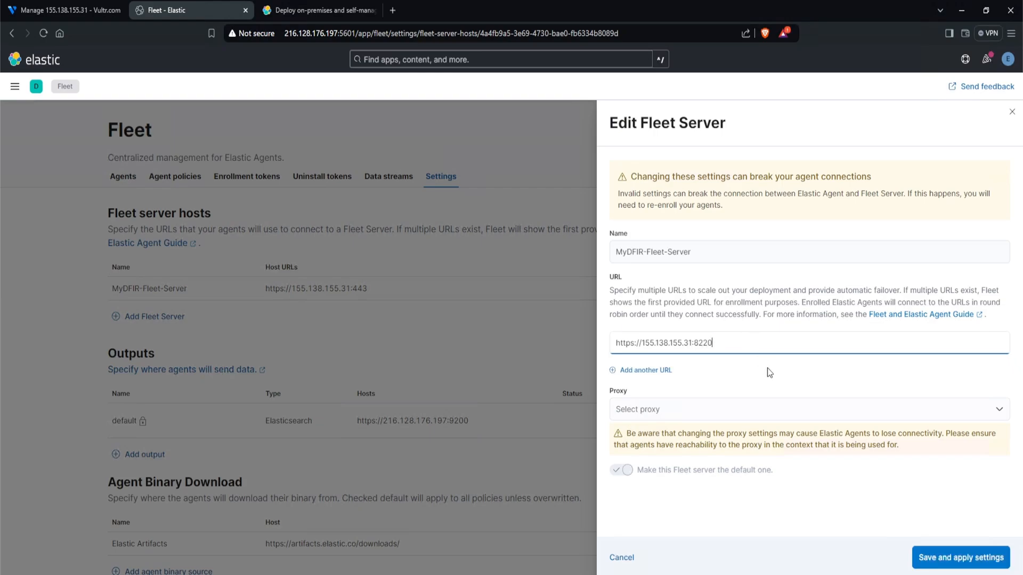
pyautogui.click(959, 557)
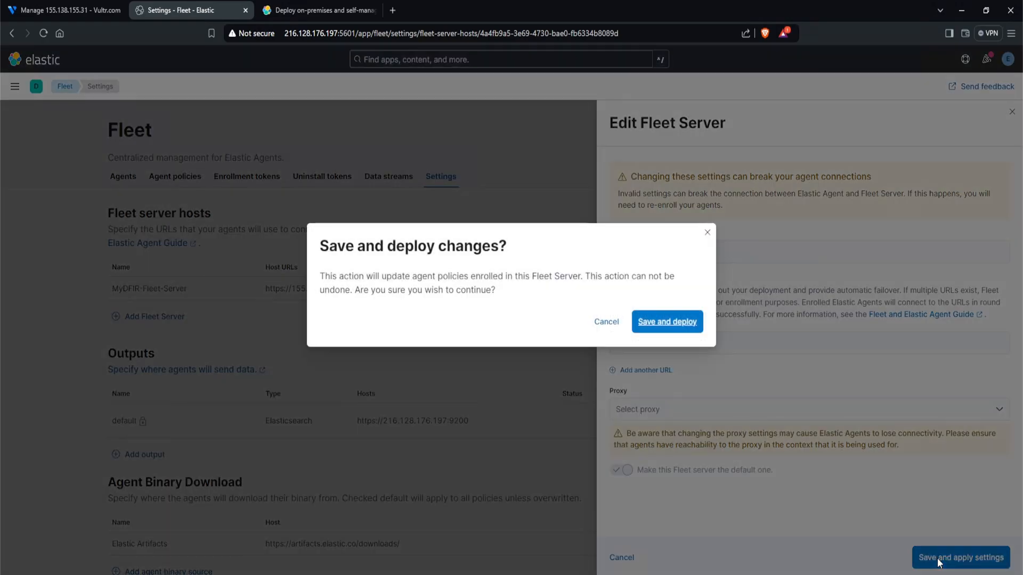
pyautogui.click(666, 321)
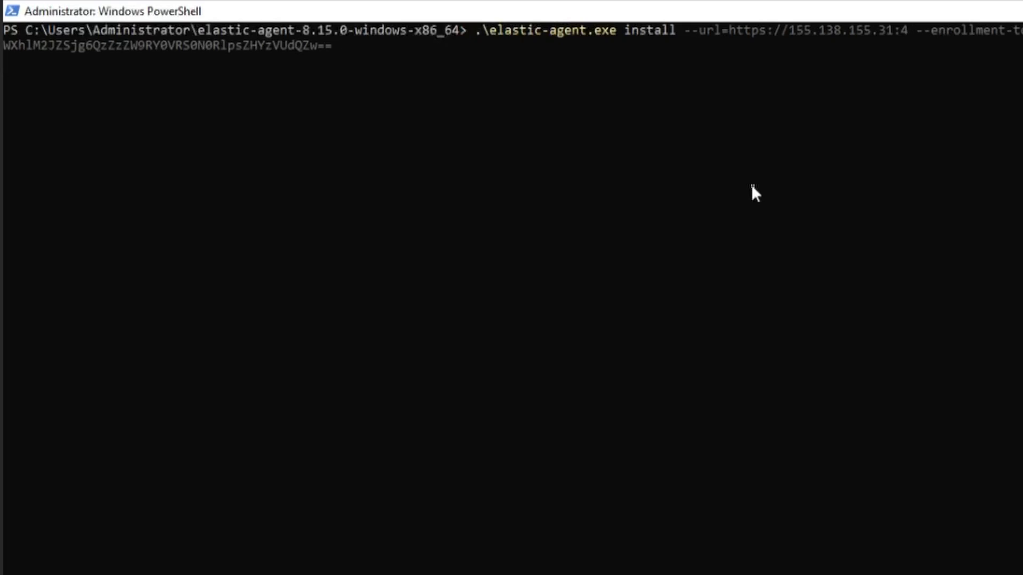
# Run the agent install against port 8220 and highlight the x509 unknown-authority error.
pyautogui.write('220')
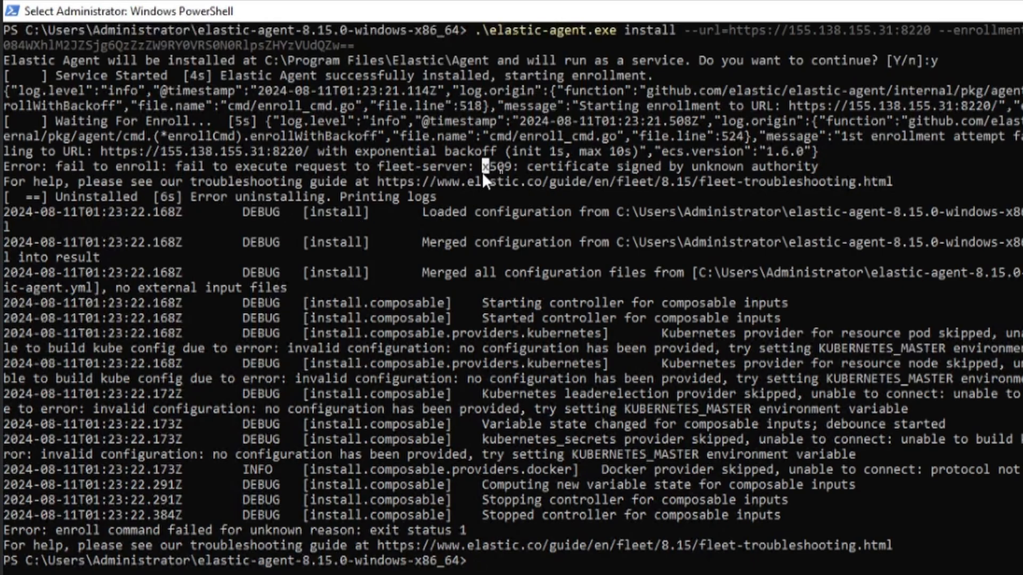
pyautogui.doubleClick(572, 166)
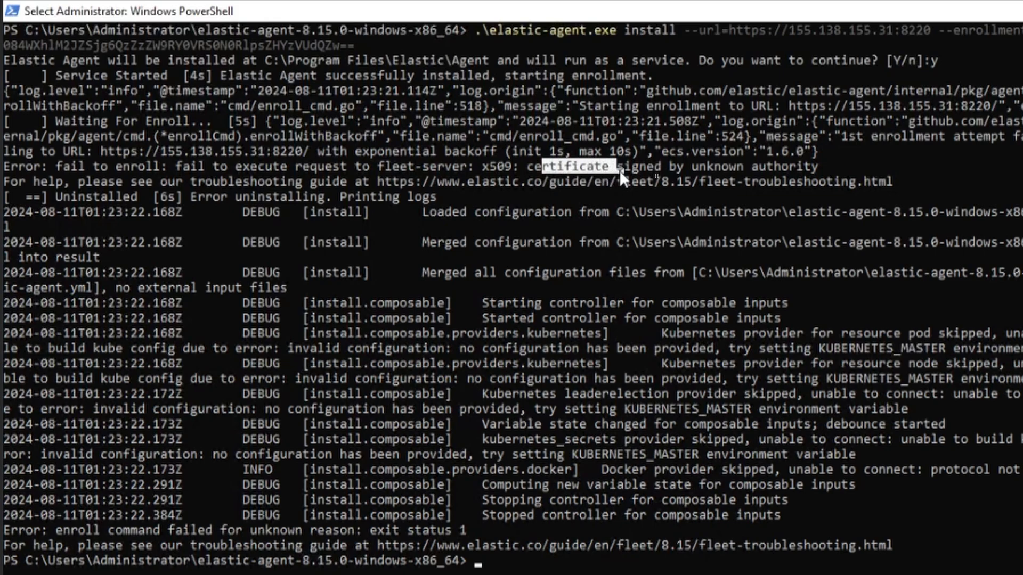
pyautogui.moveTo(541, 167); pyautogui.dragTo(808, 166)
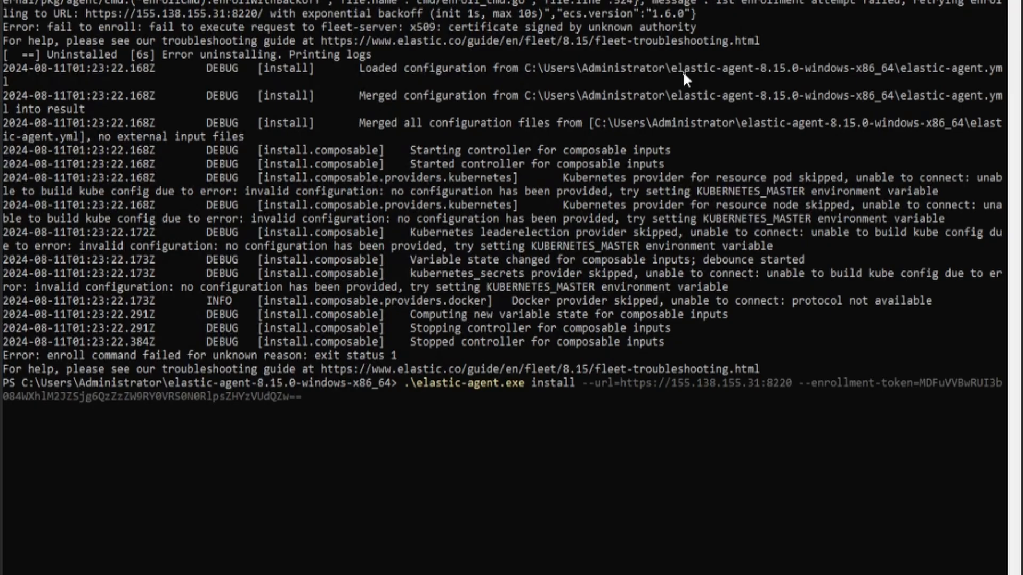
# Rerun the Elastic Agent install with --insecure and confirm with y.
pyautogui.write('--insecure')
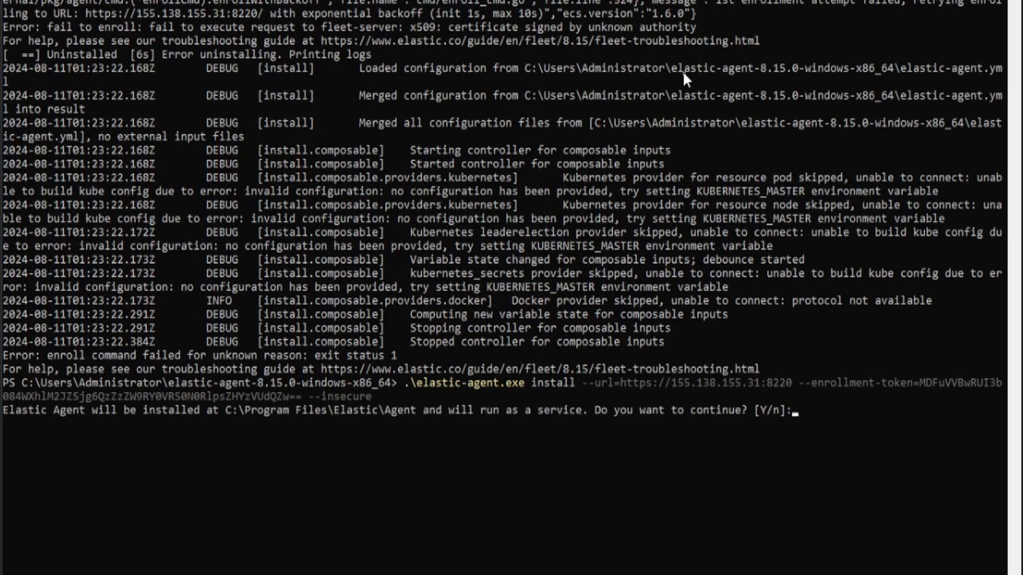
pyautogui.write('y')
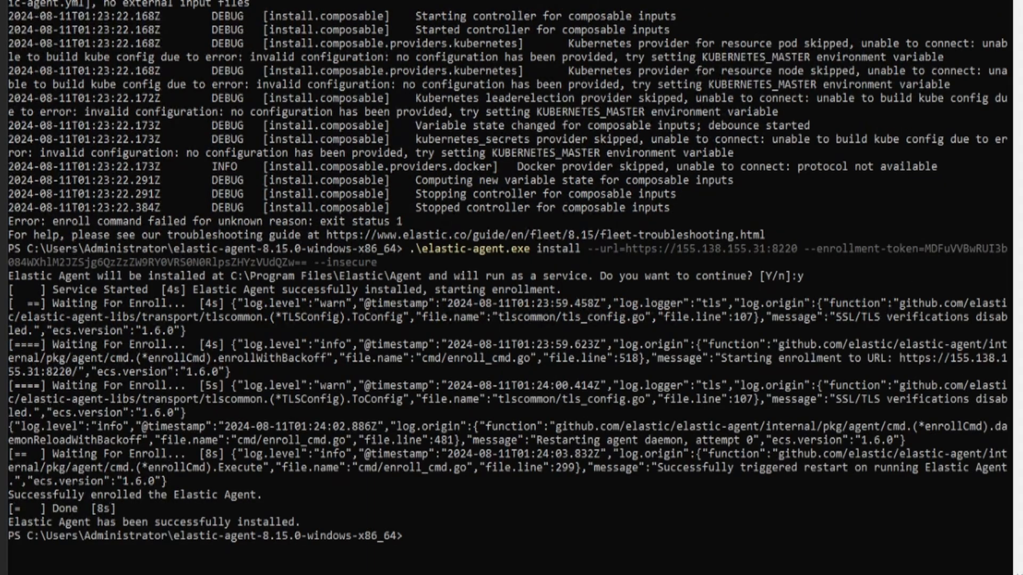
pyautogui.scroll(-3)
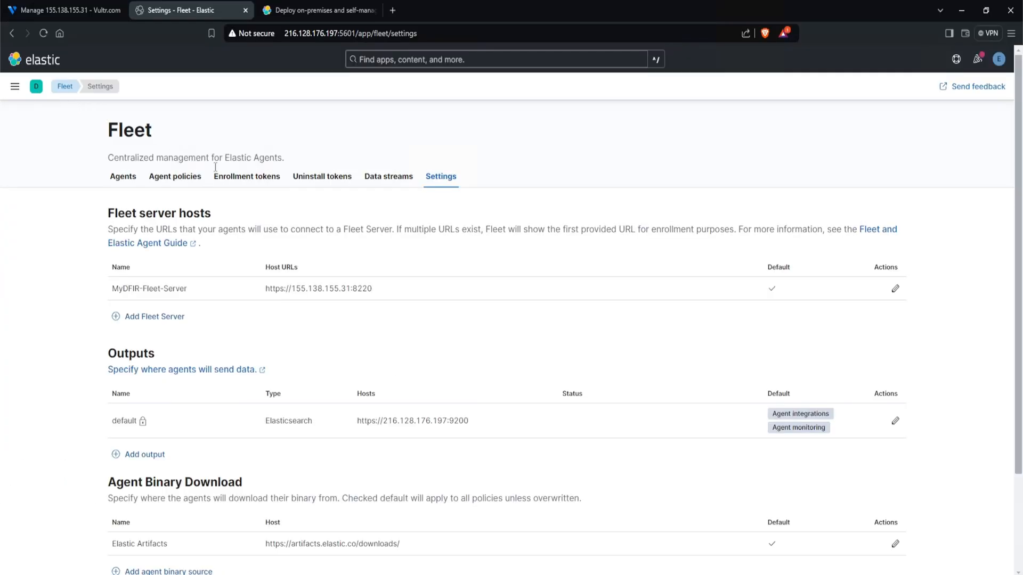
# View the Fleet Agents list showing the healthy Windows agent, then open the app menu.
pyautogui.click(123, 176)
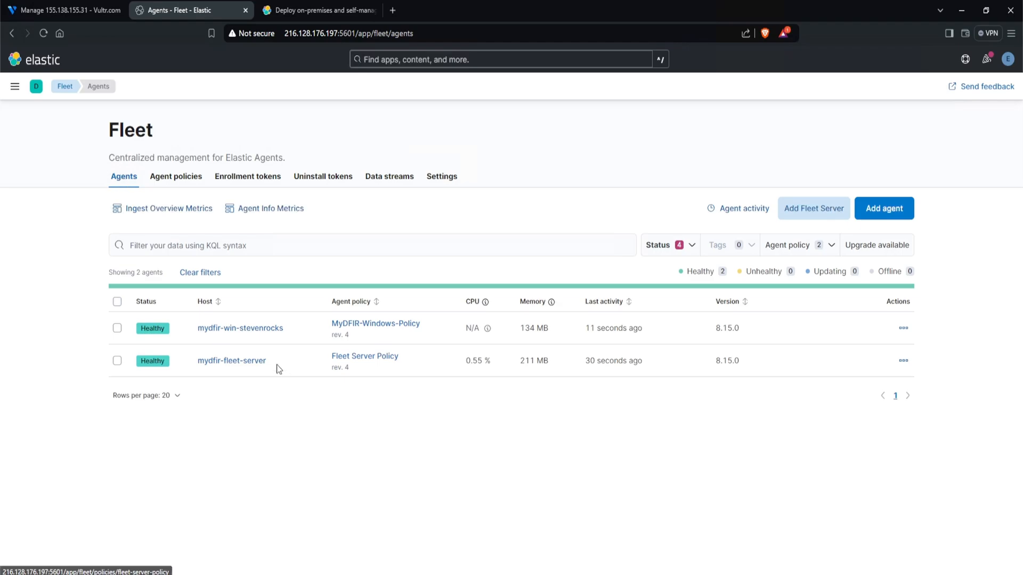
pyautogui.moveTo(240, 328)
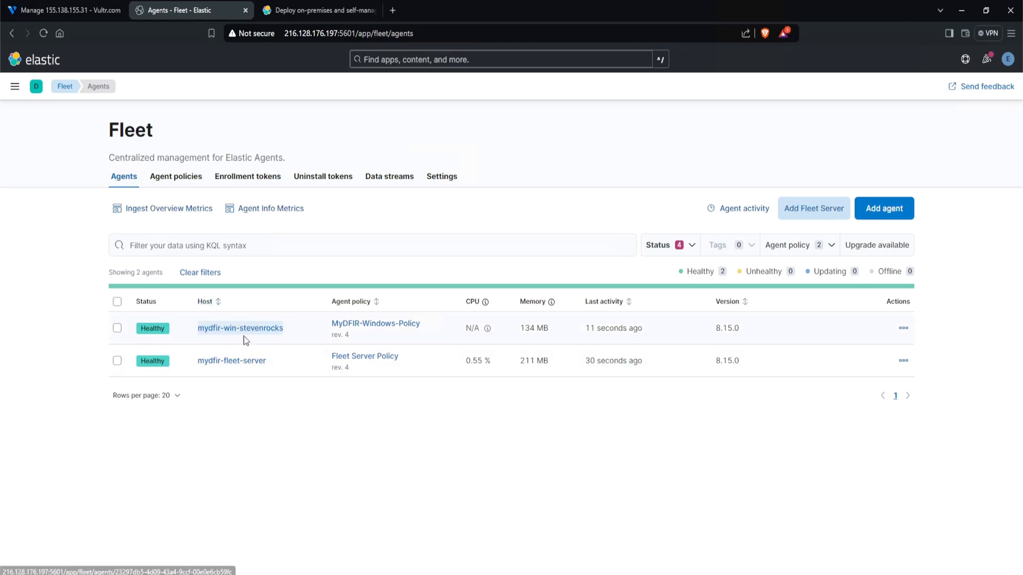
pyautogui.moveTo(240, 338)
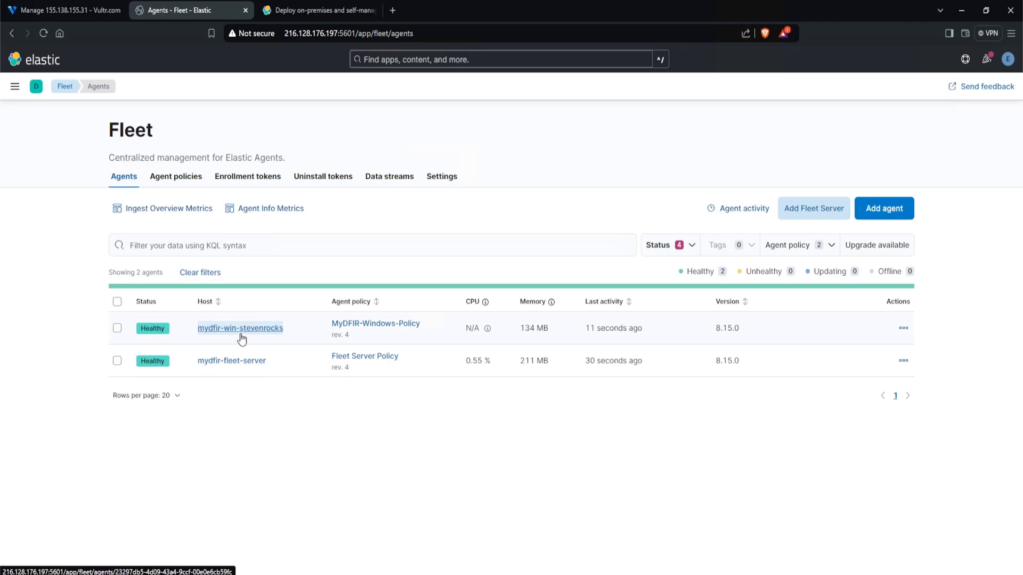
pyautogui.click(14, 86)
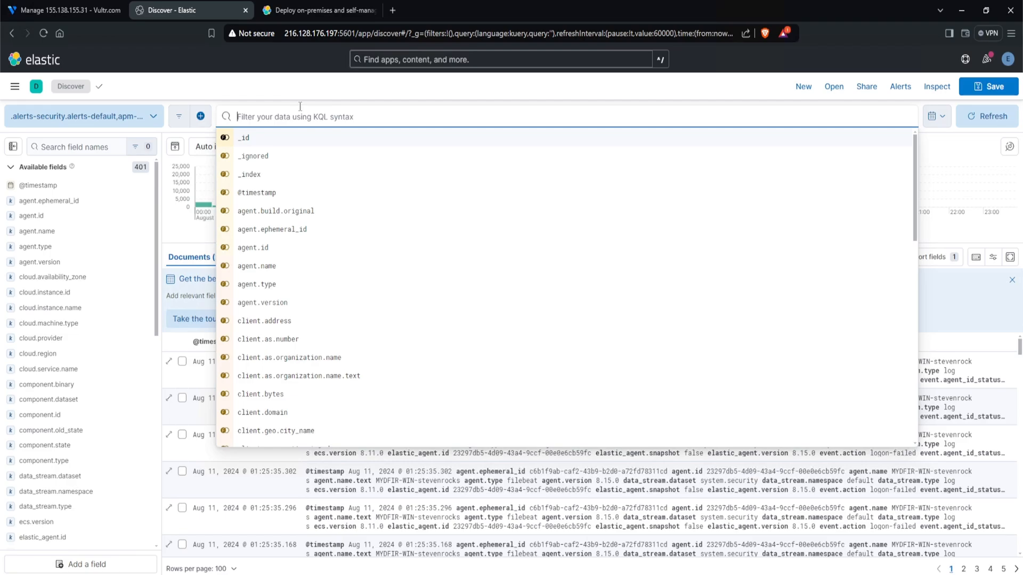
# Filter Discover to 'stevenrocks' and expand a log entry to inspect its event fields.
pyautogui.write('stevenrocks')
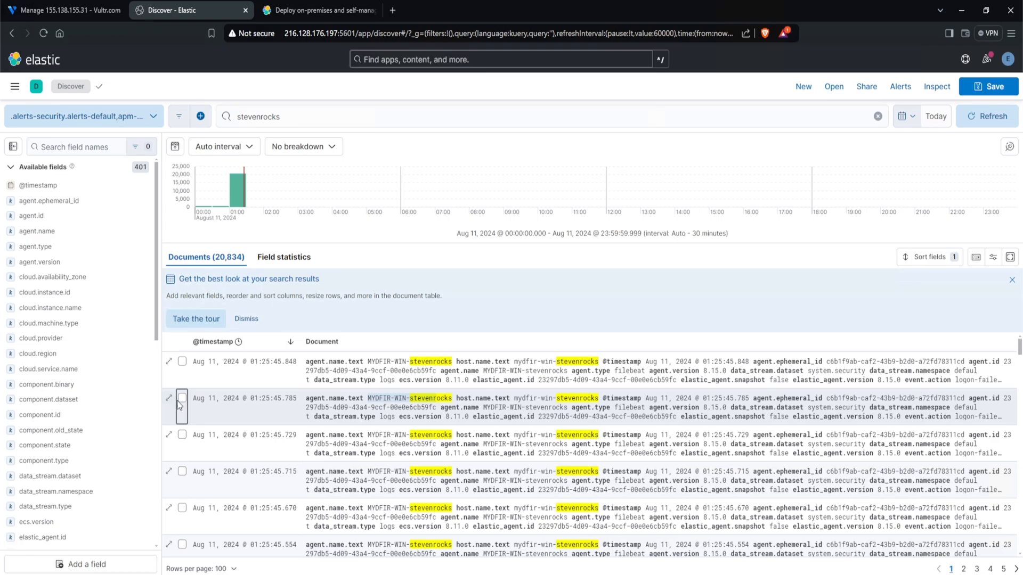
pyautogui.click(168, 398)
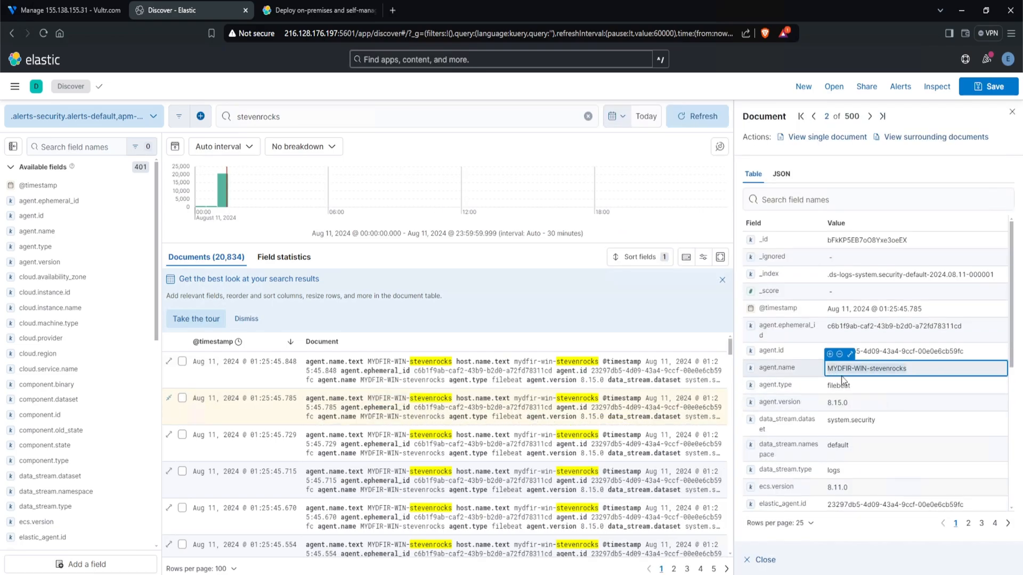
pyautogui.scroll(-3)
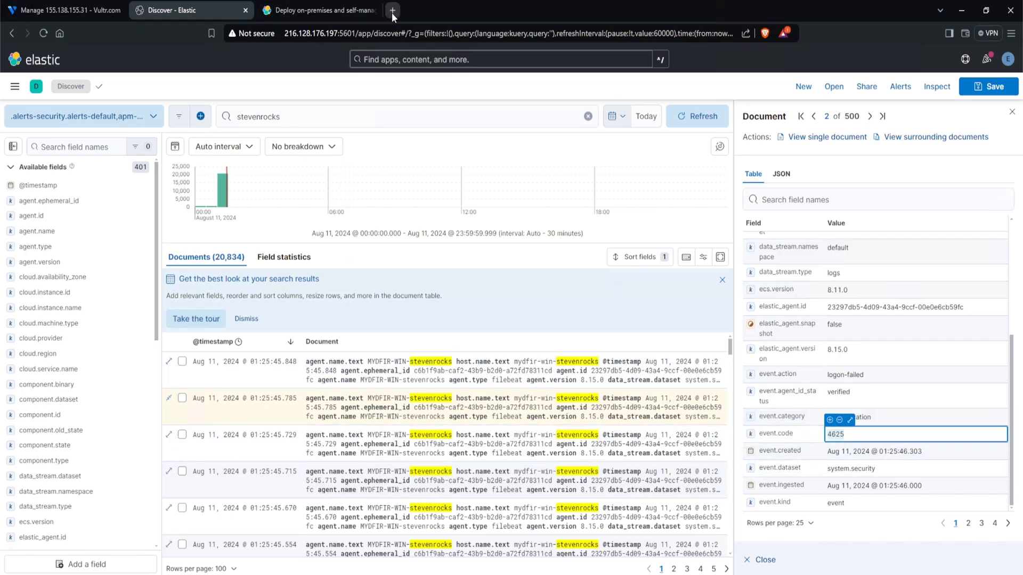
pyautogui.write('event 4625')
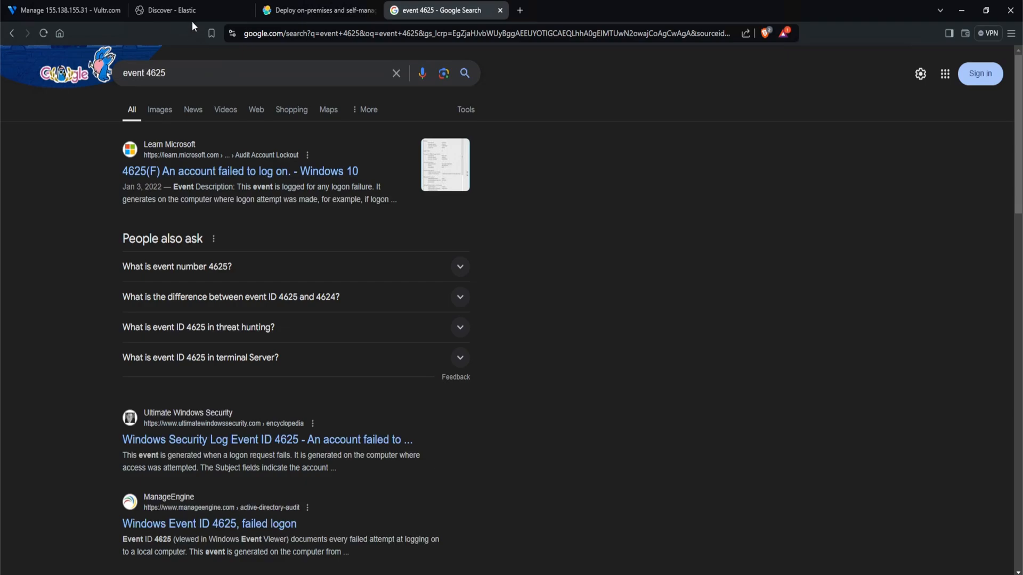
# Return from the Google search to the Discover tab.
pyautogui.click(172, 10)
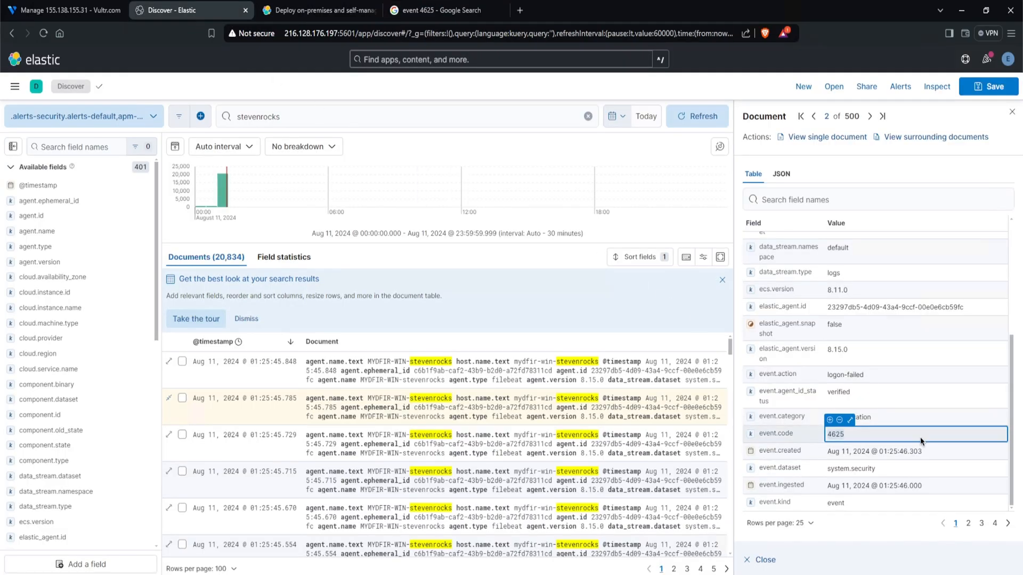